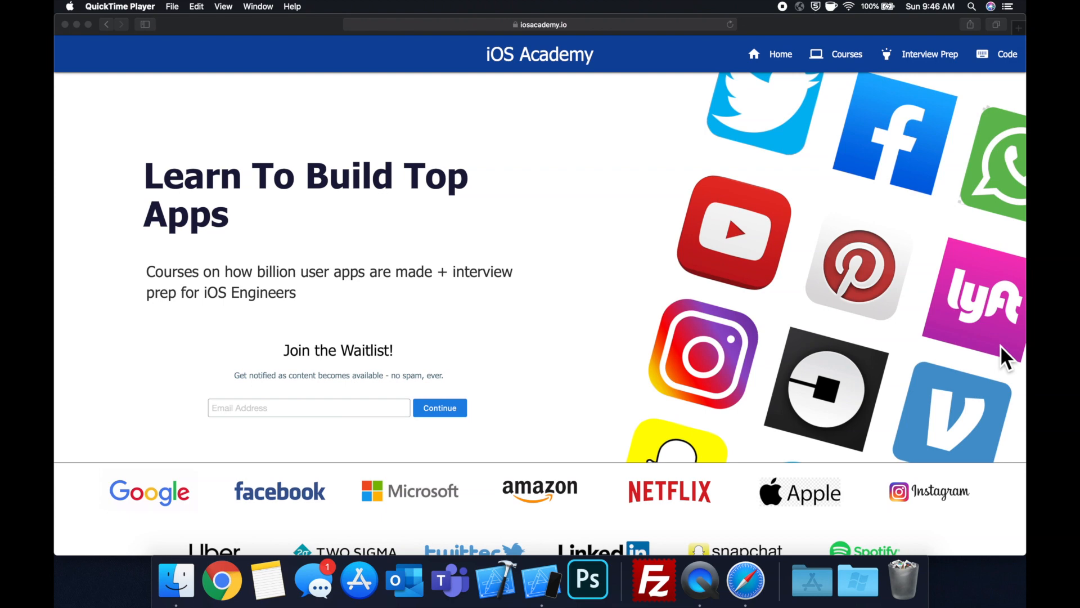
Step: Create a blank iOS playground named FinalClasses and save it to the Desktop
{"action": "scroll", "scroll_direction": "down", "scroll_amount": 3}
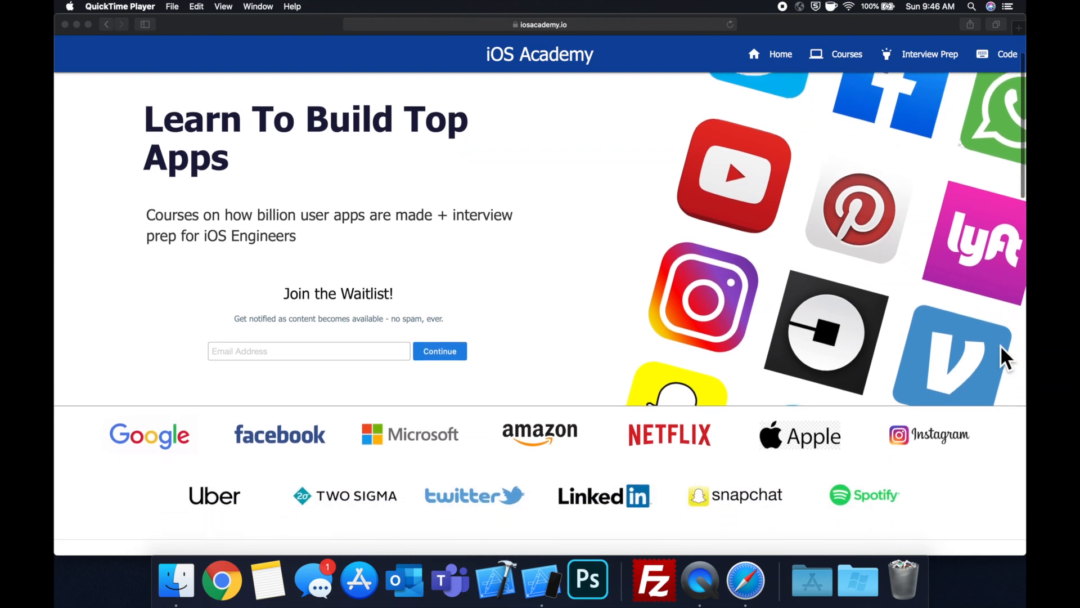
{"action": "scroll", "scroll_direction": "down", "scroll_amount": 3}
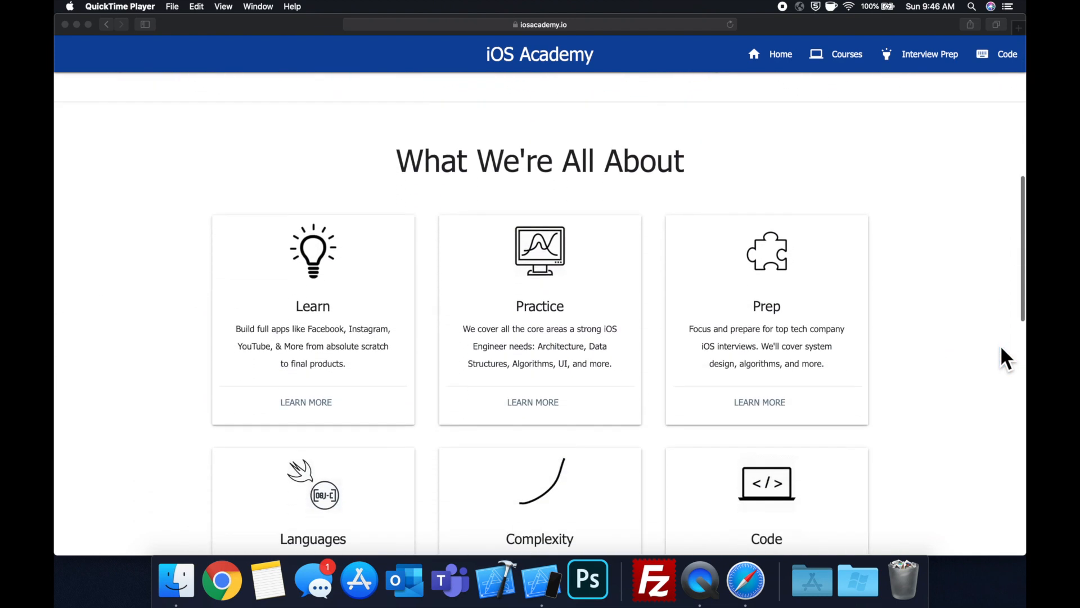
{"action": "scroll", "scroll_direction": "down", "scroll_amount": 3}
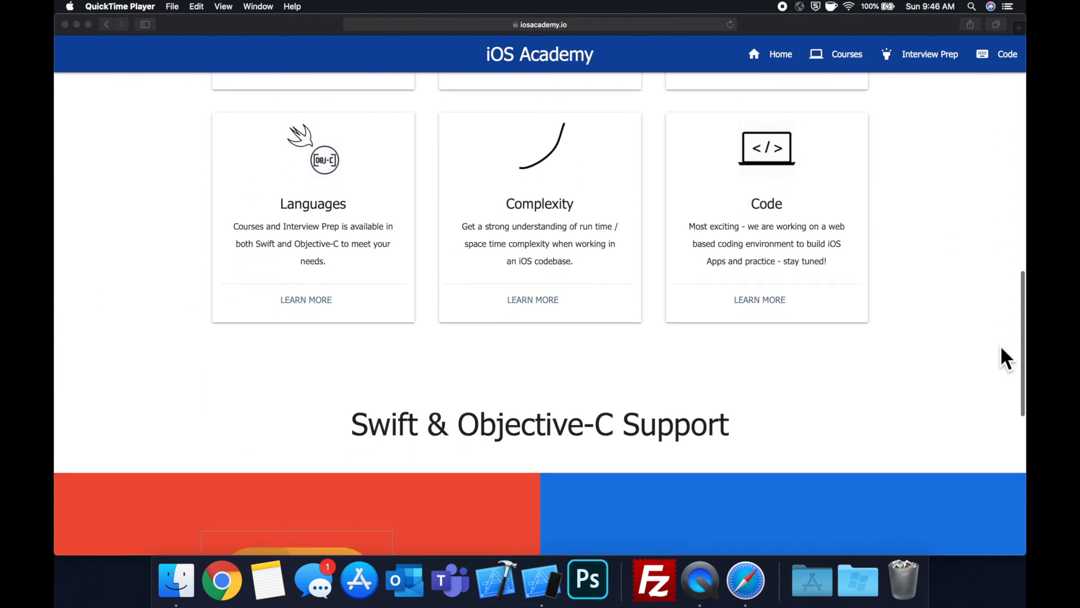
{"action": "scroll", "scroll_direction": "down", "scroll_amount": 3}
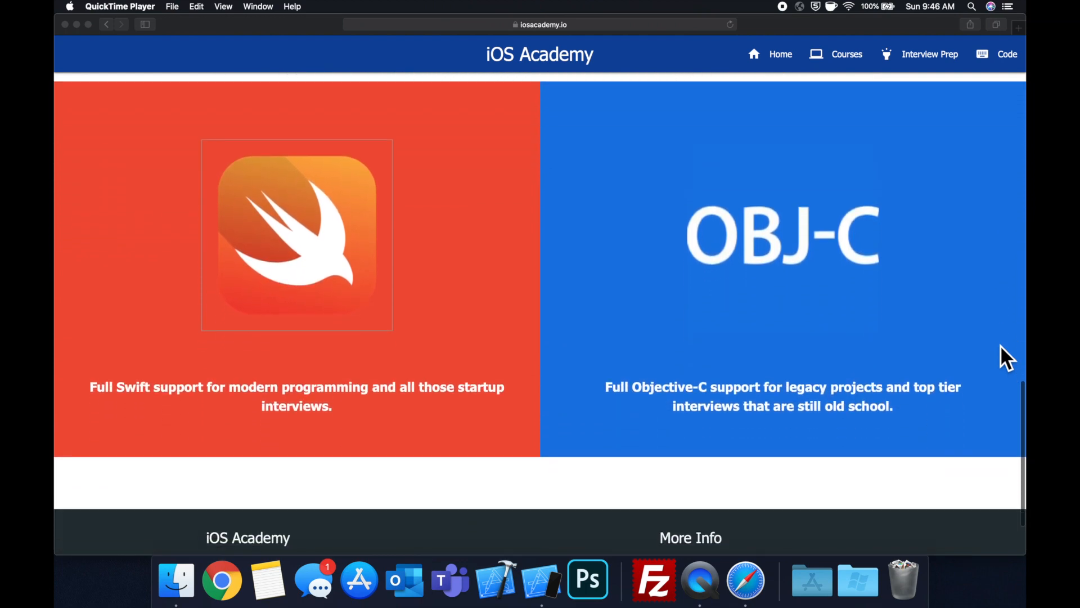
{"action": "scroll", "scroll_direction": "up", "scroll_amount": 3}
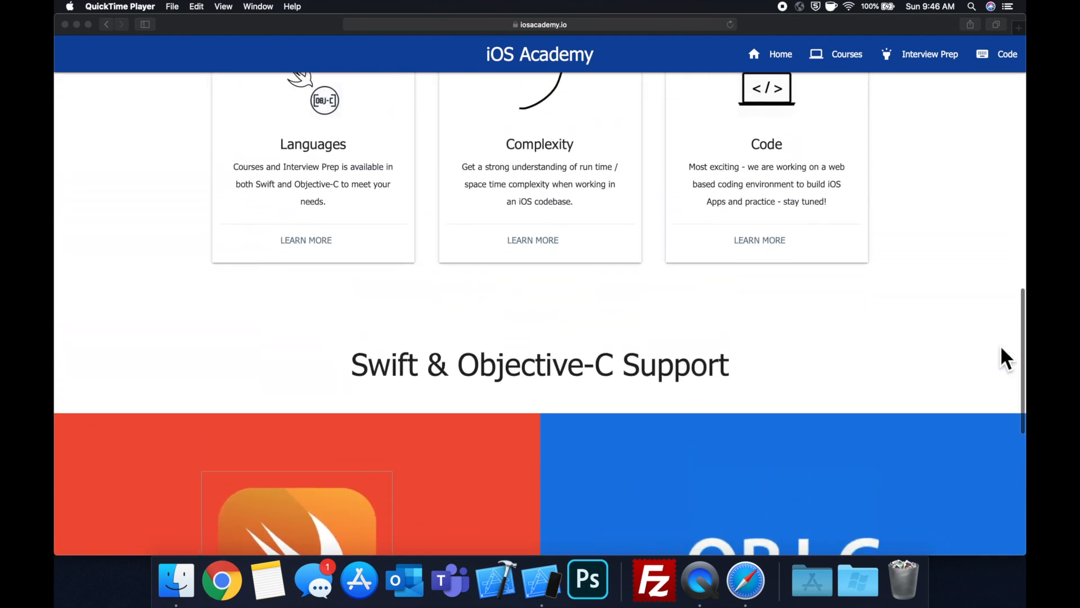
{"action": "scroll", "scroll_direction": "up", "scroll_amount": 3}
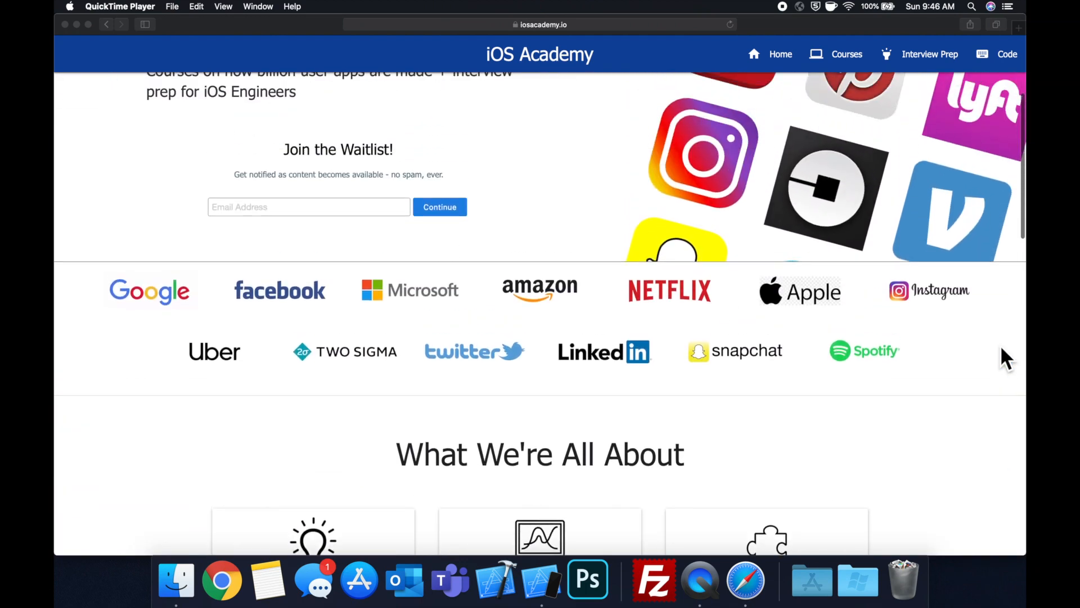
{"action": "scroll", "scroll_direction": "up", "scroll_amount": 3}
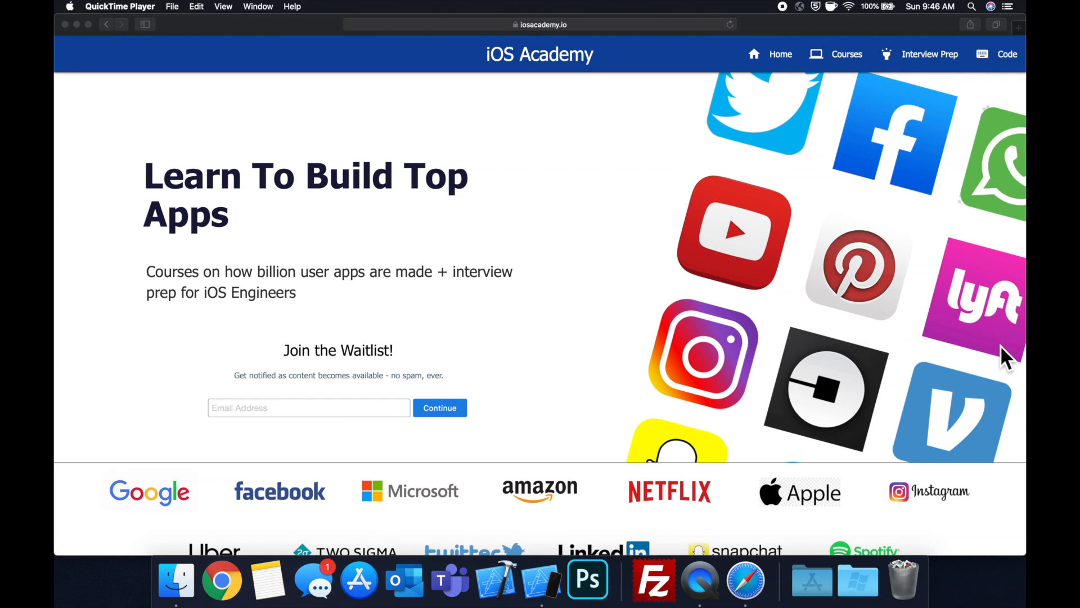
{"action": "mouse_move", "coordinate": [630, 272]}
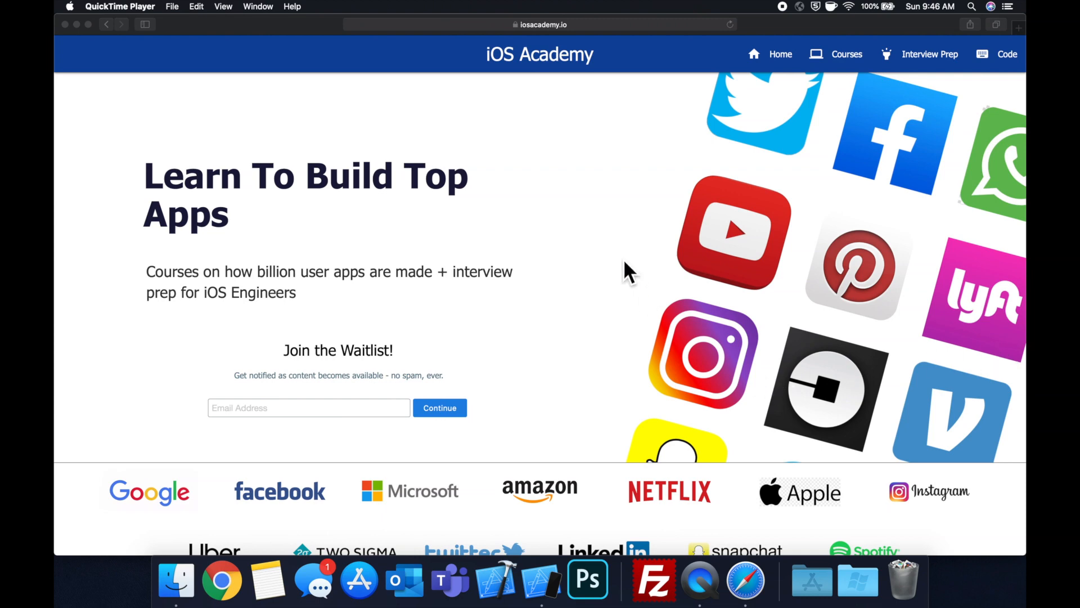
{"action": "mouse_move", "coordinate": [503, 387]}
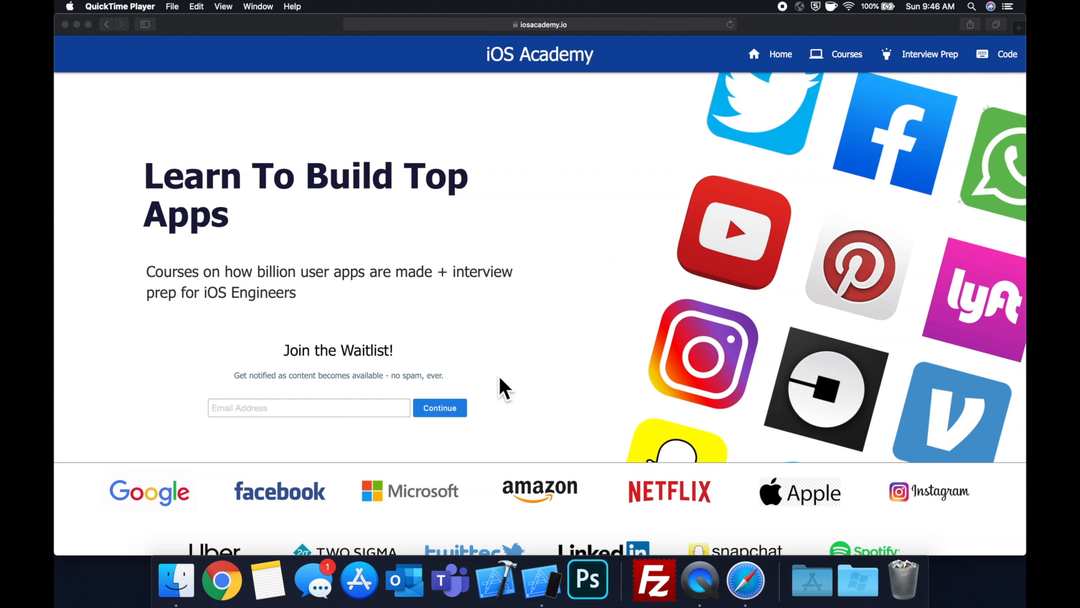
{"action": "mouse_move", "coordinate": [342, 472]}
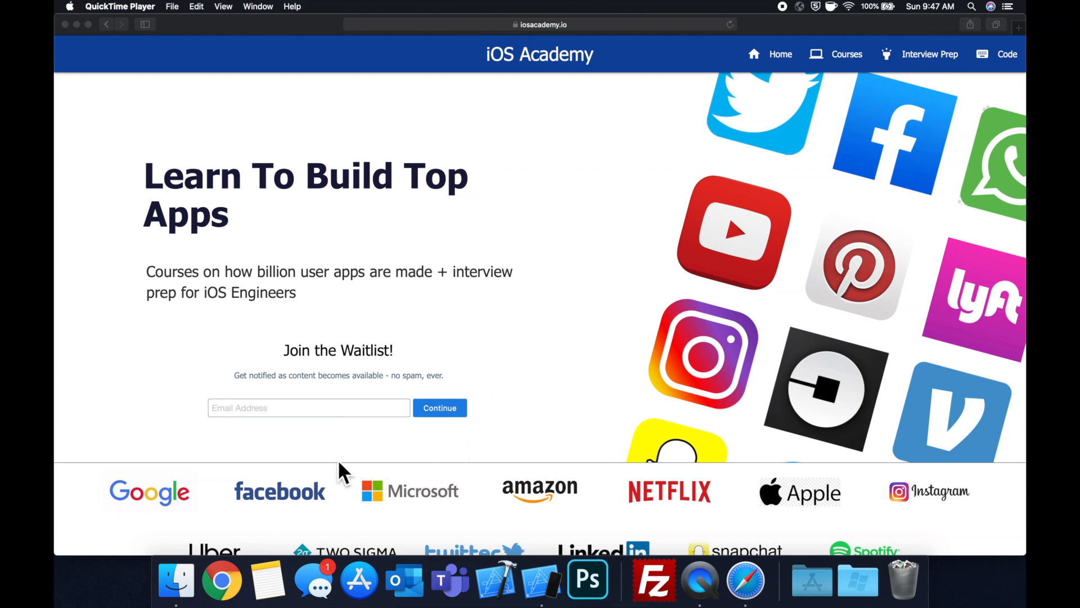
{"action": "mouse_move", "coordinate": [447, 464]}
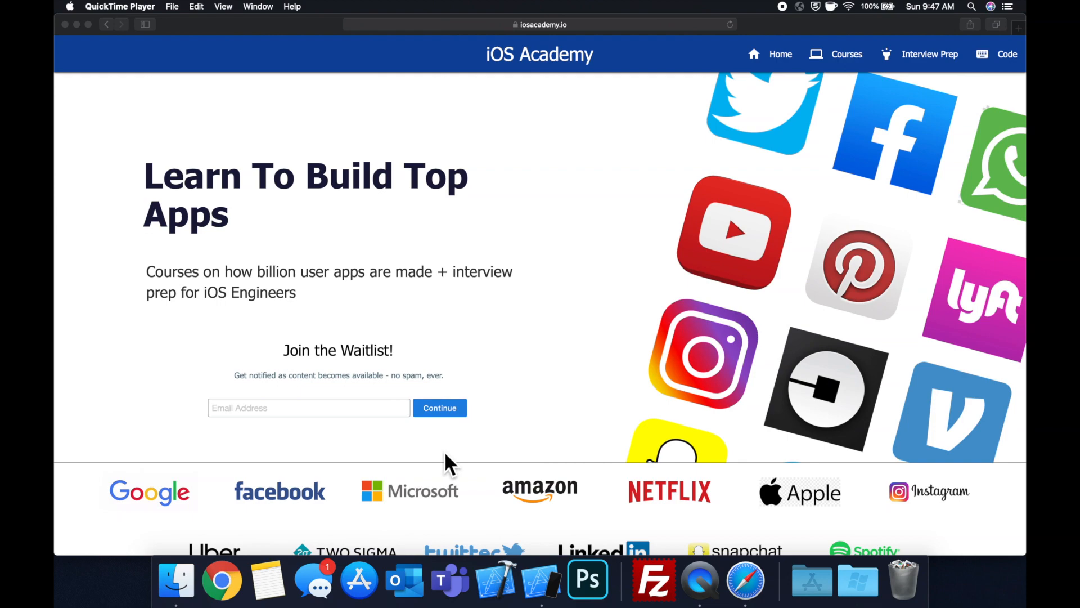
{"action": "mouse_move", "coordinate": [456, 461]}
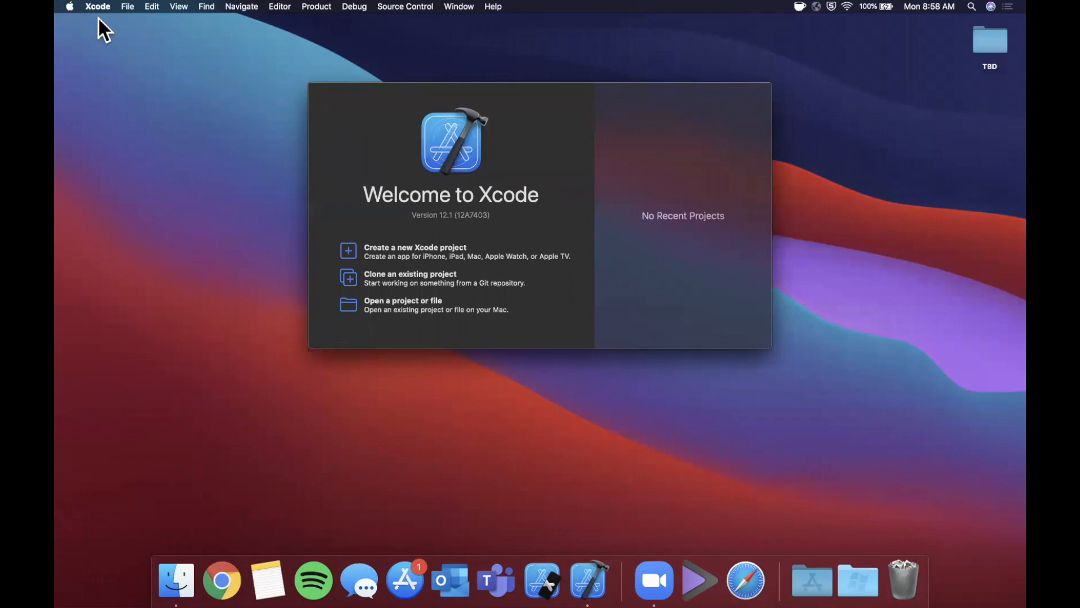
{"action": "left_click", "coordinate": [128, 6]}
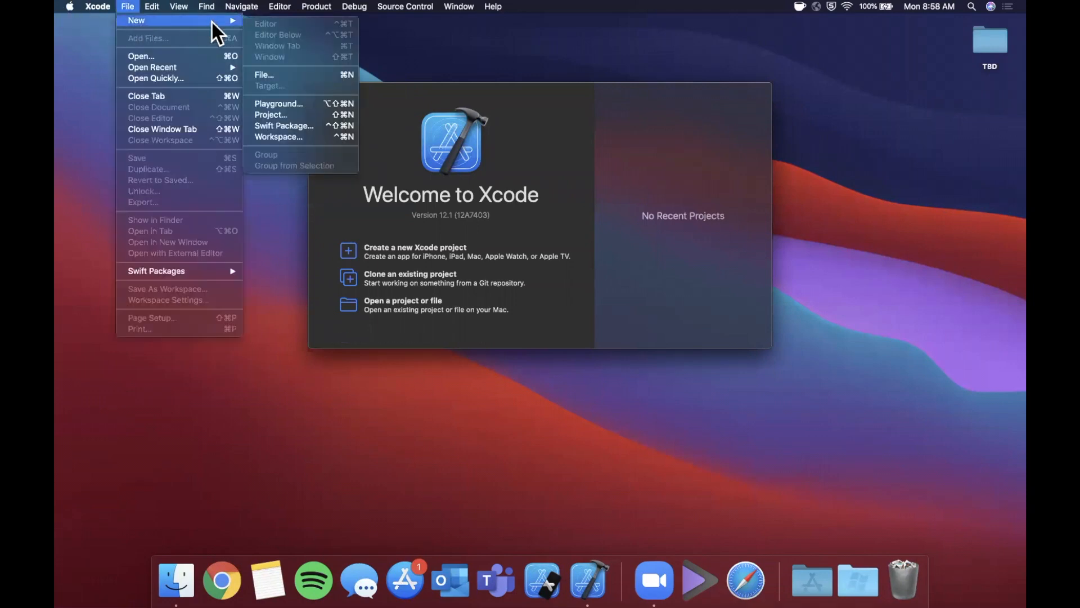
{"action": "mouse_move", "coordinate": [311, 155]}
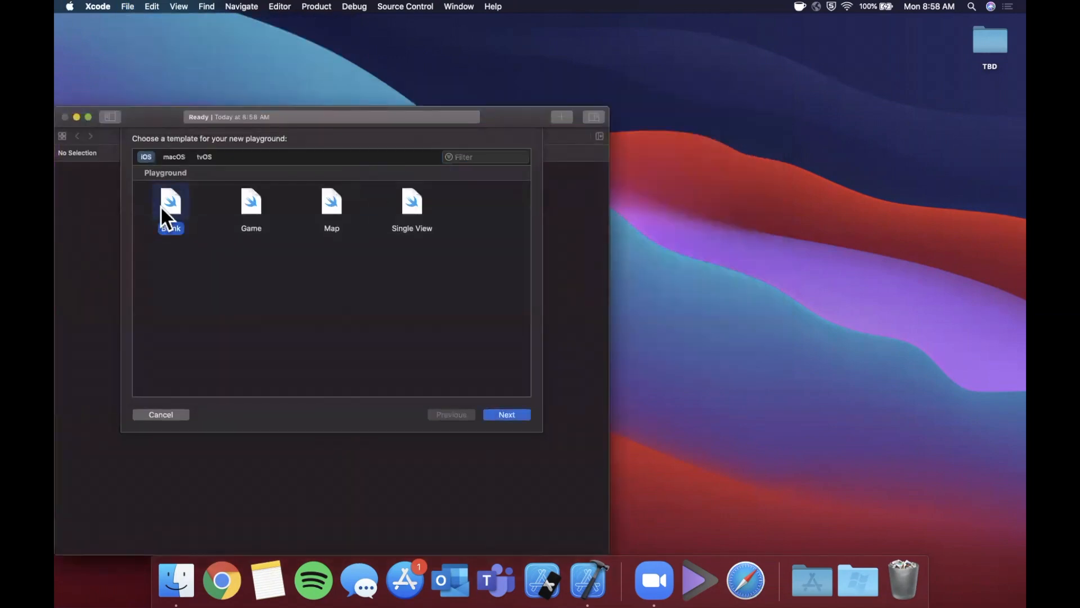
{"action": "left_click", "coordinate": [507, 414]}
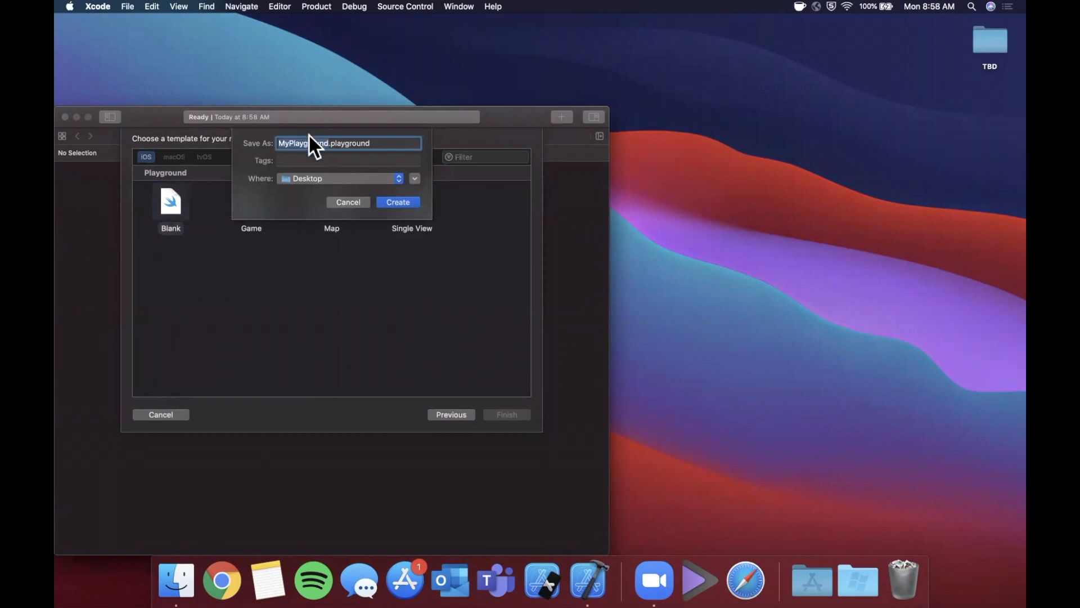
{"action": "type", "text": "F"}
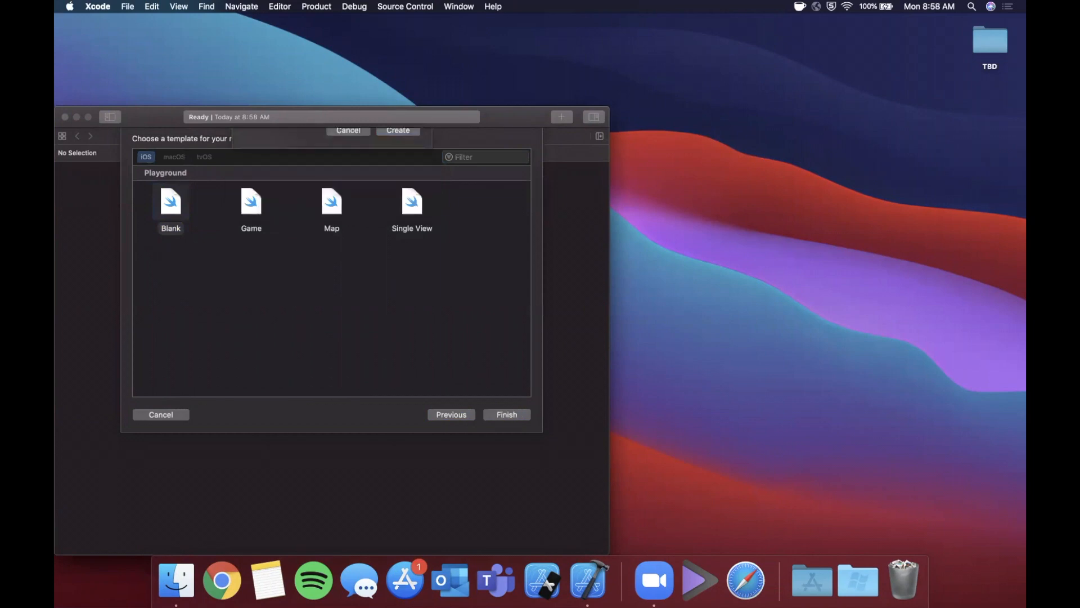
{"action": "left_click", "coordinate": [506, 414]}
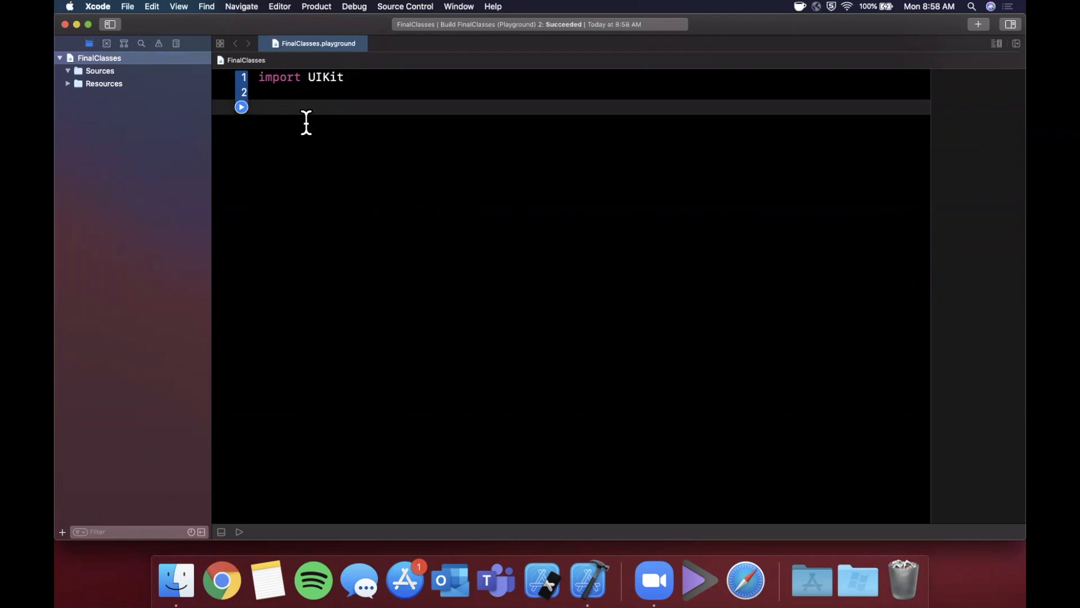
Step: Write a Person class with an empty init() and public var name: String = "Joe"
{"action": "type", "text": "class"}
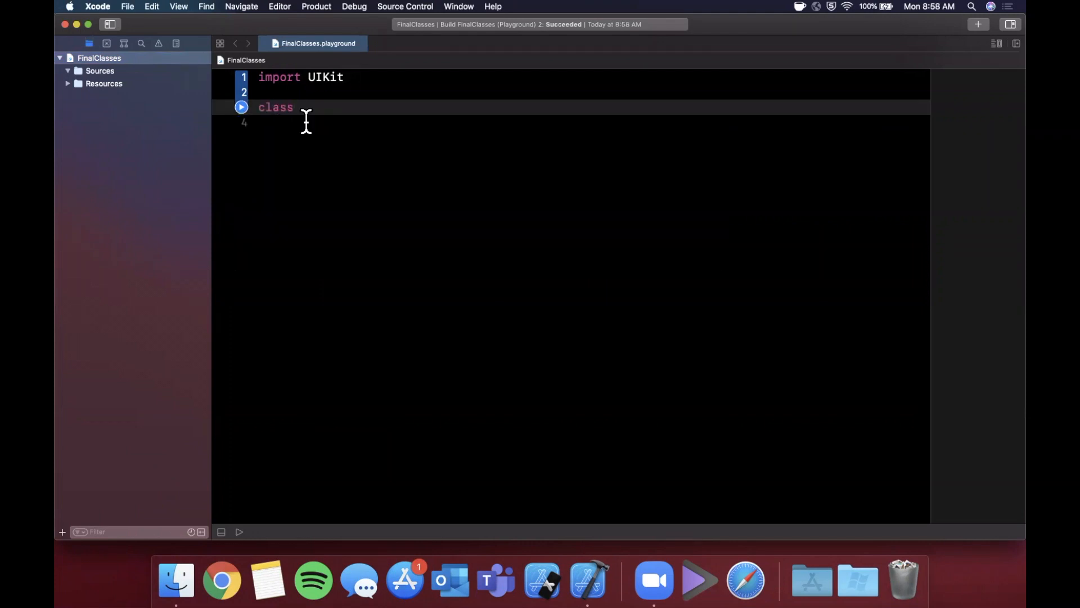
{"action": "type", "text": "Person {"}
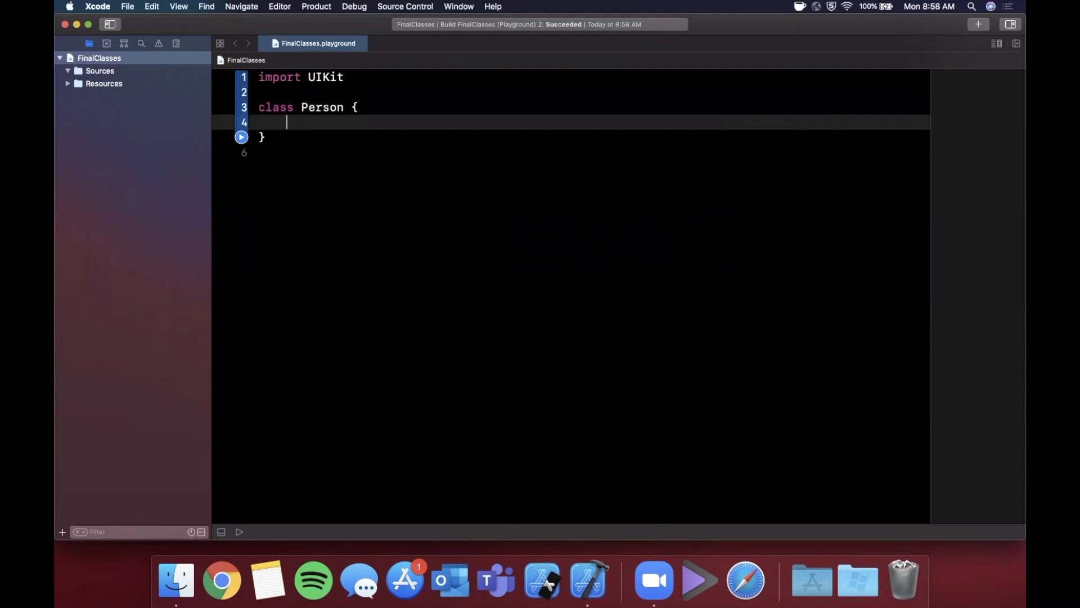
{"action": "type", "text": "i"}
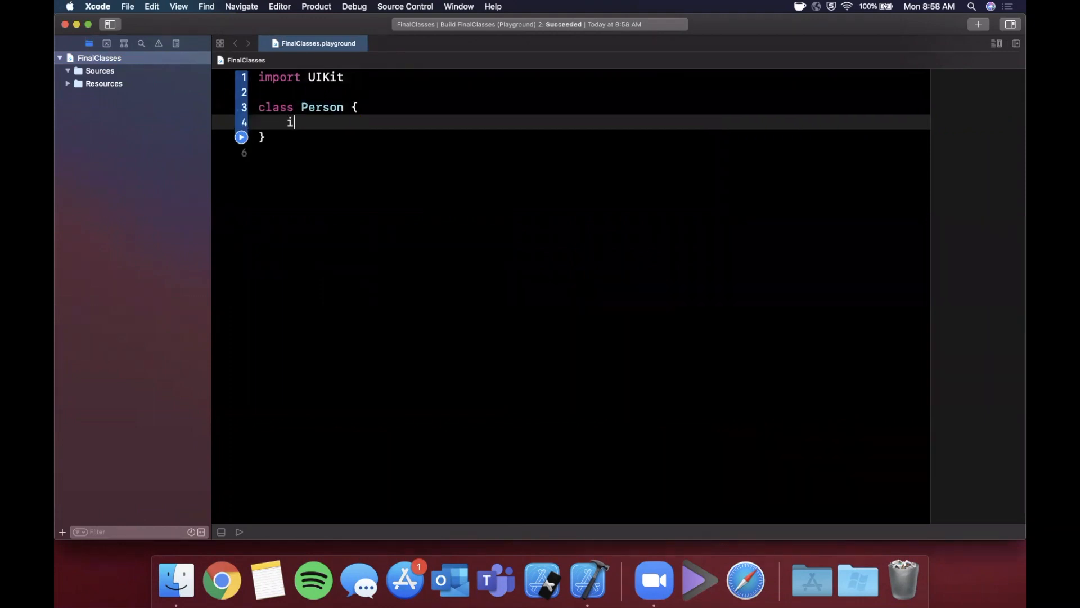
{"action": "type", "text": "nit() {"}
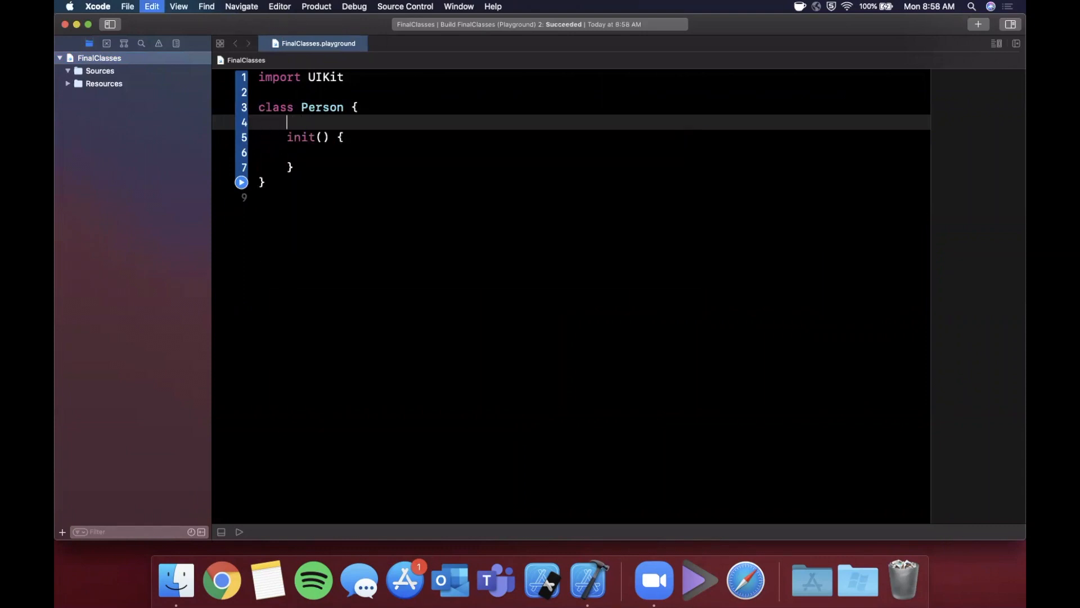
{"action": "type", "text": "public var name:"}
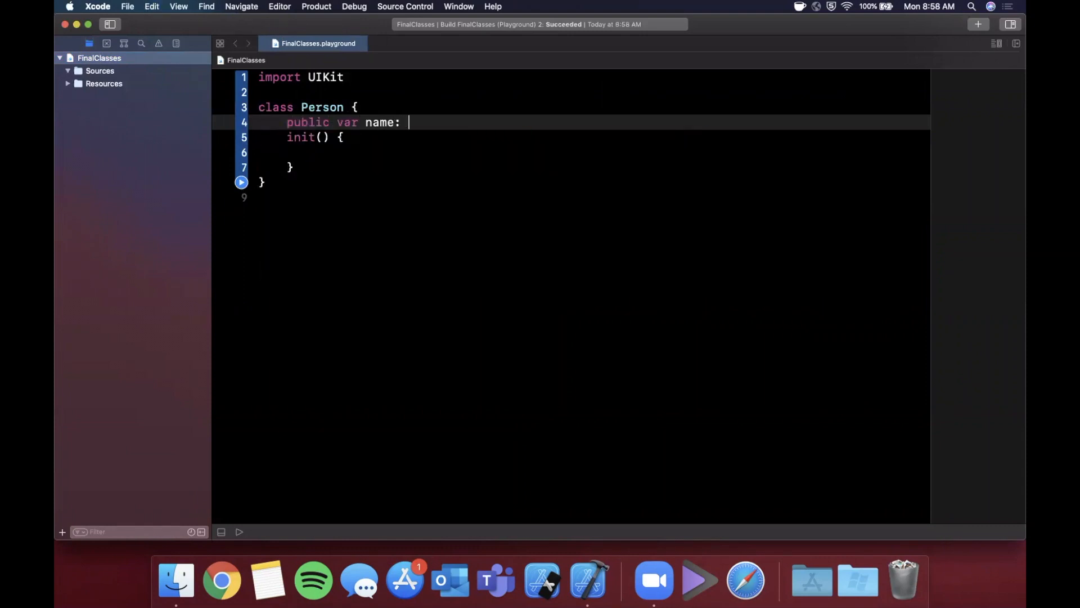
{"action": "type", "text": "String = \"\""}
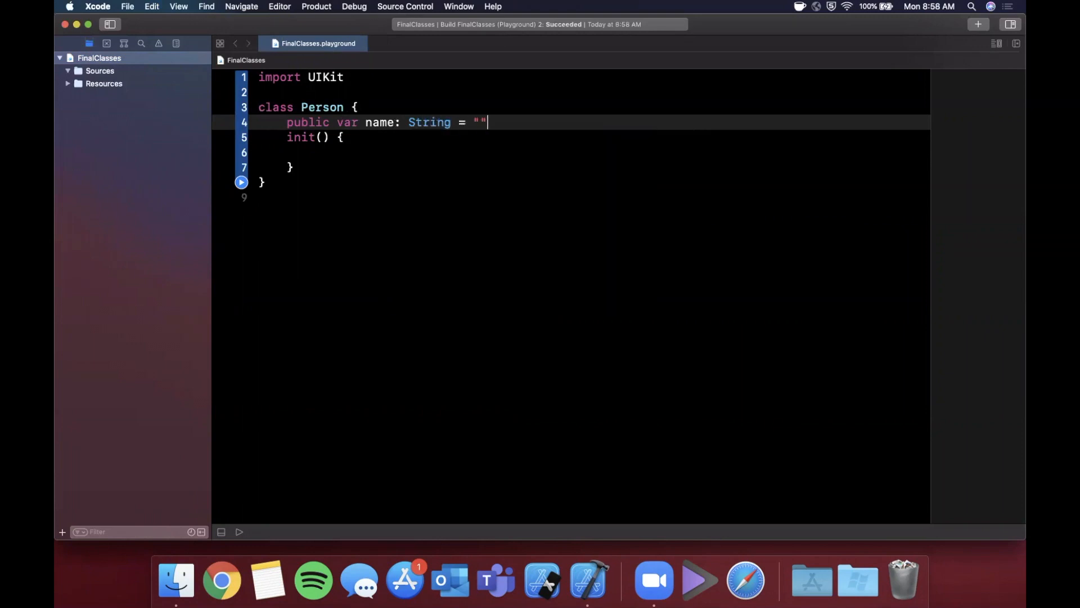
{"action": "type", "text": "Joe"}
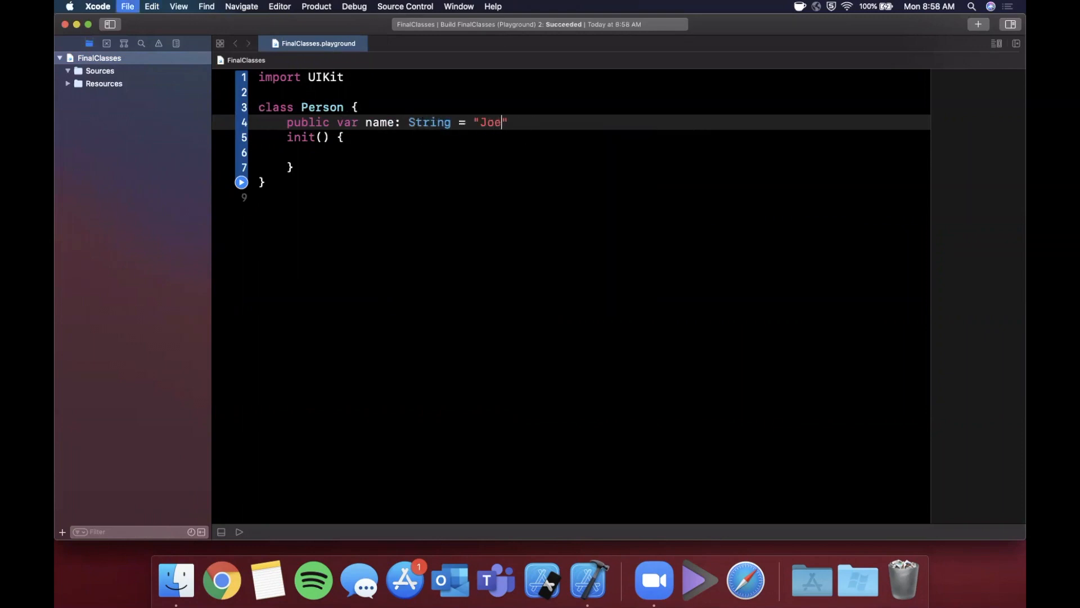
{"action": "key", "text": "return"}
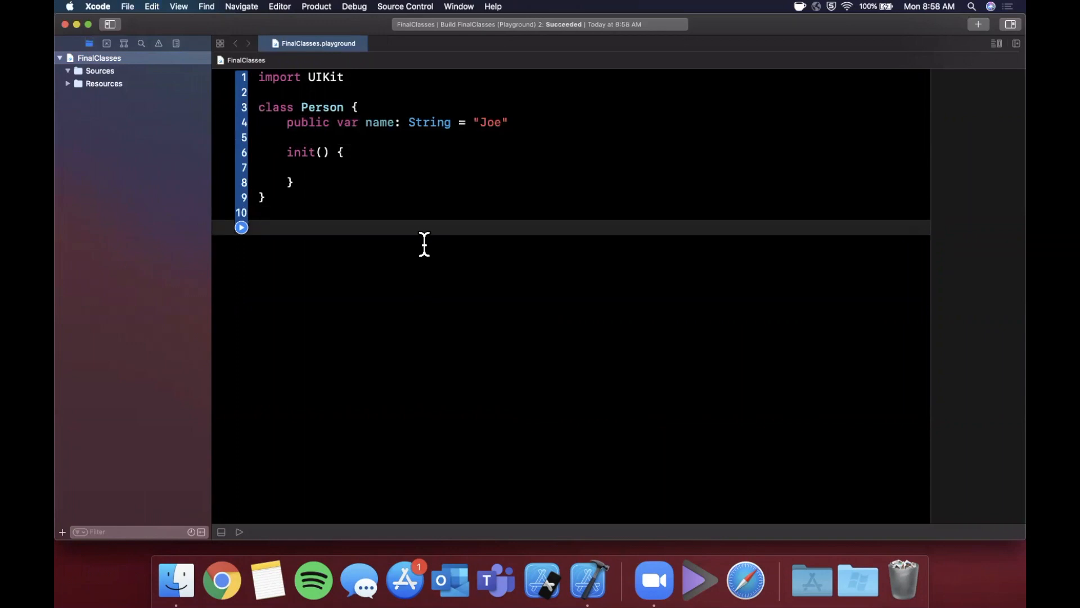
{"action": "mouse_move", "coordinate": [421, 280]}
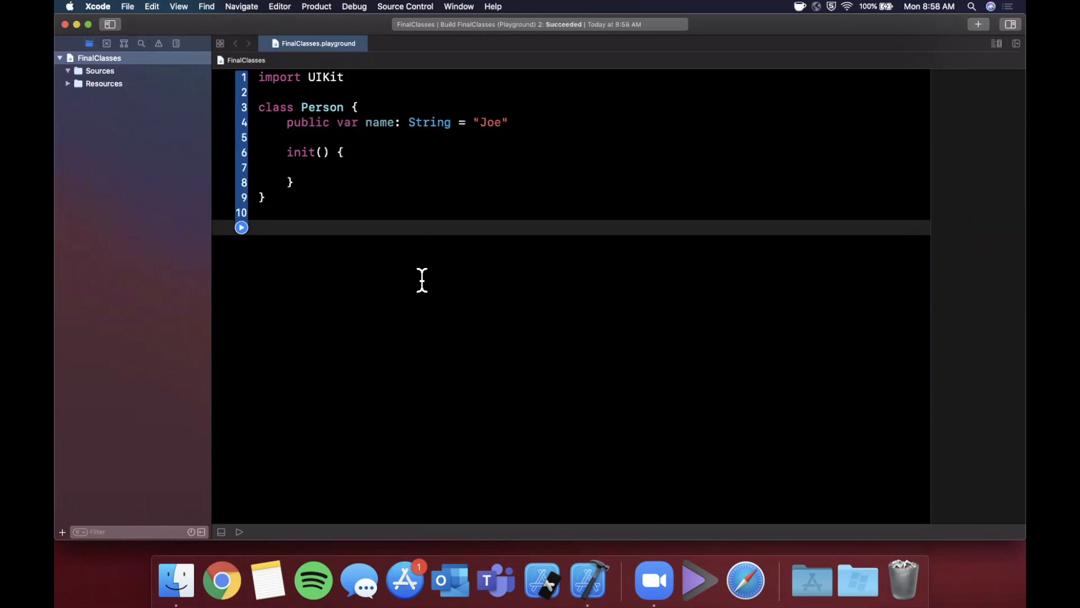
Step: Declare an empty class Dan: Person below the Person class
{"action": "left_click", "coordinate": [275, 227]}
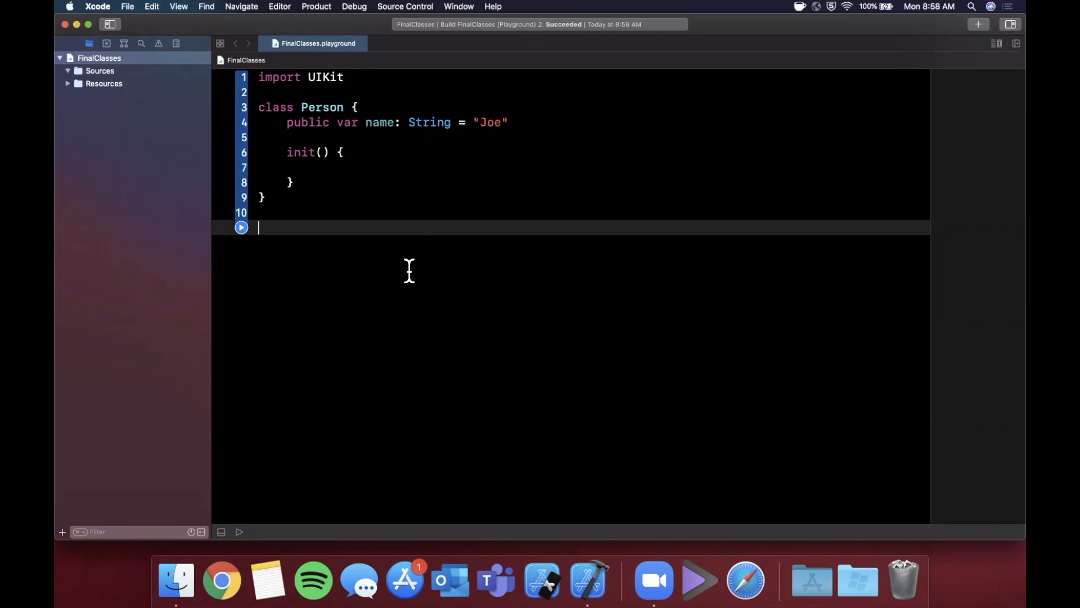
{"action": "mouse_move", "coordinate": [298, 234]}
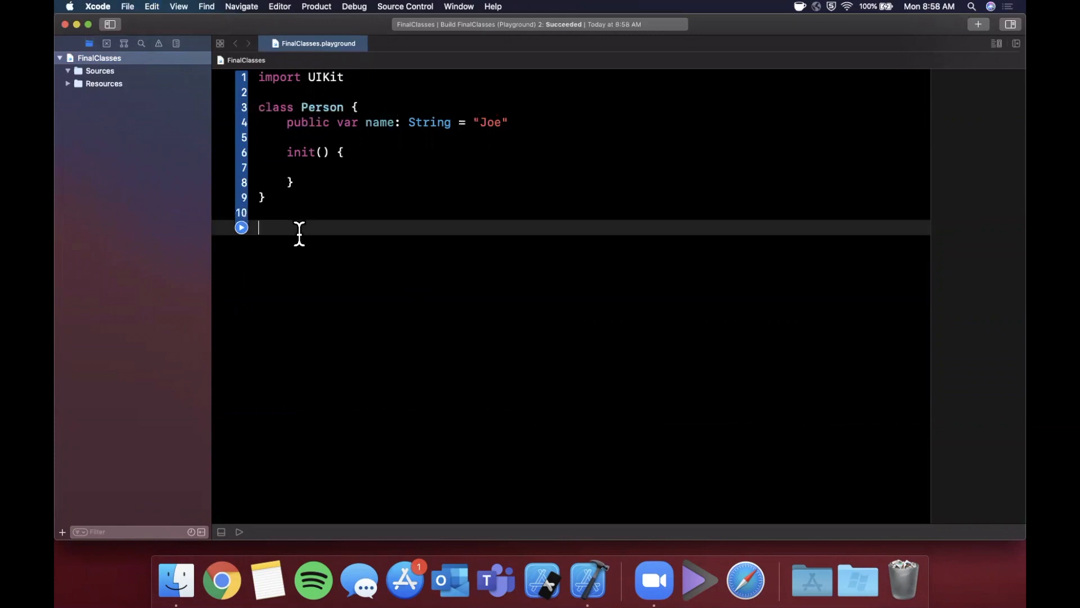
{"action": "type", "text": "class Joe"}
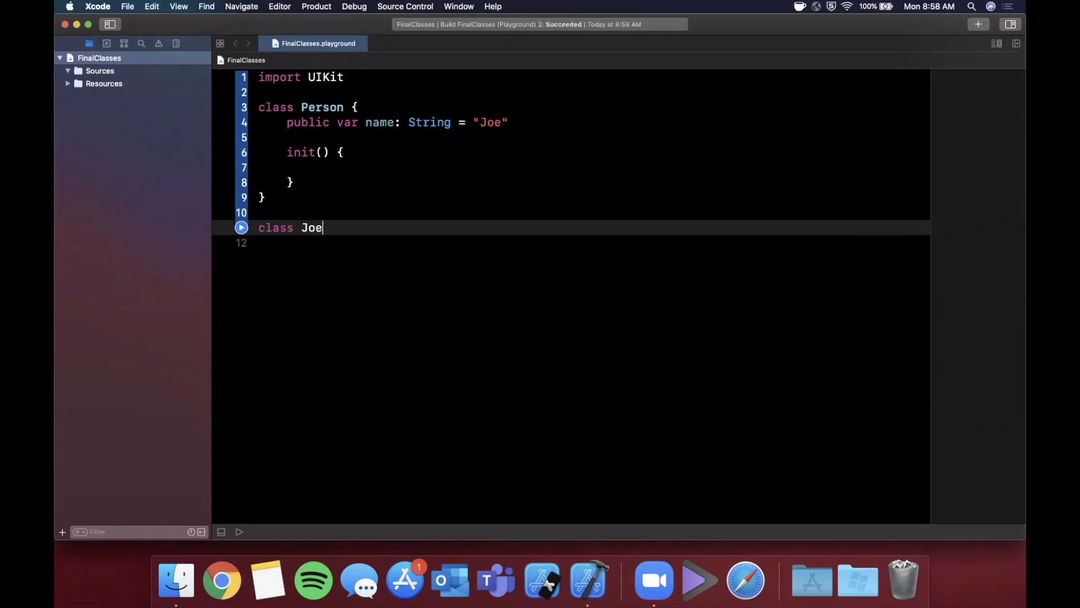
{"action": "type", "text": "Dan"}
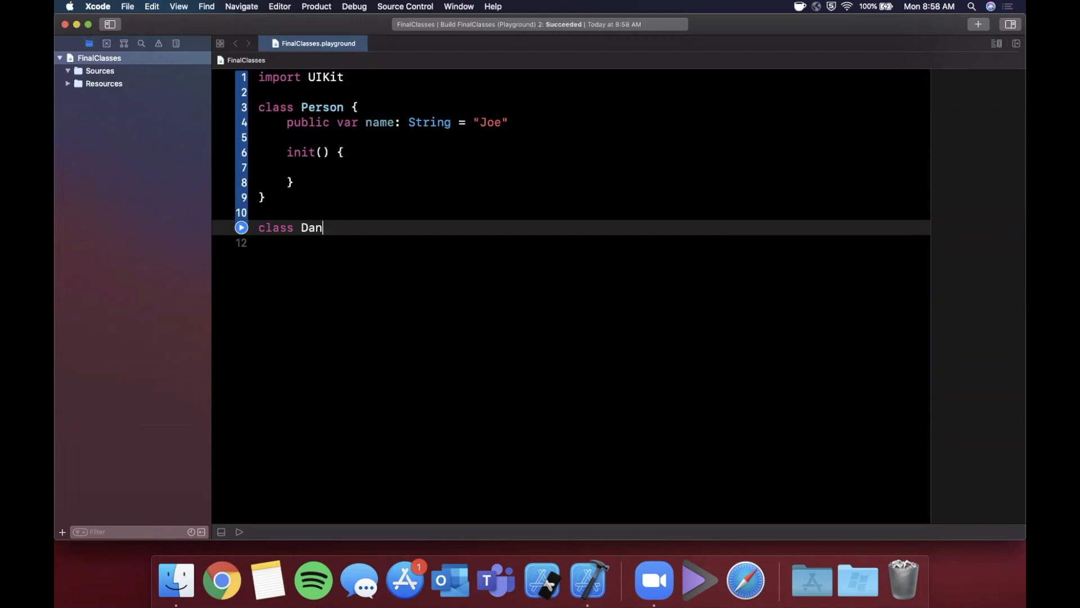
{"action": "type", "text": ": Person {"}
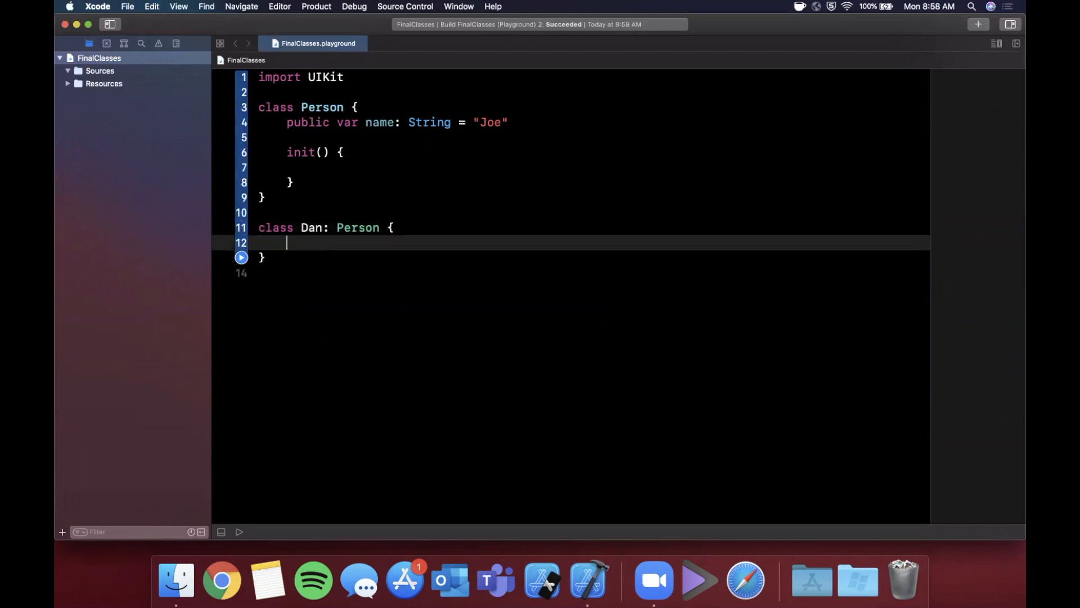
{"action": "double_click", "coordinate": [357, 227]}
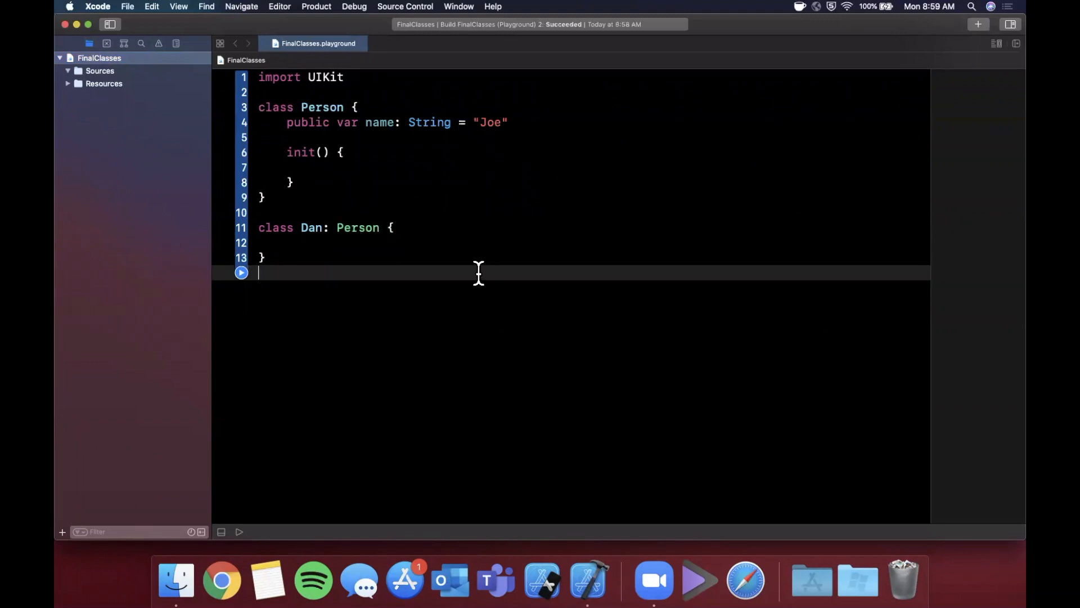
{"action": "mouse_move", "coordinate": [285, 219]}
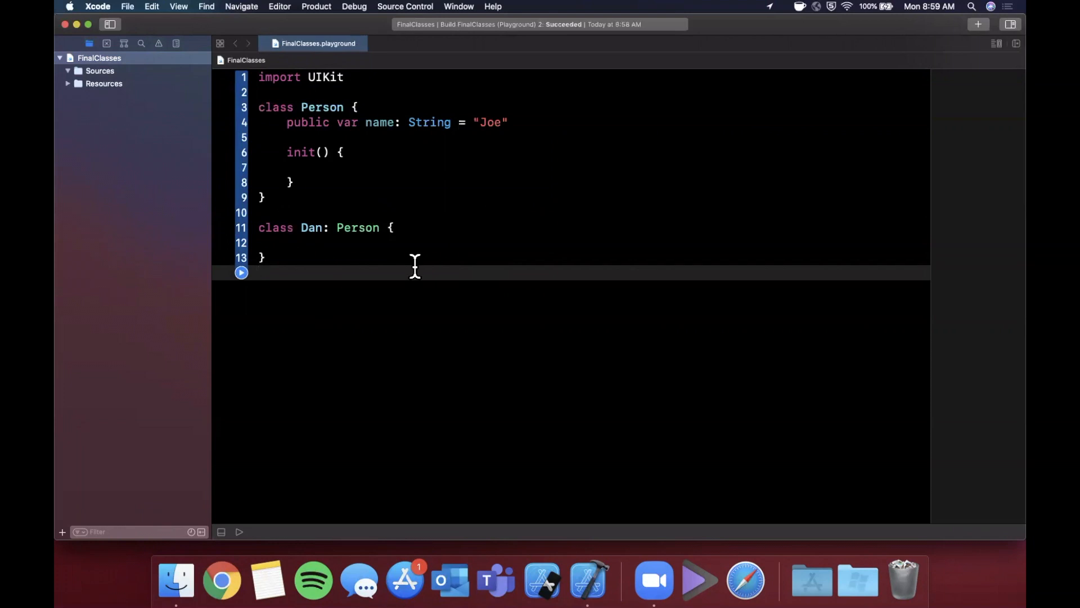
{"action": "mouse_move", "coordinate": [386, 289]}
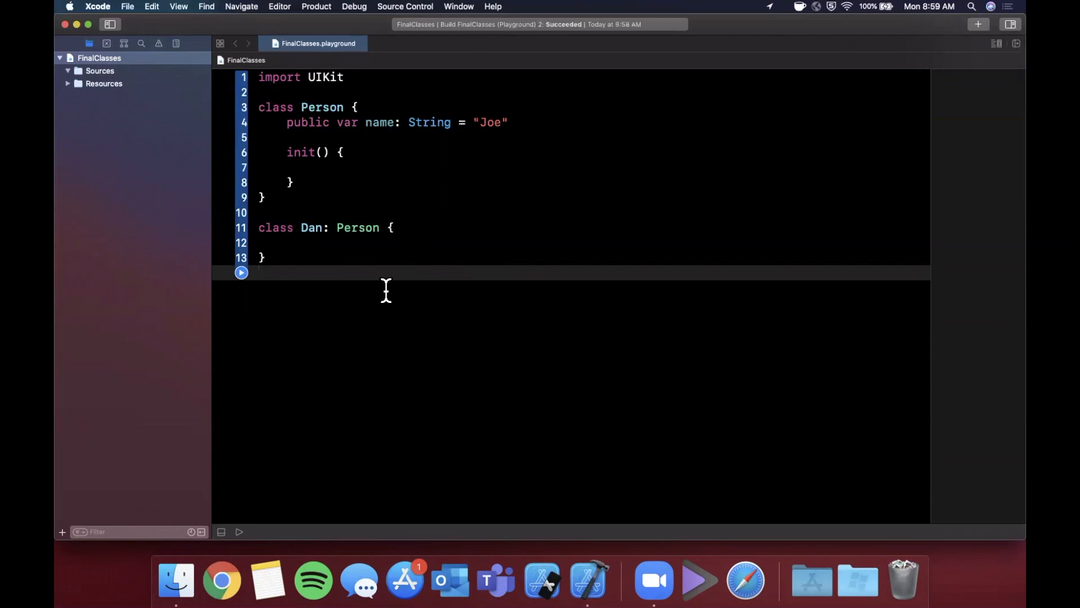
{"action": "mouse_move", "coordinate": [313, 131]}
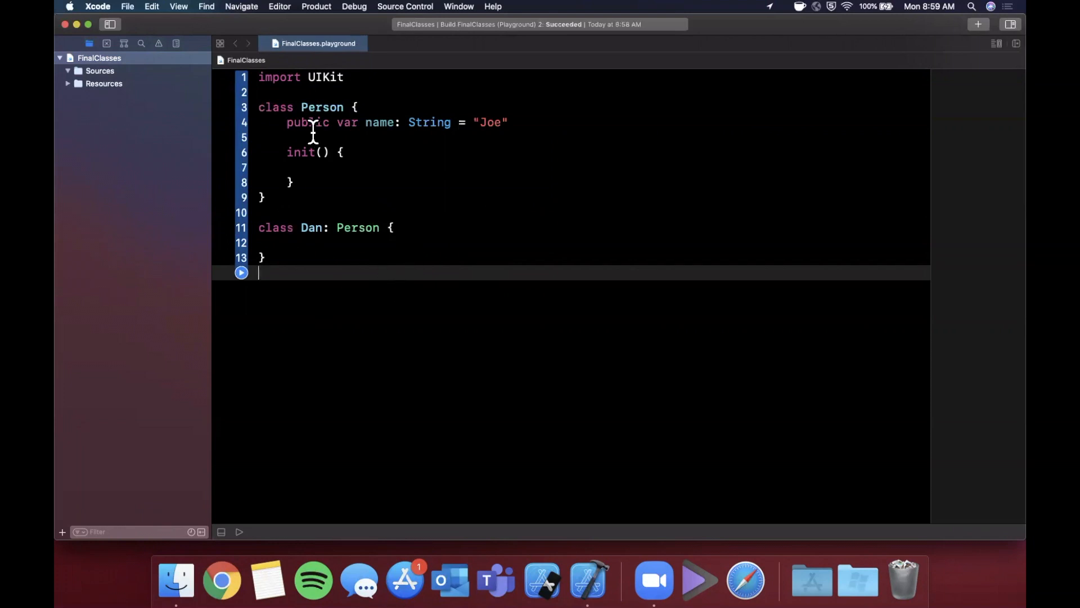
{"action": "mouse_move", "coordinate": [322, 273]}
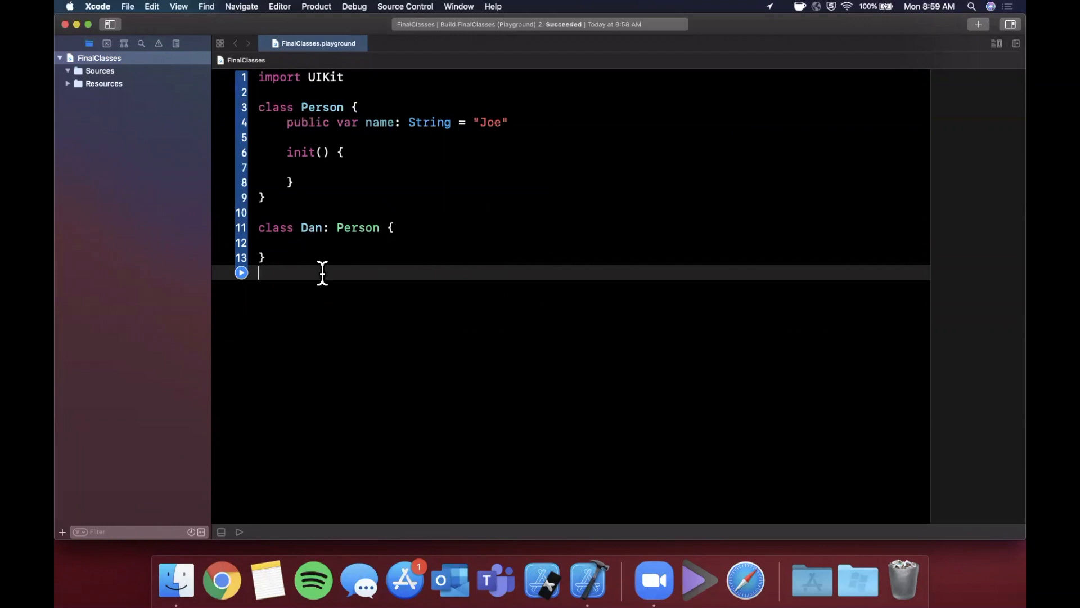
{"action": "mouse_move", "coordinate": [307, 342]}
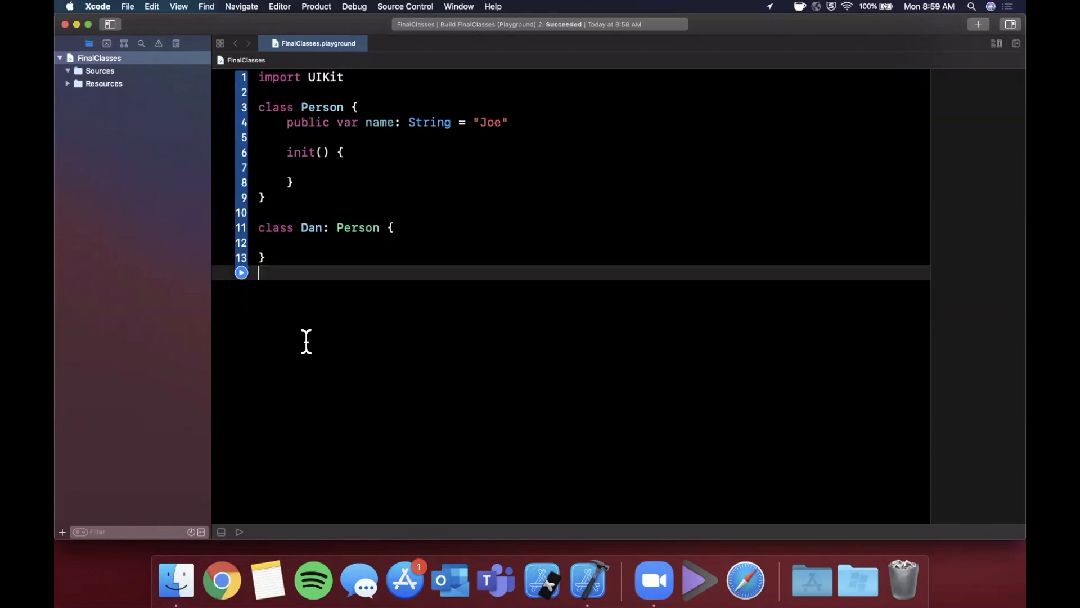
{"action": "key", "text": "Return"}
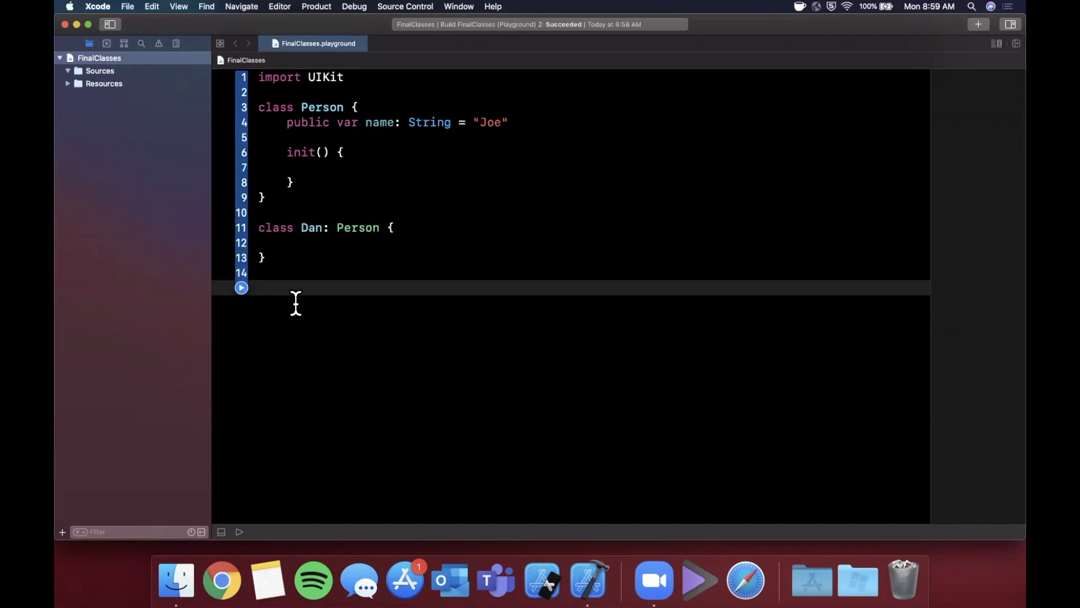
Step: Add an empty class Emily: Dan after the Dan class
{"action": "type", "text": "class"}
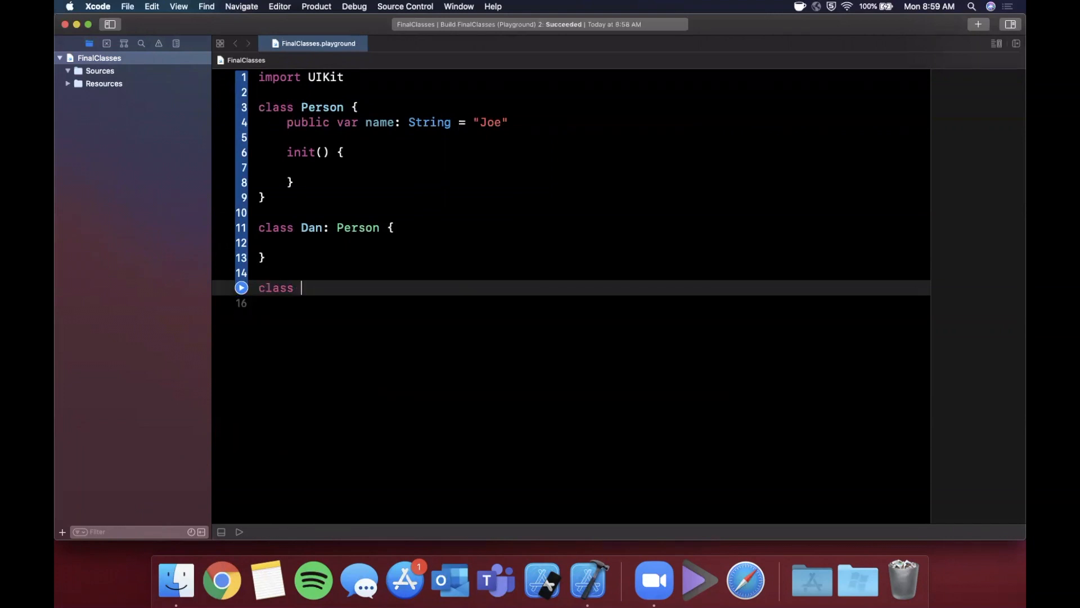
{"action": "type", "text": "Emily"}
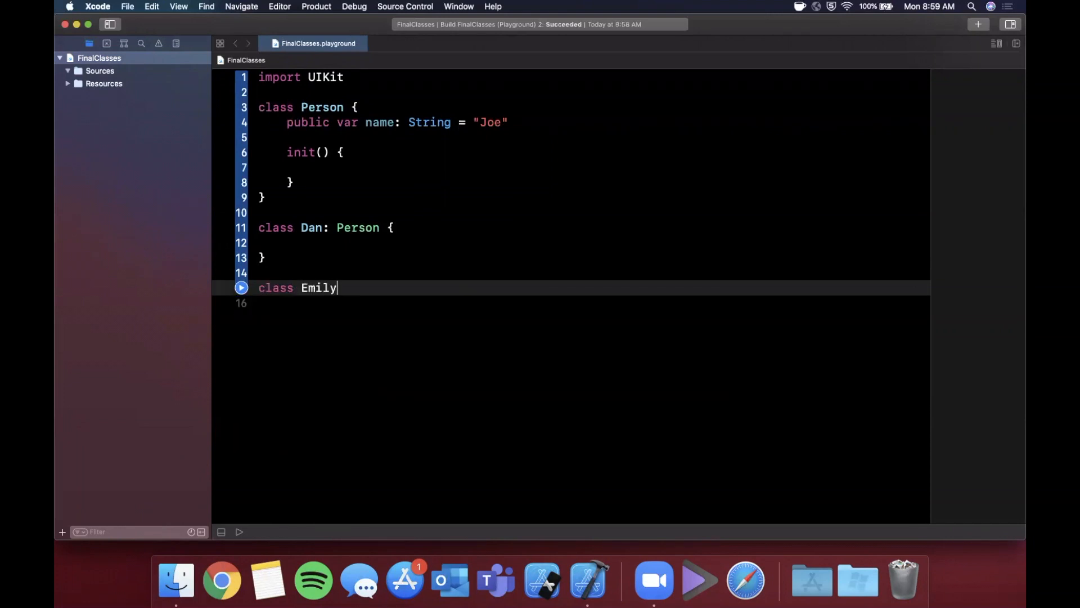
{"action": "type", "text": ": Dan {"}
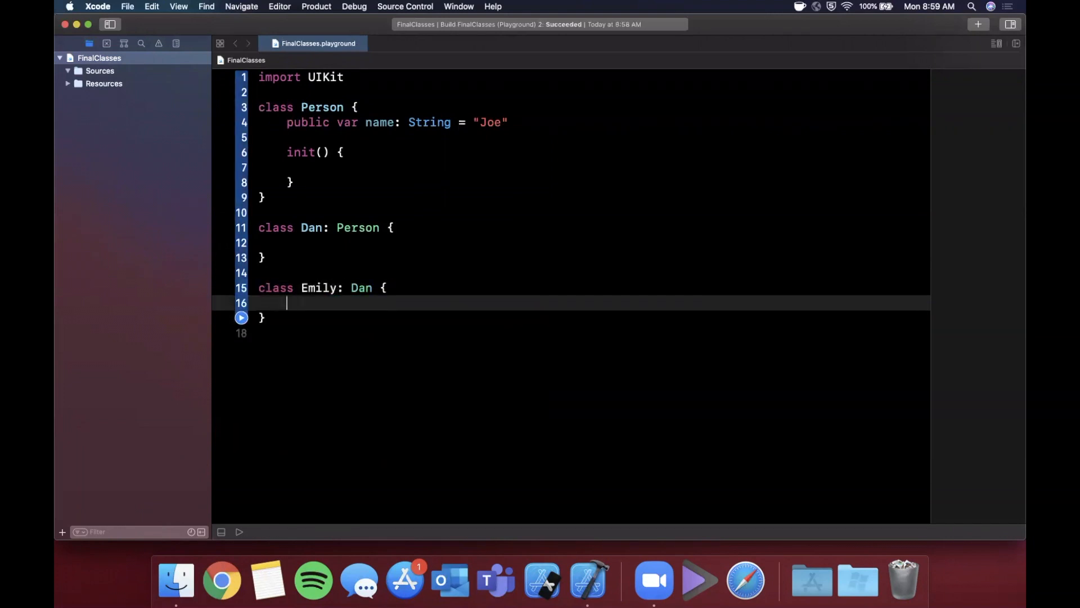
{"action": "left_click", "coordinate": [290, 242]}
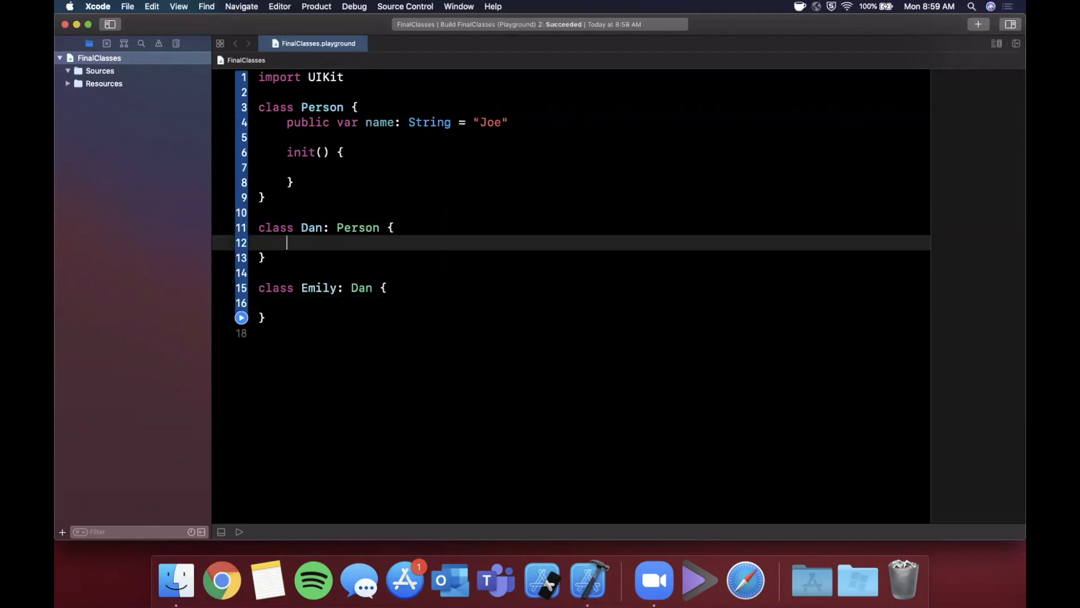
Step: Override name in Dan as a stored "Dan" value, triggering the stored-property override error
{"action": "type", "text": "override var name: String"}
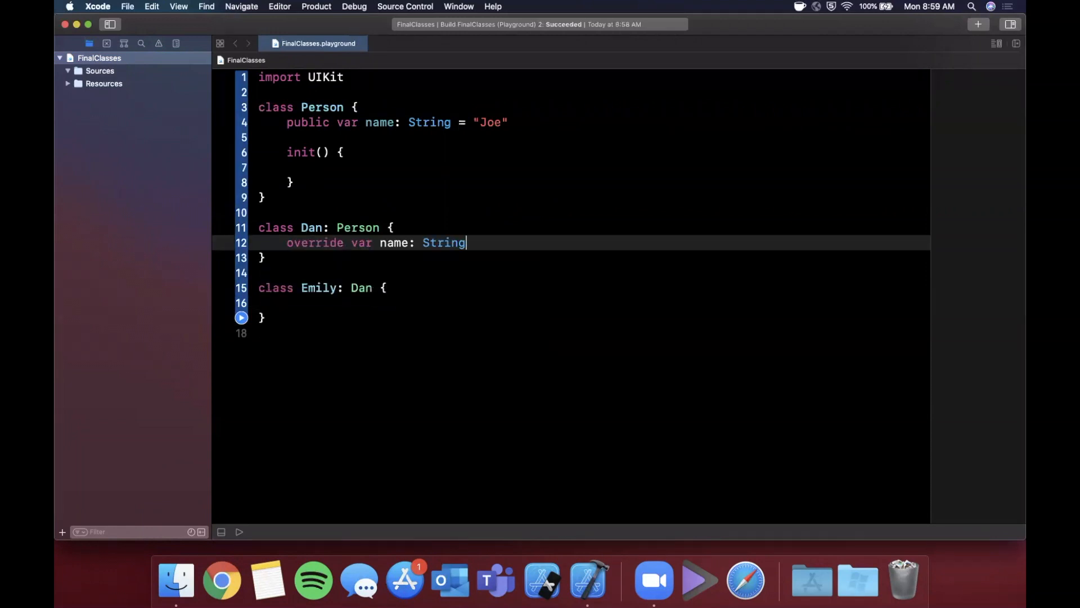
{"action": "type", "text": "="}
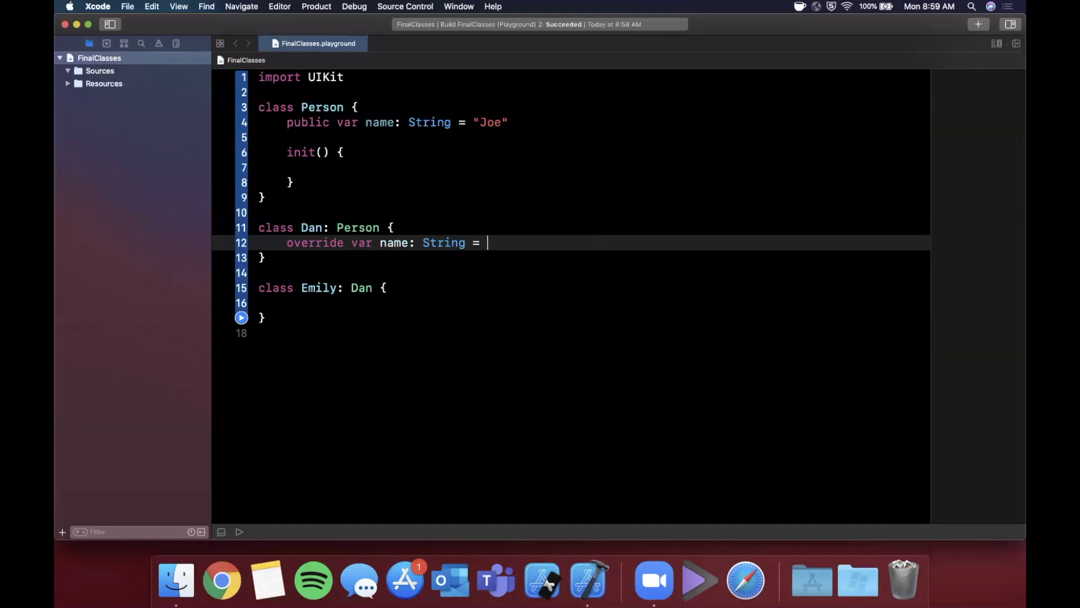
{"action": "type", "text": "\"D\""}
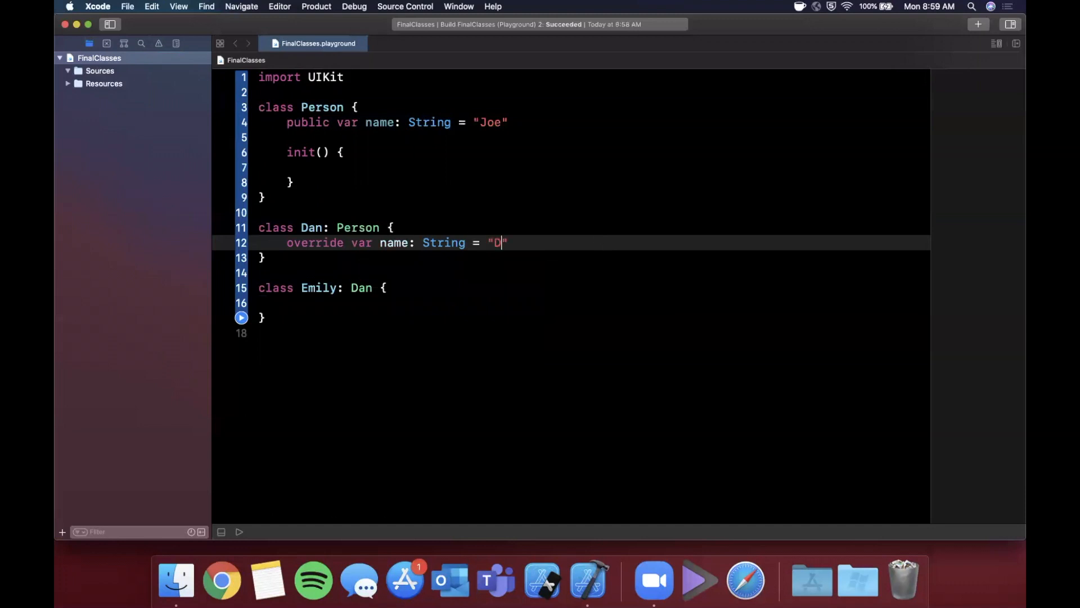
{"action": "type", "text": "an"}
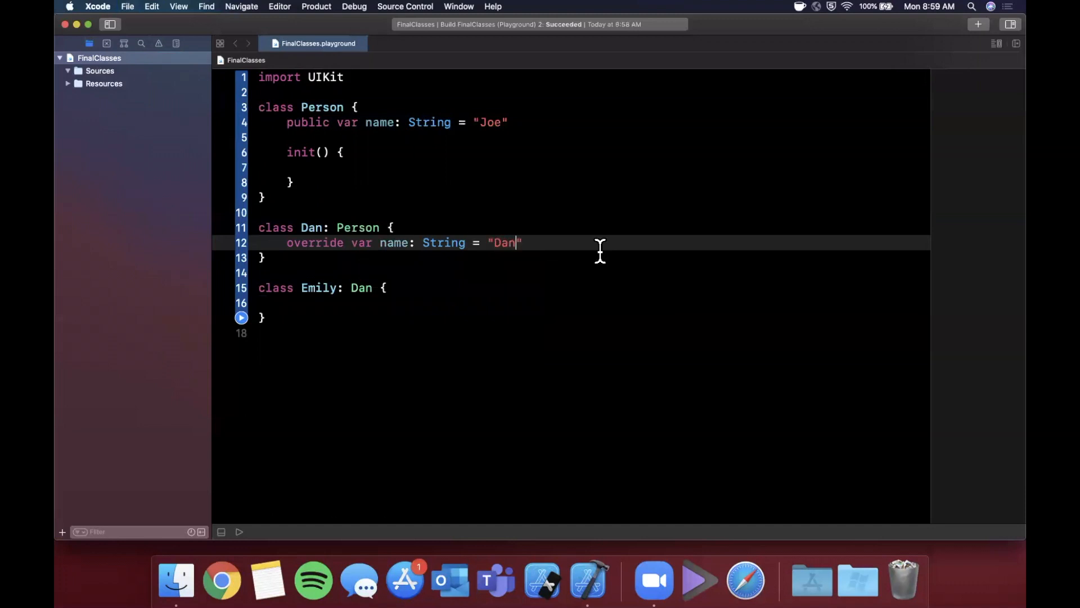
{"action": "left_click", "coordinate": [276, 332]}
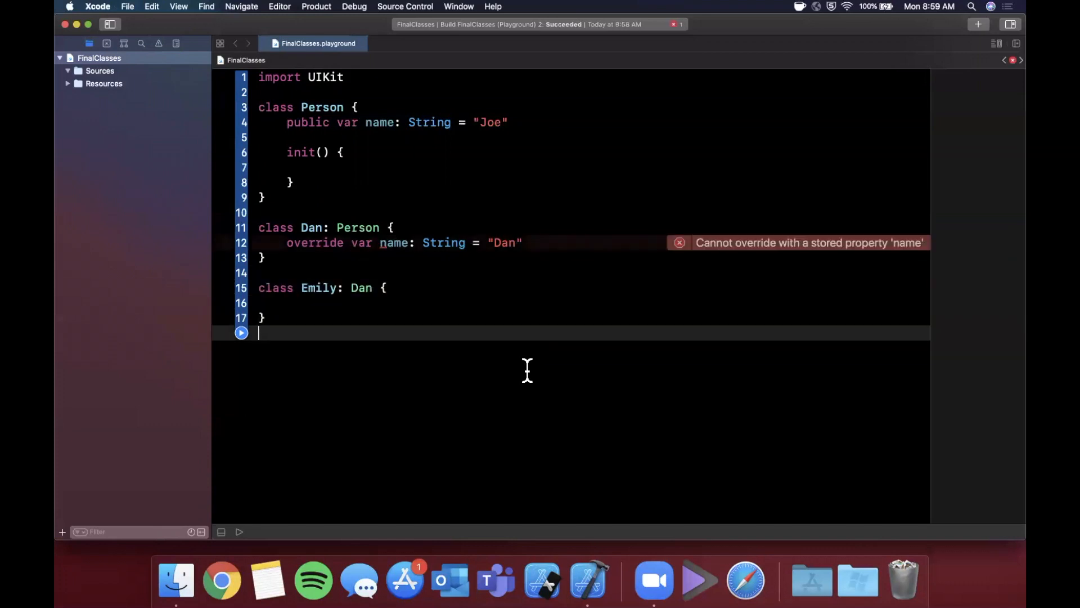
{"action": "mouse_move", "coordinate": [790, 251]}
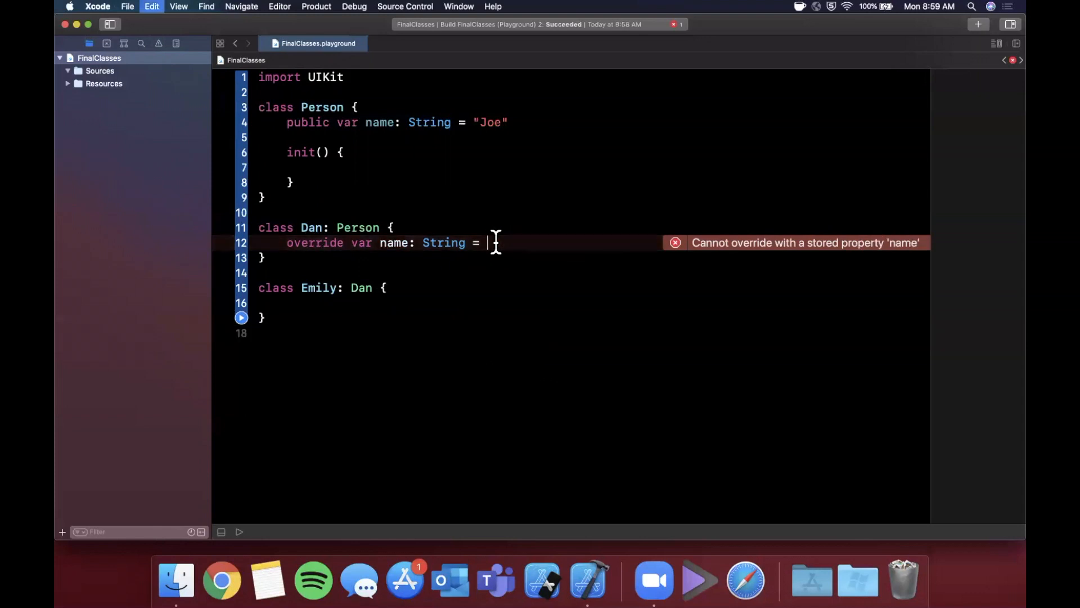
Step: Turn Dan's name override into a computed property returning "Dan"
{"action": "type", "text": "return \"Dan"}
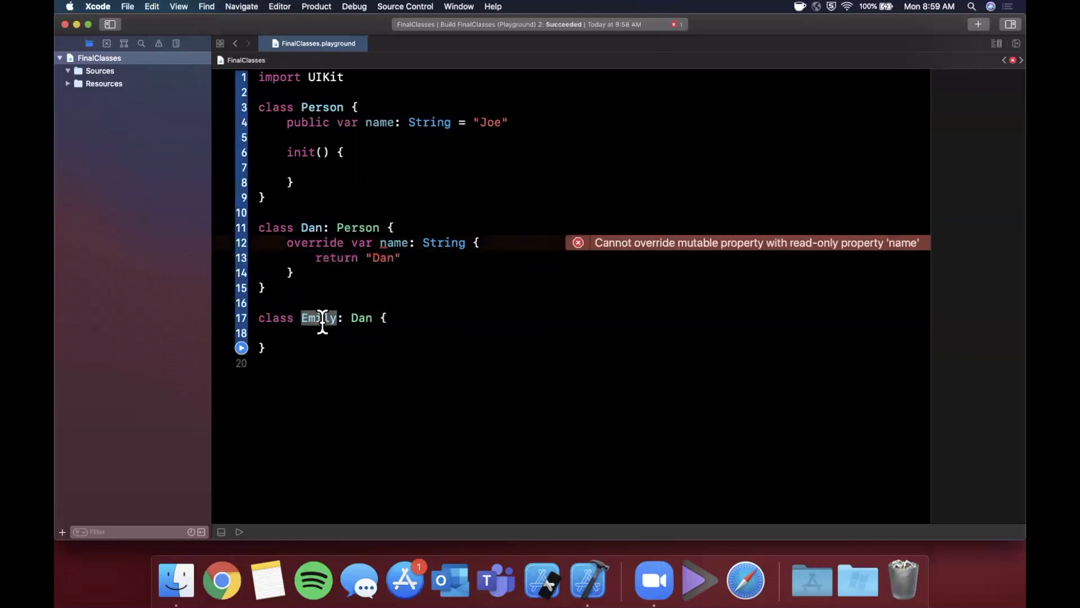
{"action": "mouse_move", "coordinate": [719, 242]}
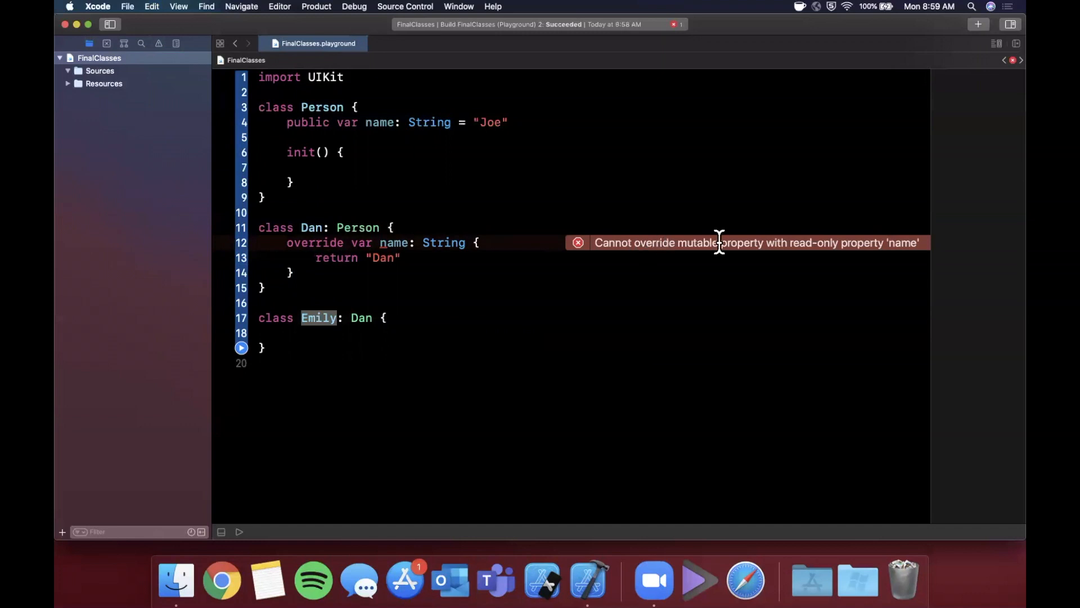
{"action": "mouse_move", "coordinate": [867, 242]}
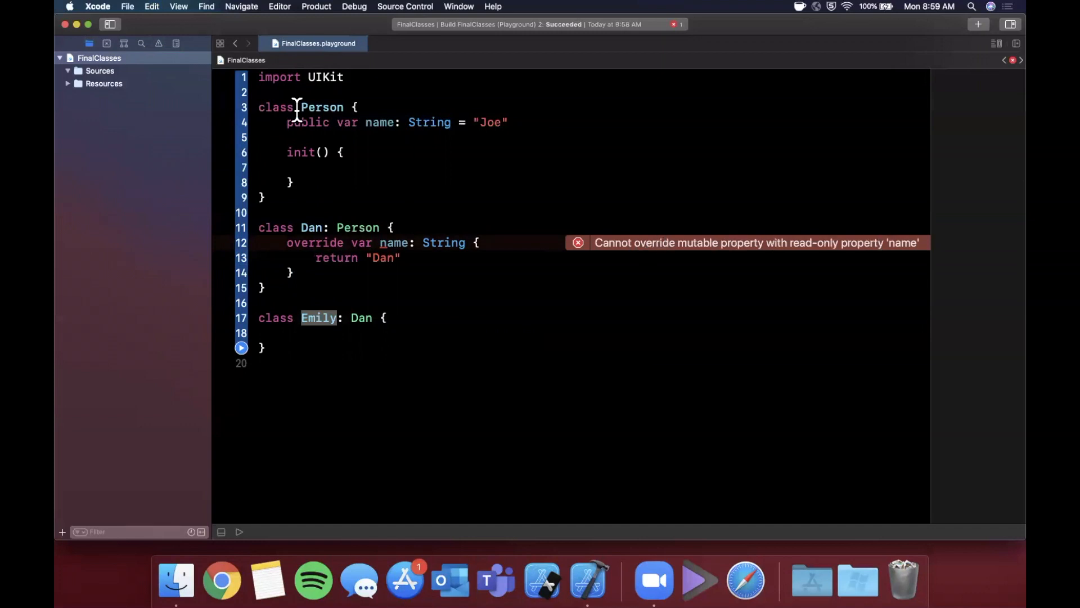
{"action": "double_click", "coordinate": [308, 122]}
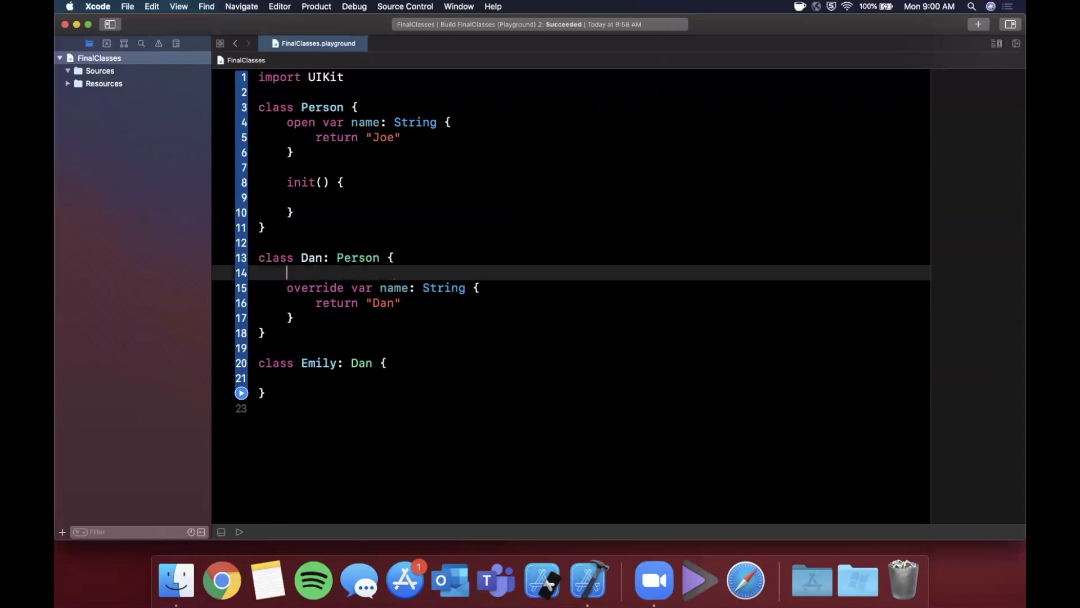
Step: Remove the stray blank line inside the Dan class
{"action": "key", "text": "Backspace"}
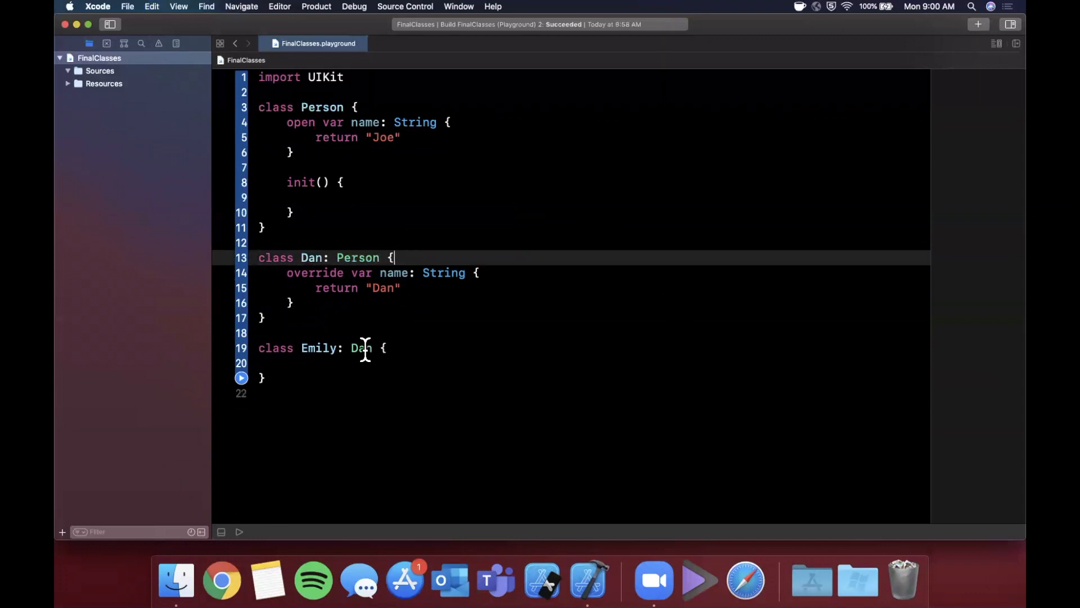
Step: Briefly switch Emily's superclass to Person, restore Dan, and start typing final before Dan
{"action": "type", "text": "Person"}
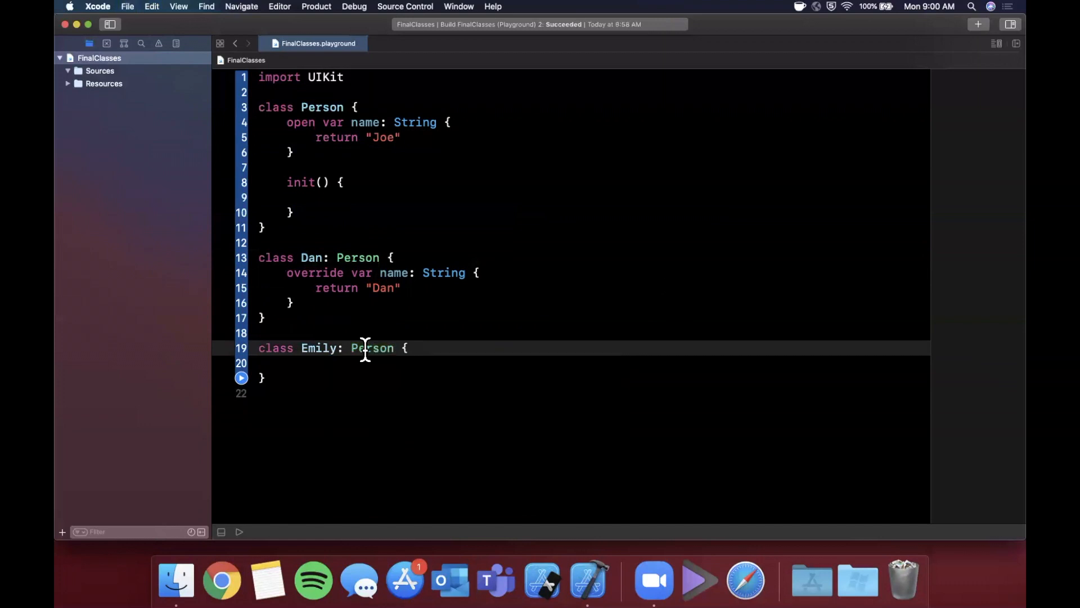
{"action": "type", "text": "Dan"}
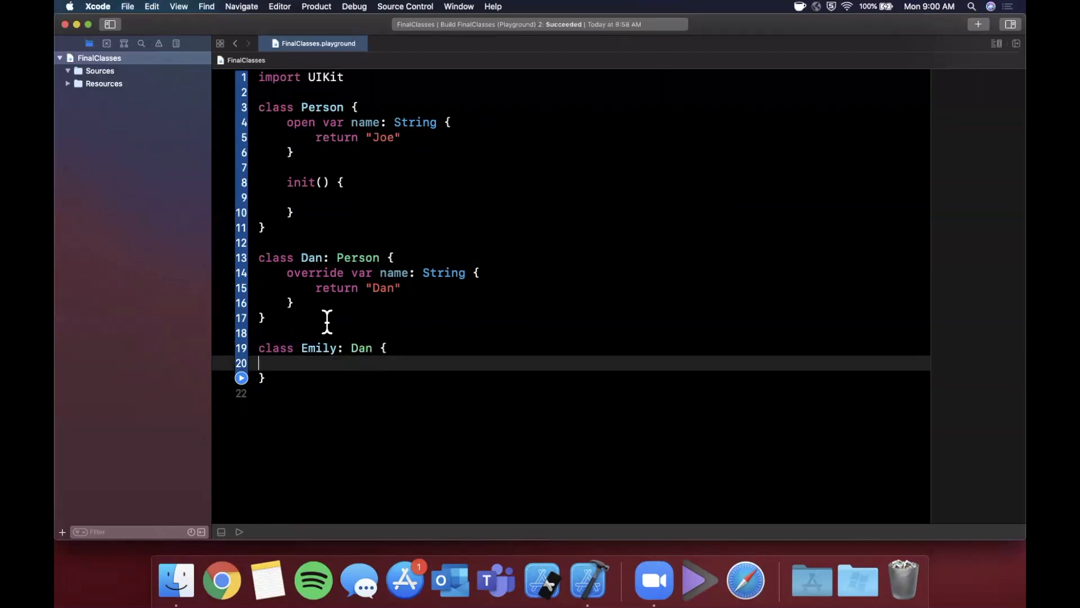
{"action": "type", "text": "fi"}
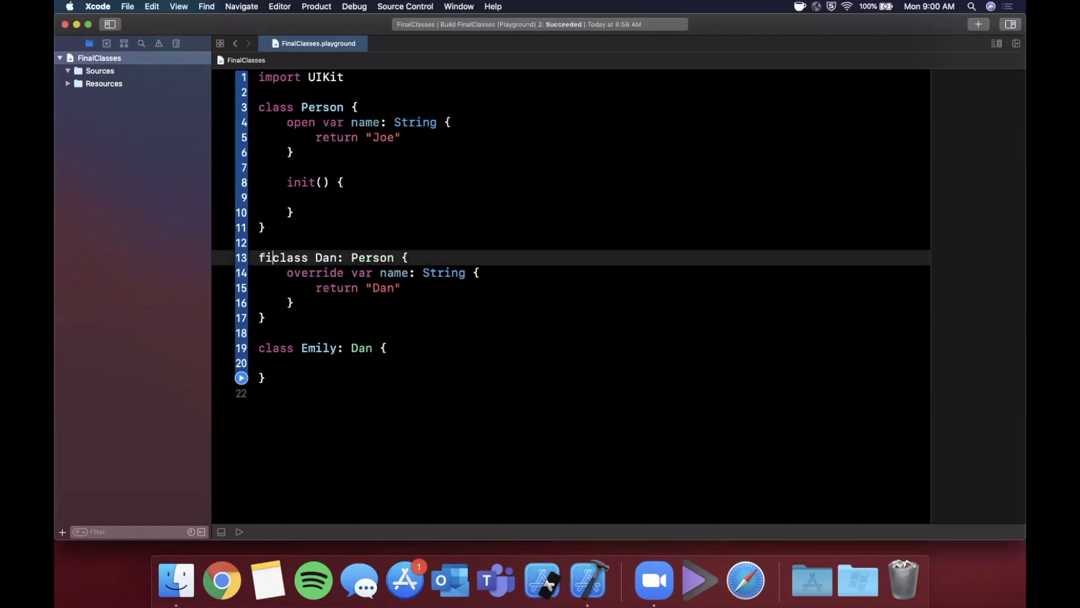
Step: Finish declaring Dan final, so Emily shows the inheritance-from-final-class error
{"action": "type", "text": "nal"}
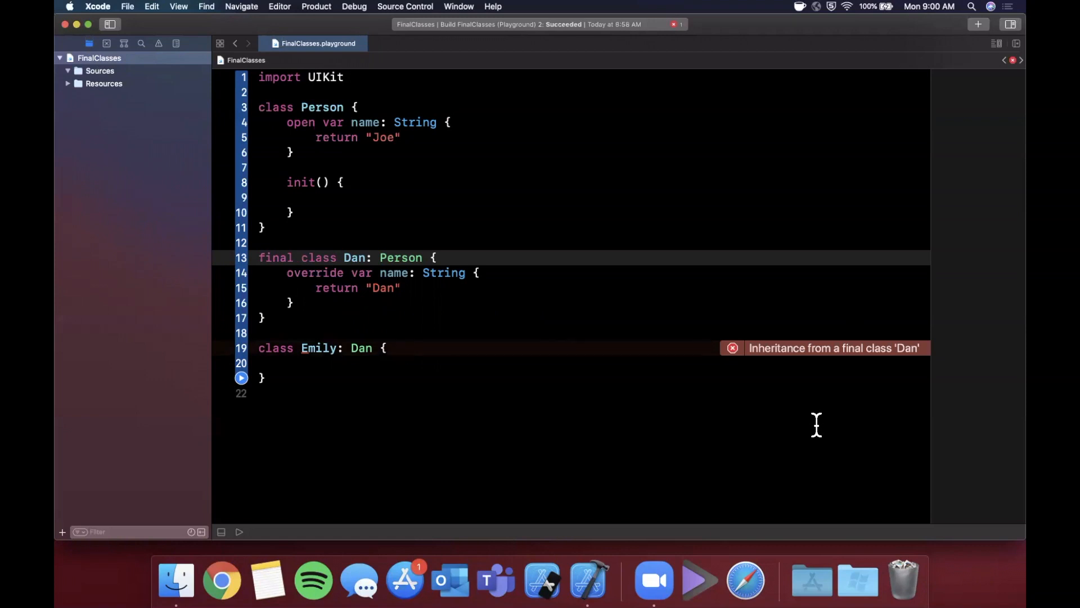
{"action": "mouse_move", "coordinate": [859, 352]}
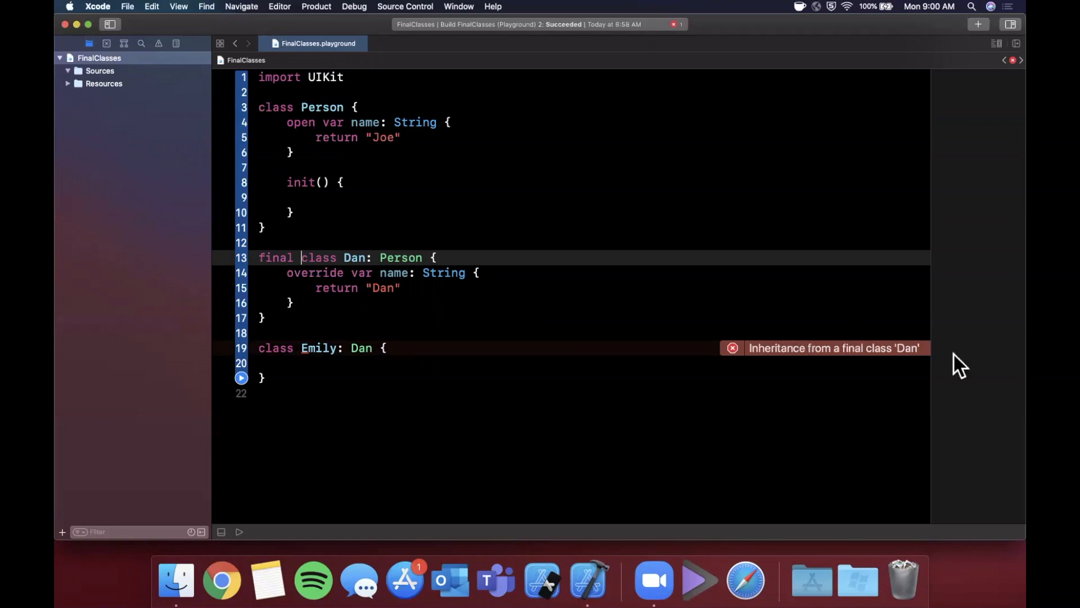
{"action": "mouse_move", "coordinate": [840, 355]}
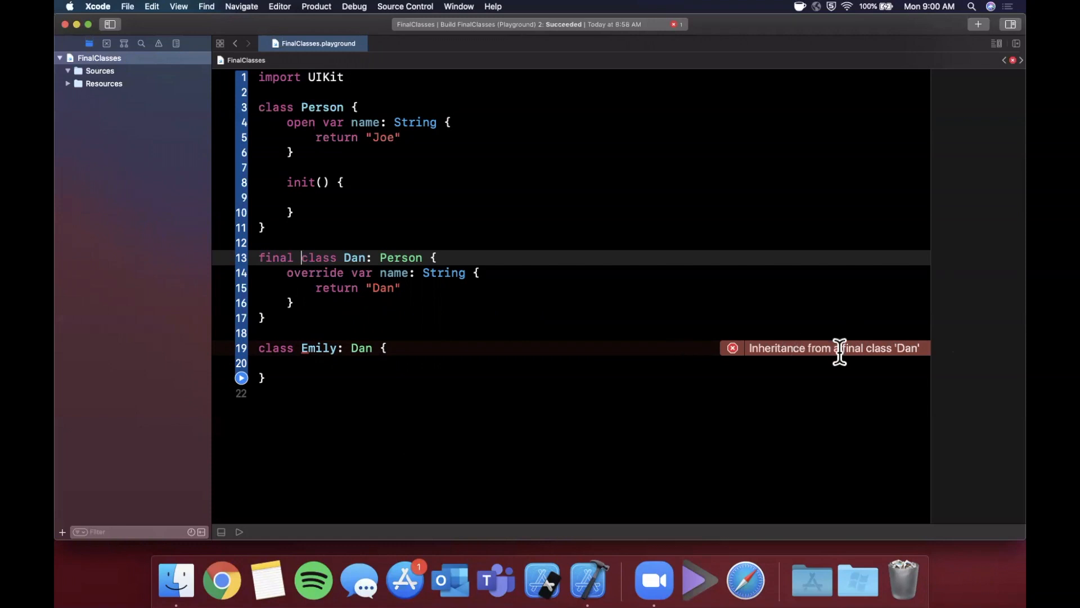
{"action": "mouse_move", "coordinate": [347, 365]}
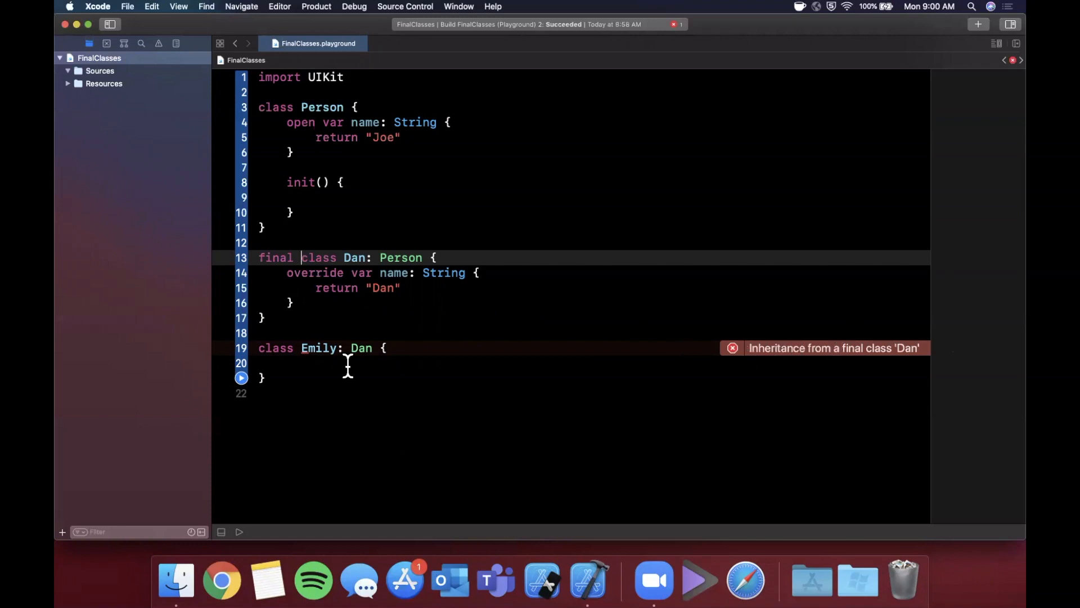
{"action": "mouse_move", "coordinate": [224, 426]}
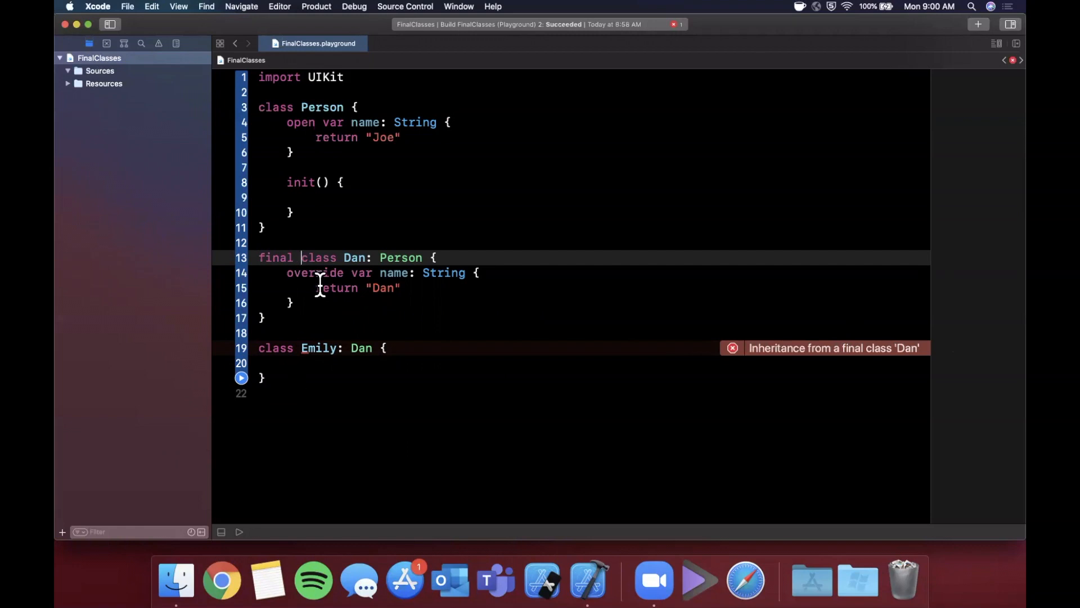
{"action": "double_click", "coordinate": [275, 257]}
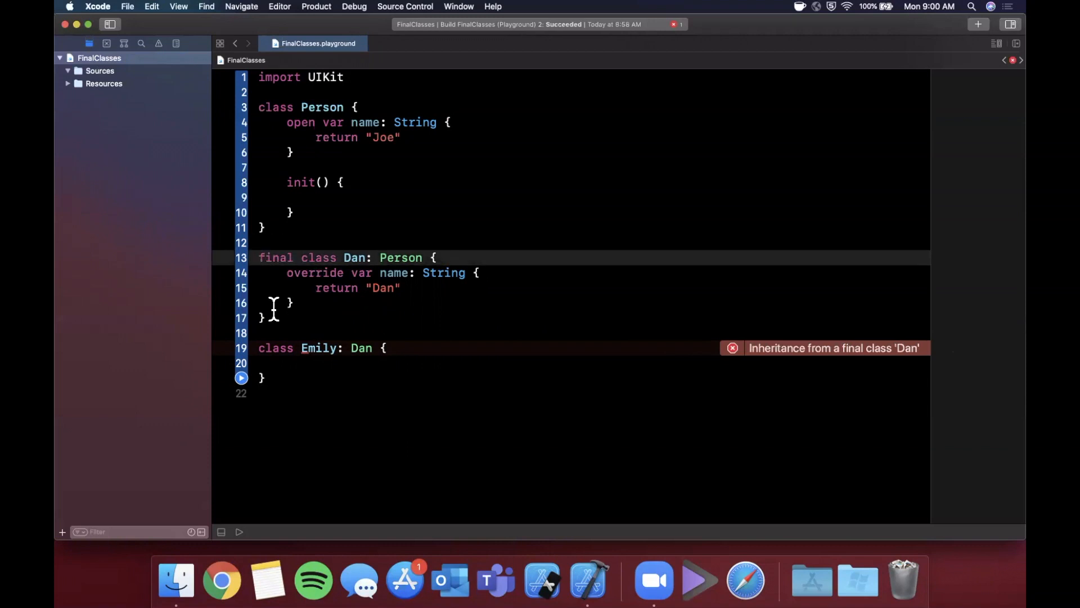
{"action": "left_click", "coordinate": [264, 318]}
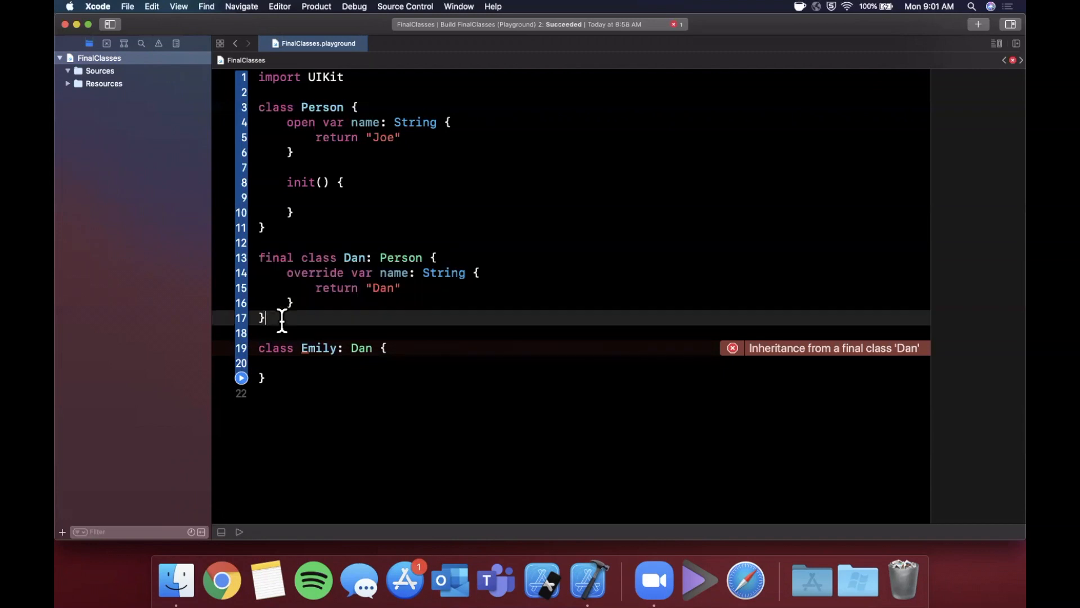
Step: Delete the Emily subclass and begin writing an extension of Dan
{"action": "double_click", "coordinate": [275, 257]}
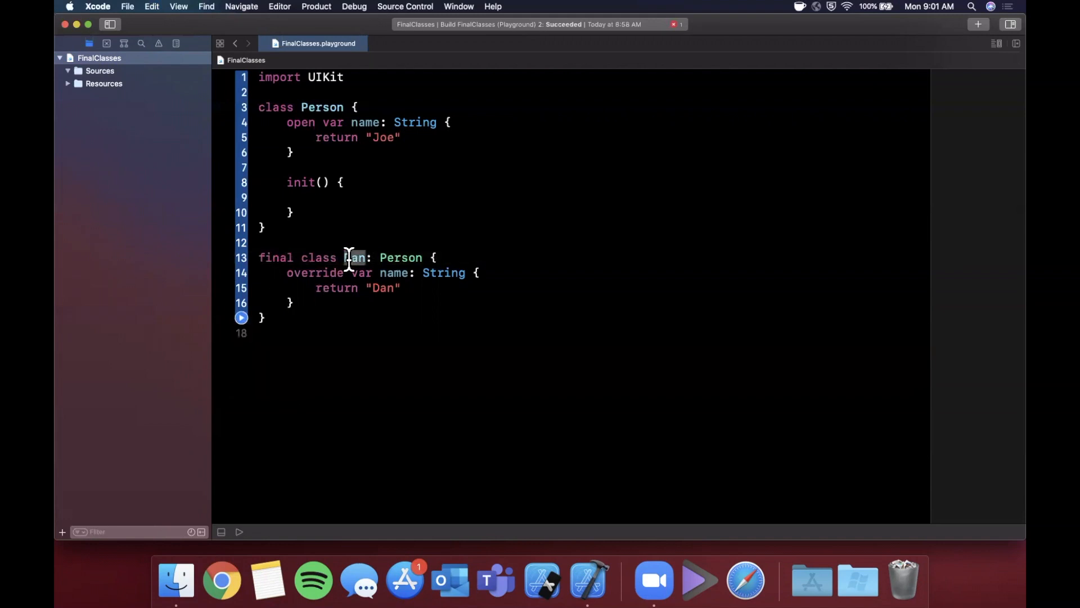
{"action": "type", "text": "extension Dan {"}
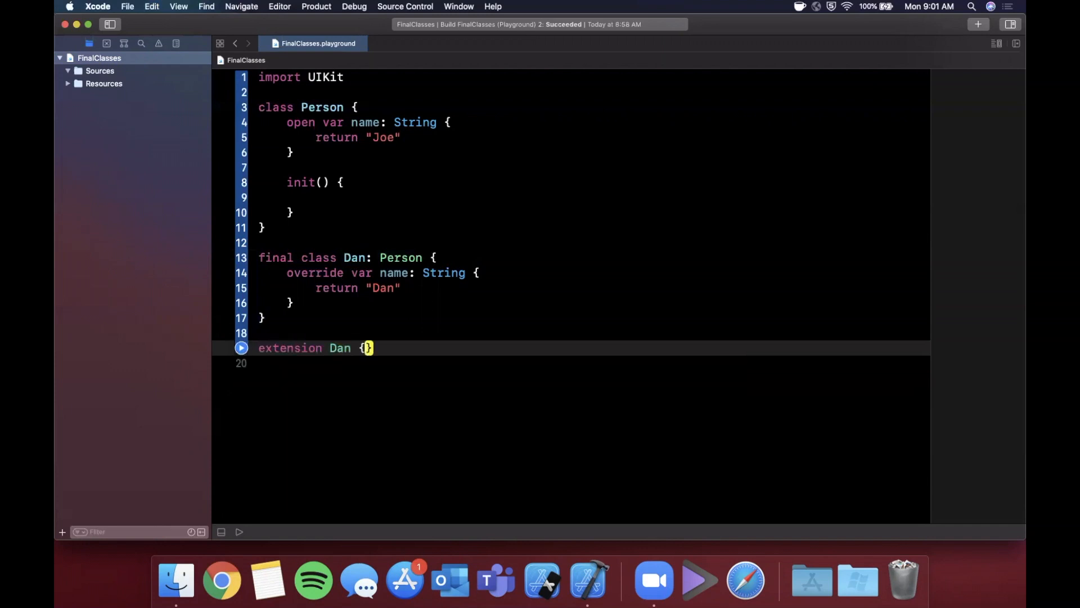
Step: Add an empty func doSomething() { } inside the Dan extension
{"action": "type", "text": "func doSomething"}
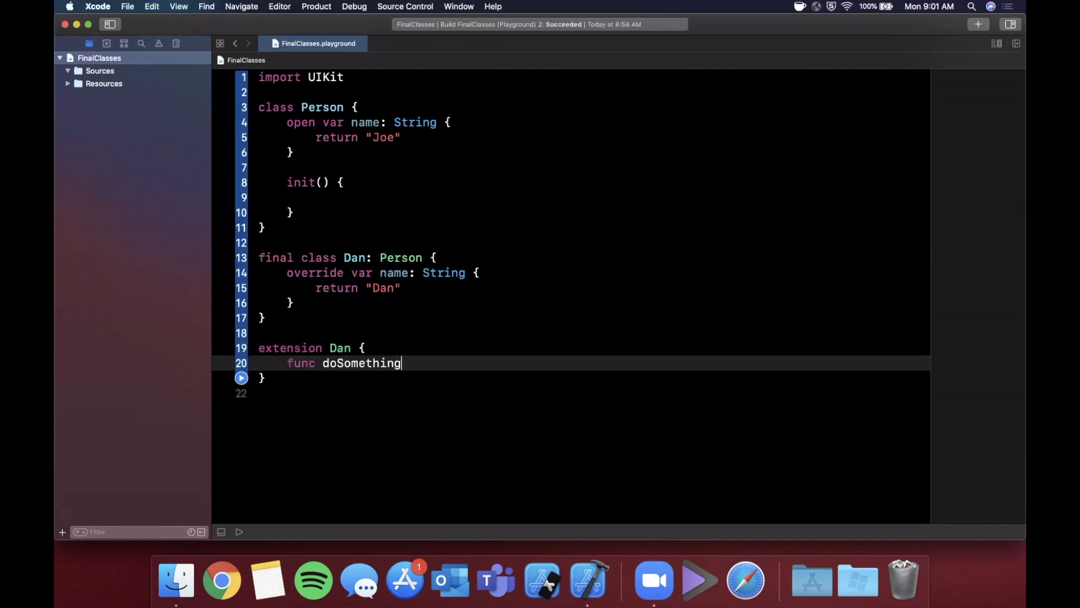
{"action": "type", "text": "() {"}
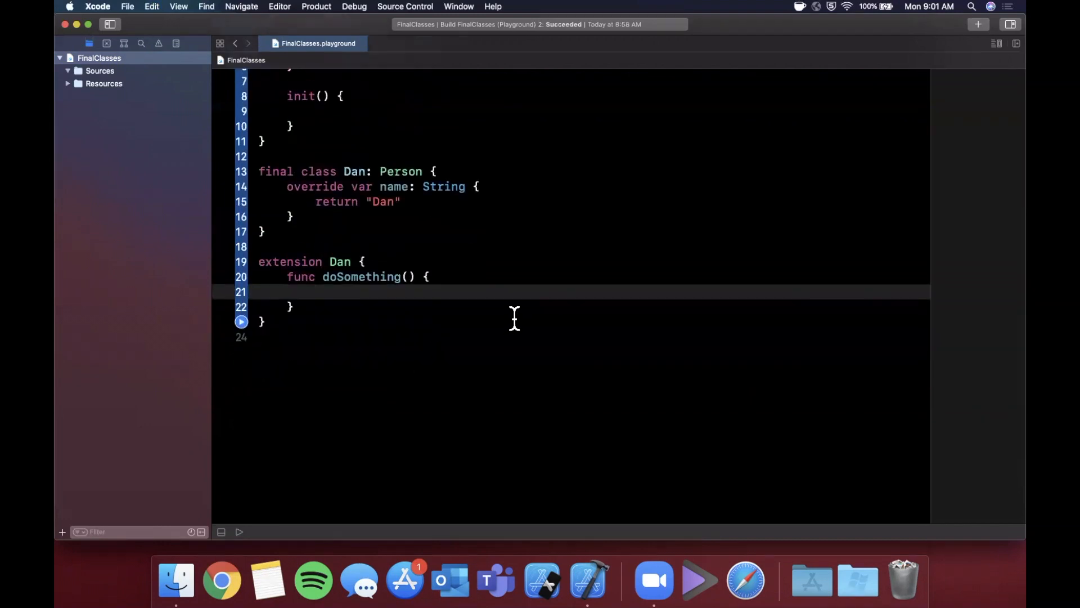
{"action": "mouse_move", "coordinate": [773, 394]}
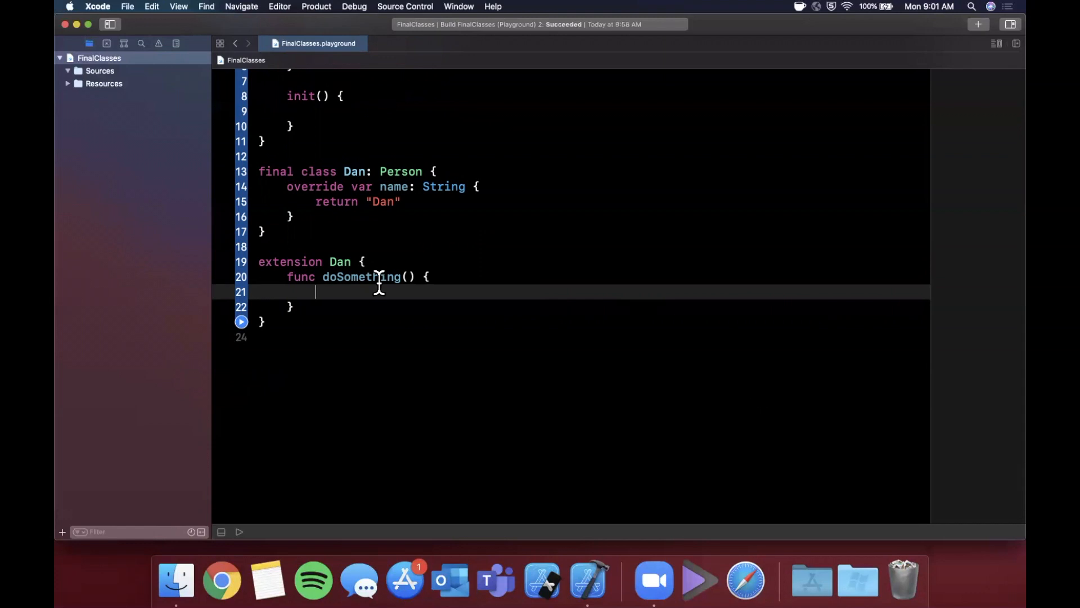
{"action": "mouse_move", "coordinate": [352, 261]}
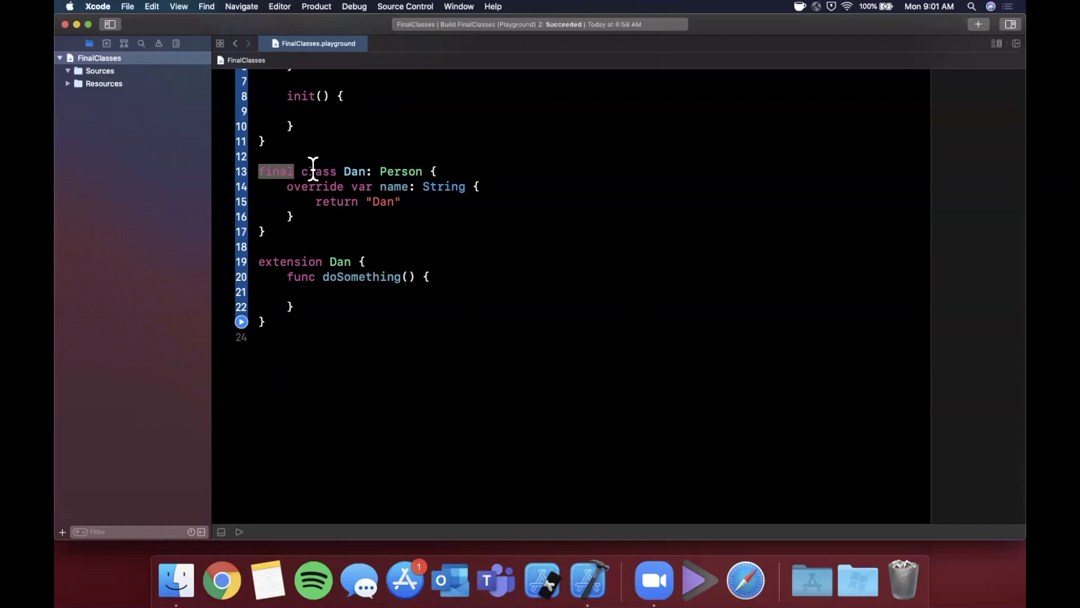
{"action": "mouse_move", "coordinate": [307, 246]}
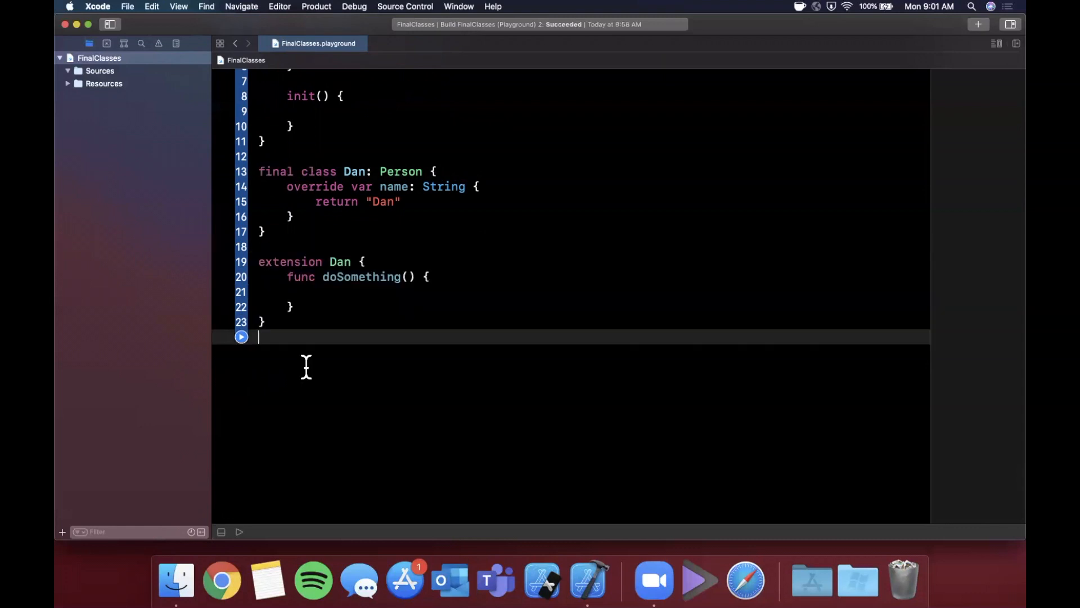
{"action": "mouse_move", "coordinate": [317, 186]}
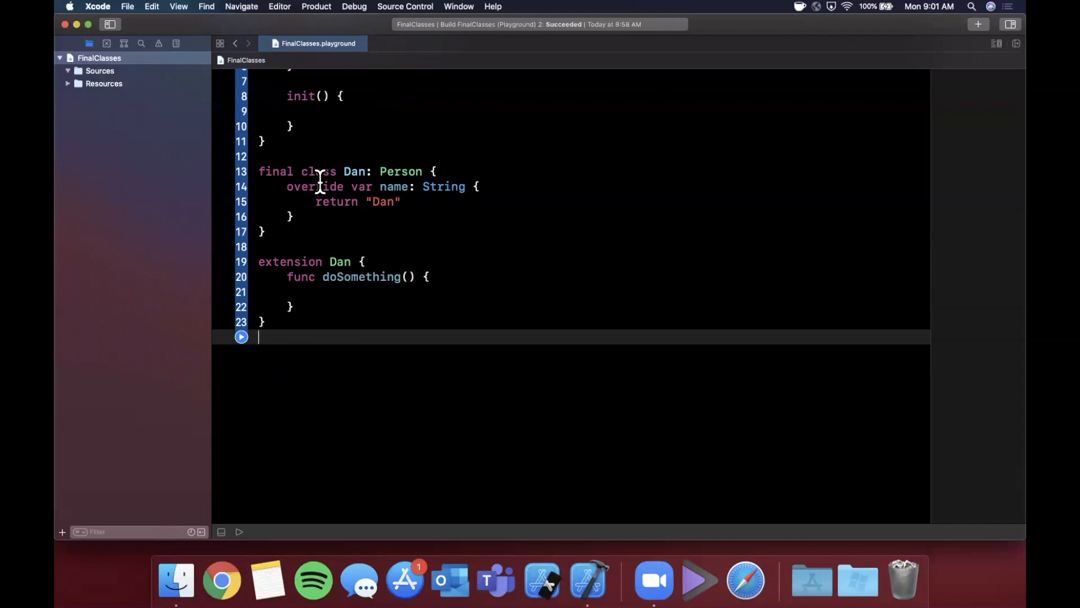
{"action": "mouse_move", "coordinate": [313, 276]}
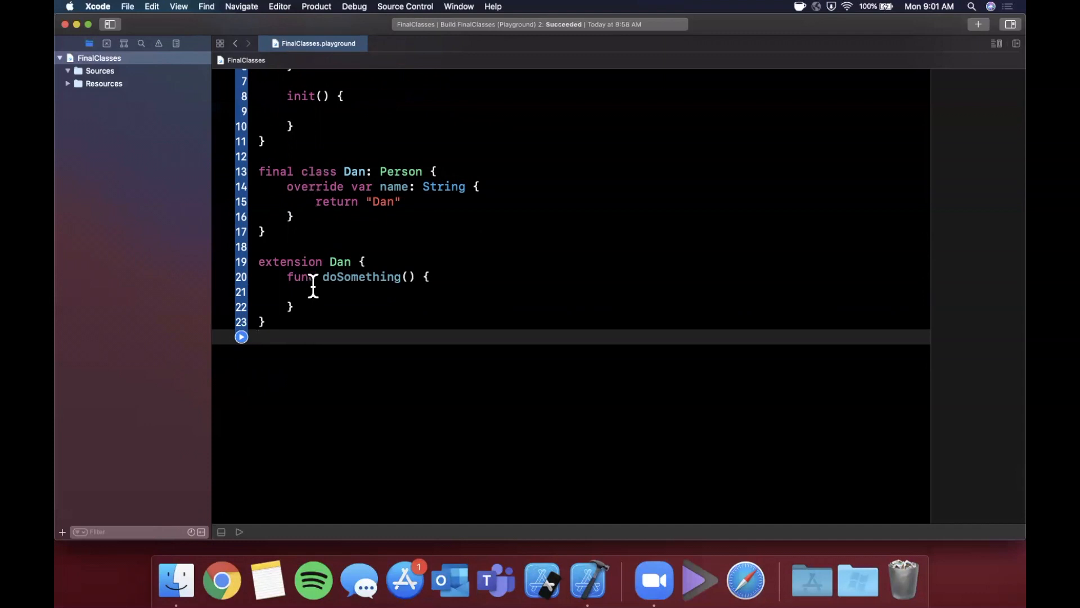
{"action": "mouse_move", "coordinate": [314, 187]}
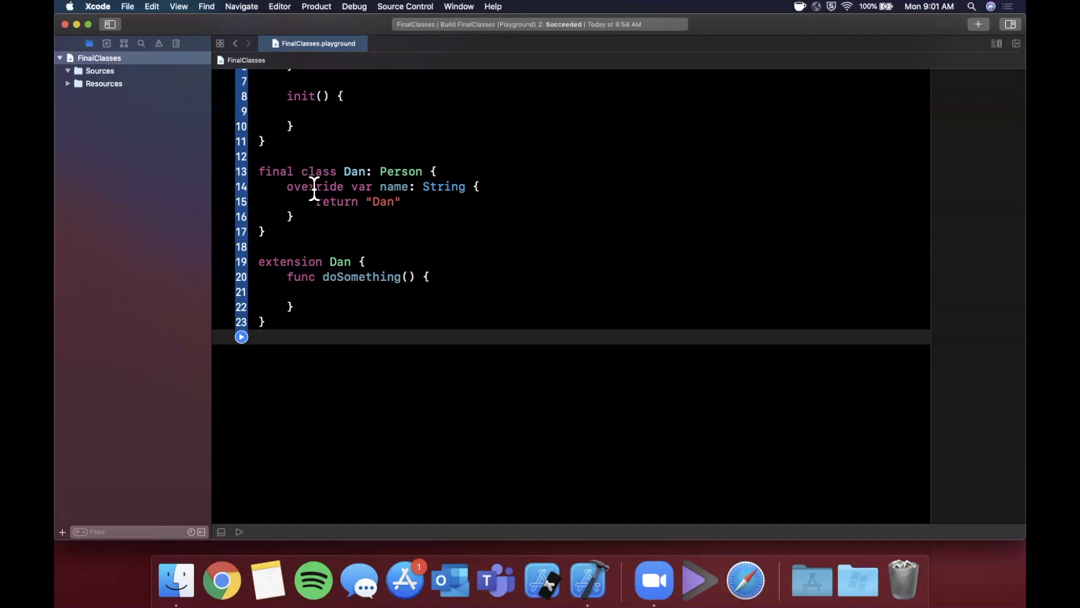
{"action": "left_click", "coordinate": [313, 232]}
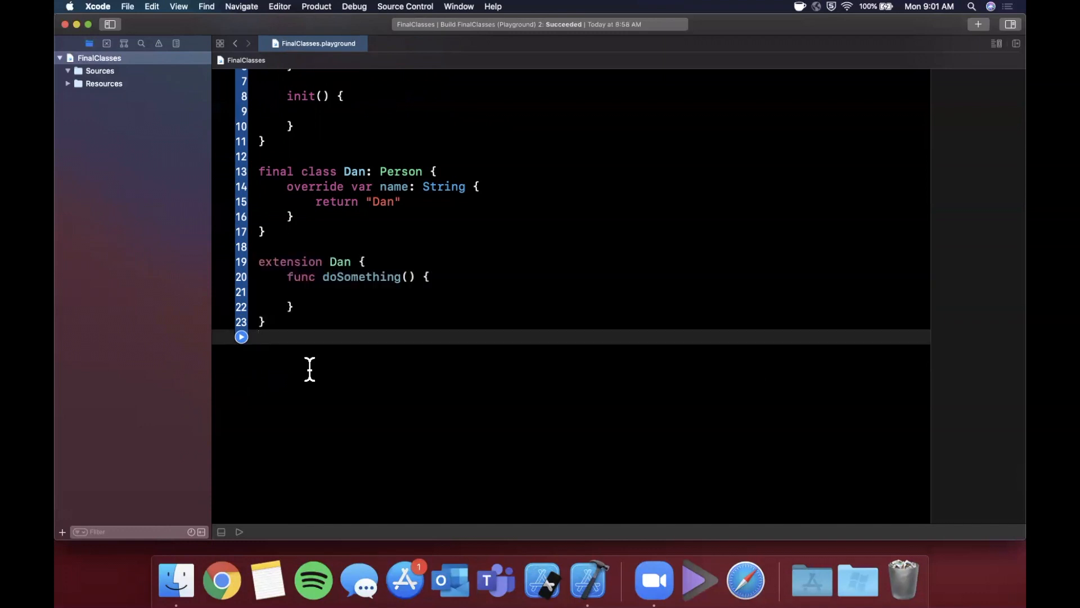
{"action": "mouse_move", "coordinate": [282, 306]}
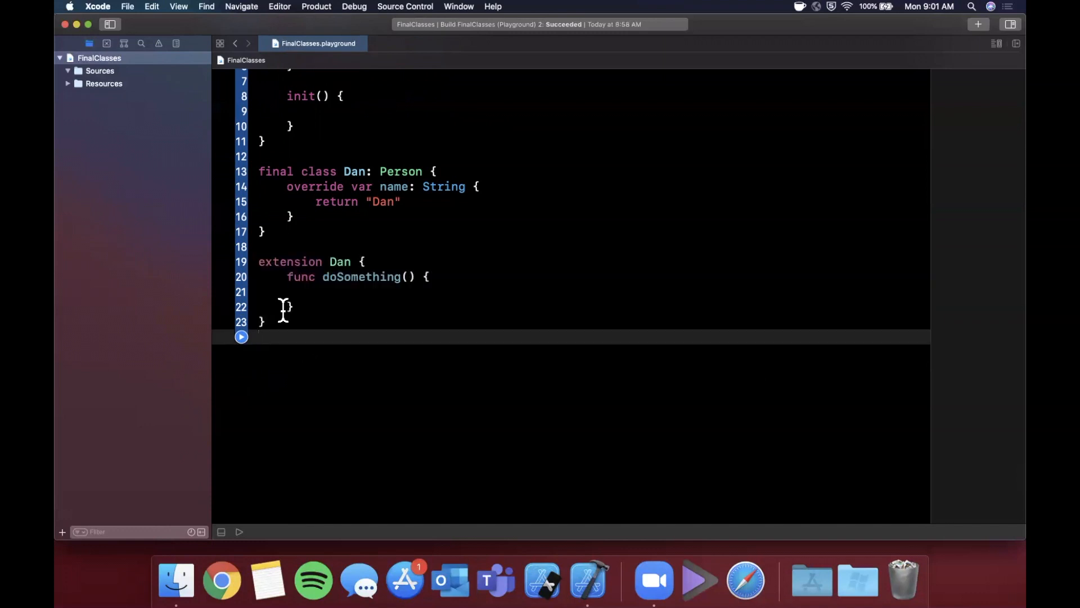
{"action": "scroll", "scroll_direction": "up", "scroll_amount": 3}
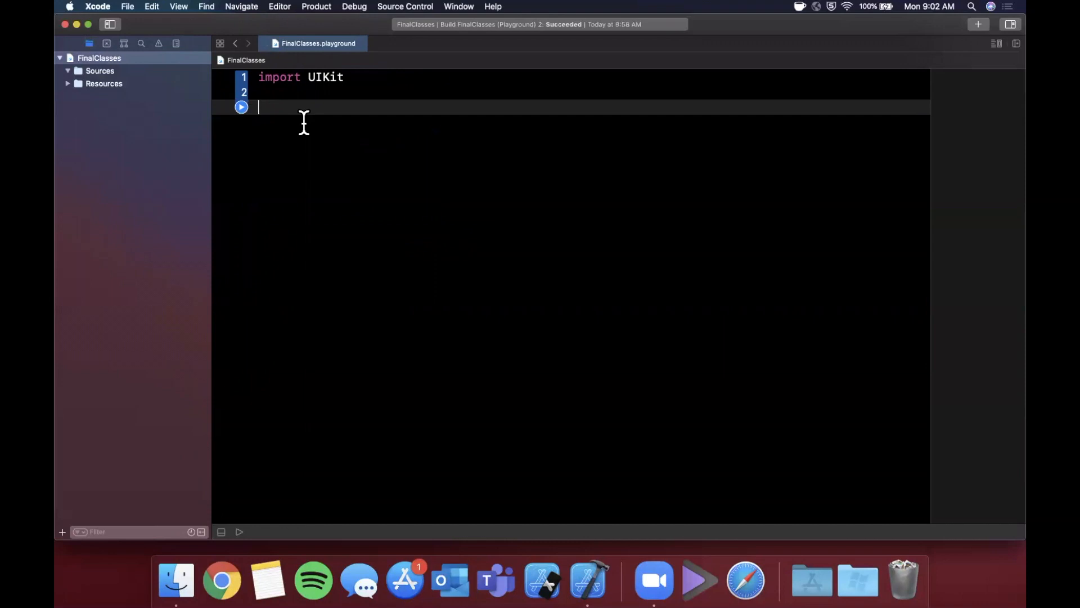
Step: Declare an open class BaseViewController subclassing UIViewController with an empty body
{"action": "type", "text": "open"}
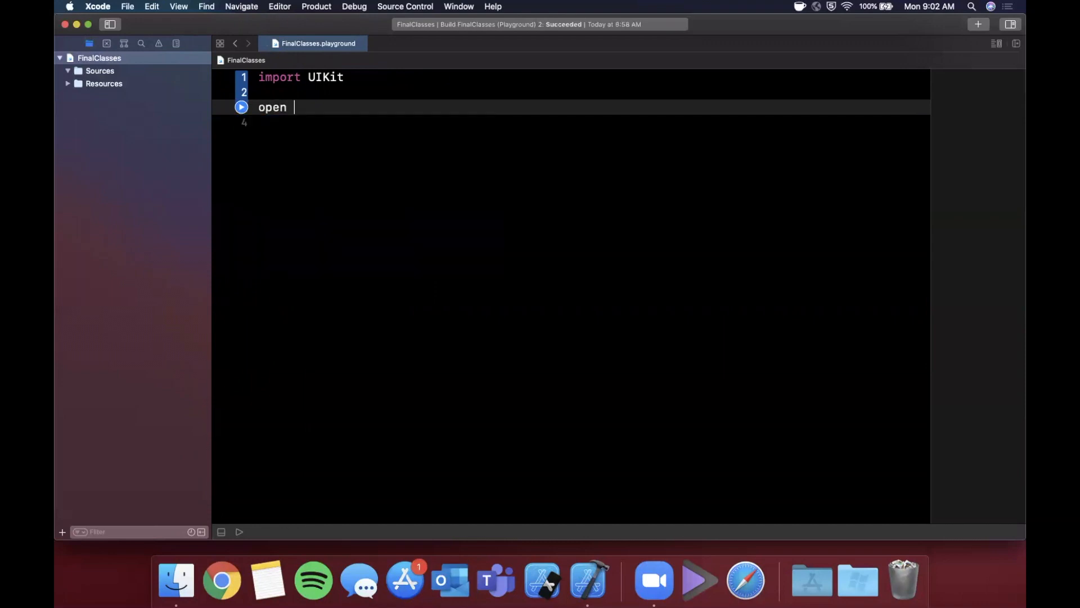
{"action": "type", "text": "class BaseV"}
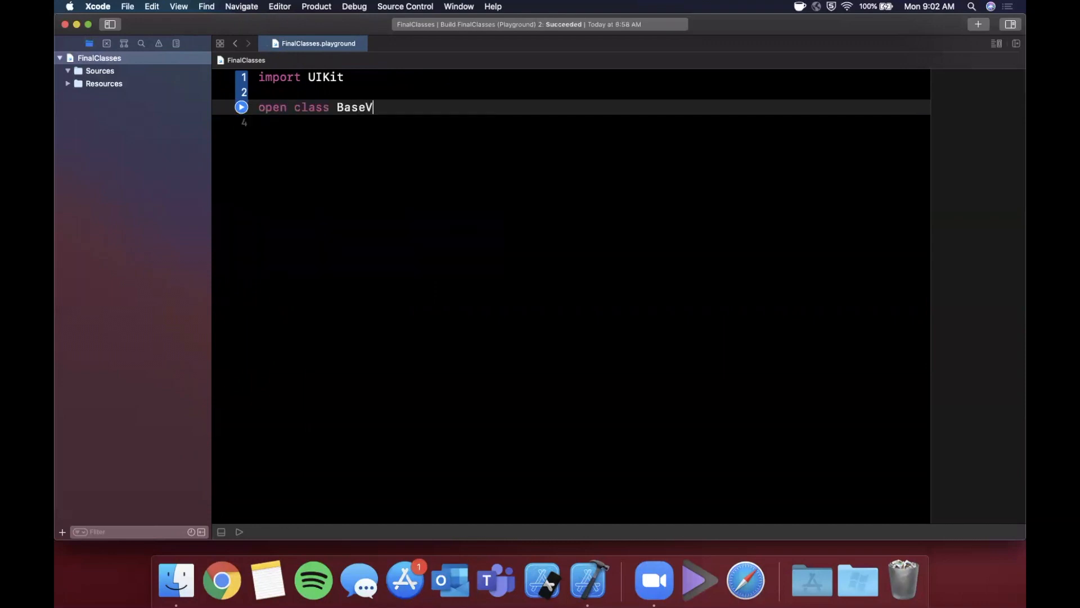
{"action": "type", "text": "iewCoontroller: u"}
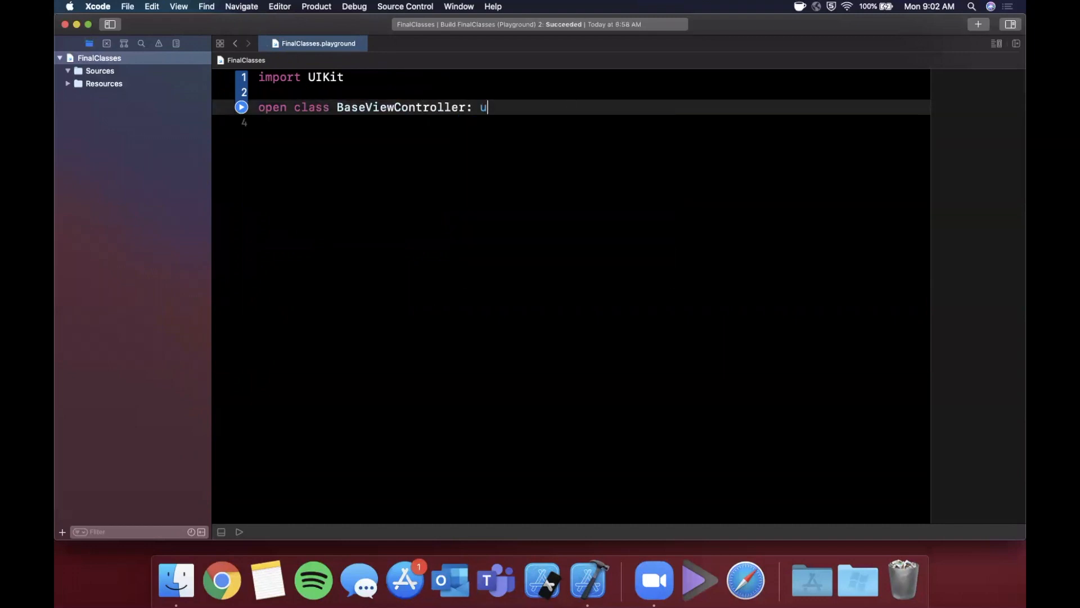
{"action": "type", "text": "IViewControllerRestoration {}"}
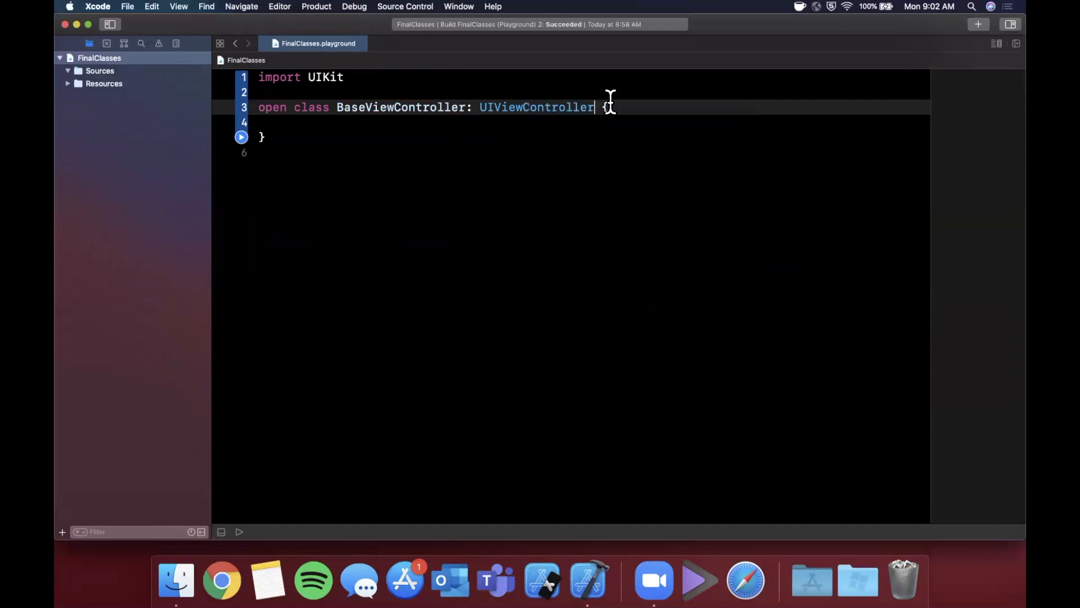
{"action": "key", "text": "return"}
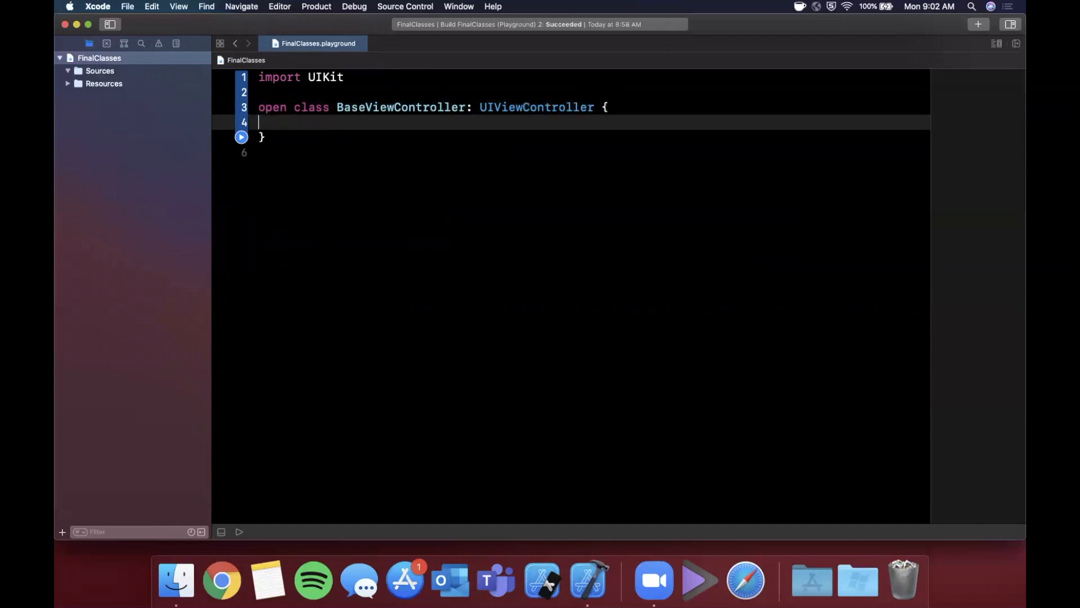
Step: Insert the viewDidLoad override from autocomplete and start the super.viewDidLoad() call
{"action": "type", "text": "viewid"}
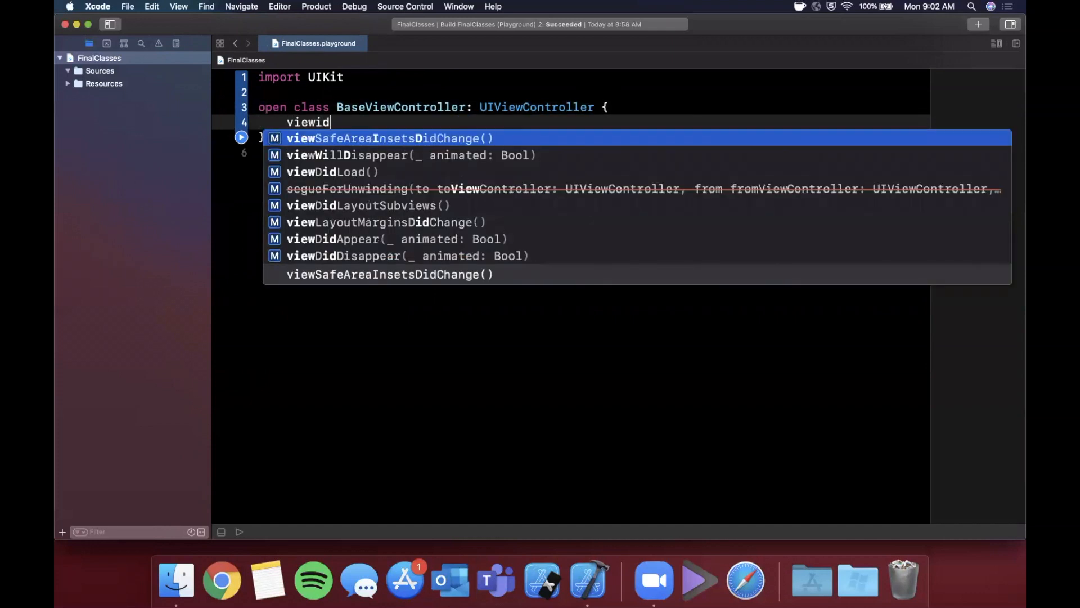
{"action": "left_click", "coordinate": [331, 171]}
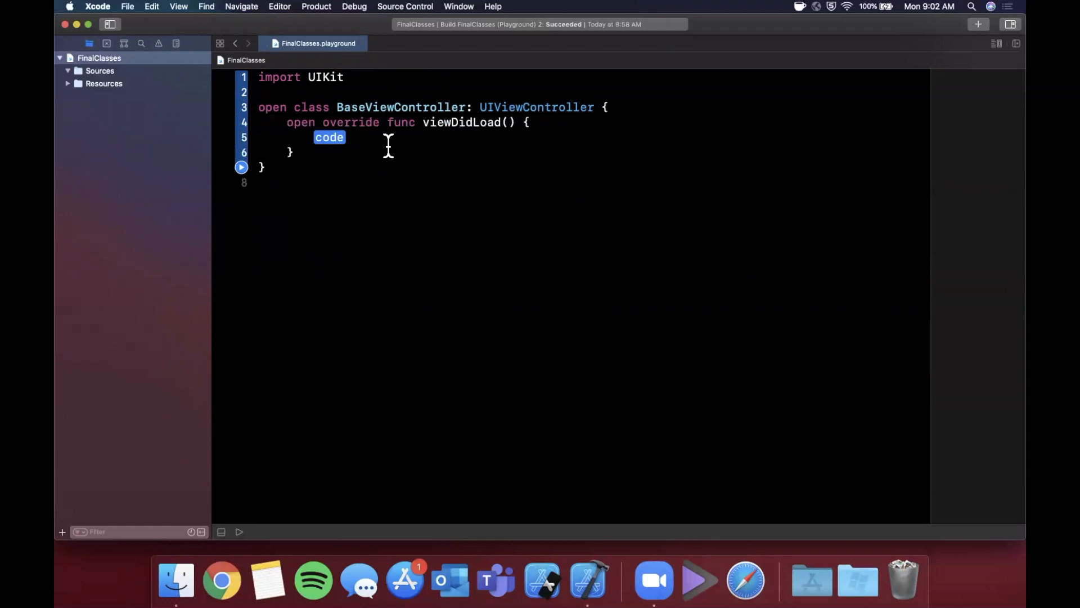
{"action": "mouse_move", "coordinate": [544, 147]}
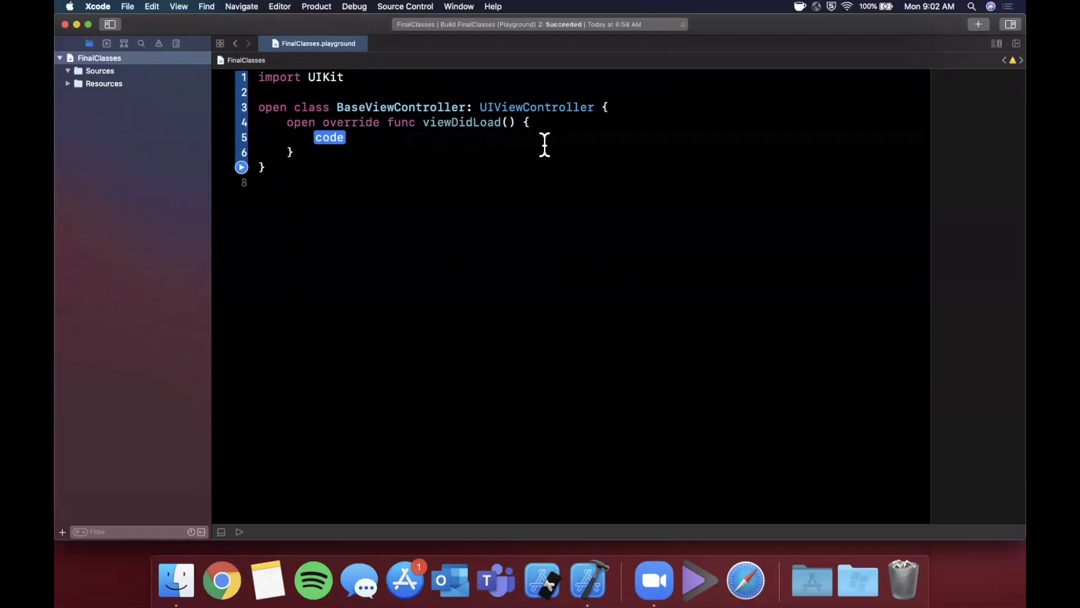
{"action": "type", "text": "super.viewd"}
{"action": "type", "text": "view.backgroundColor = .red"}
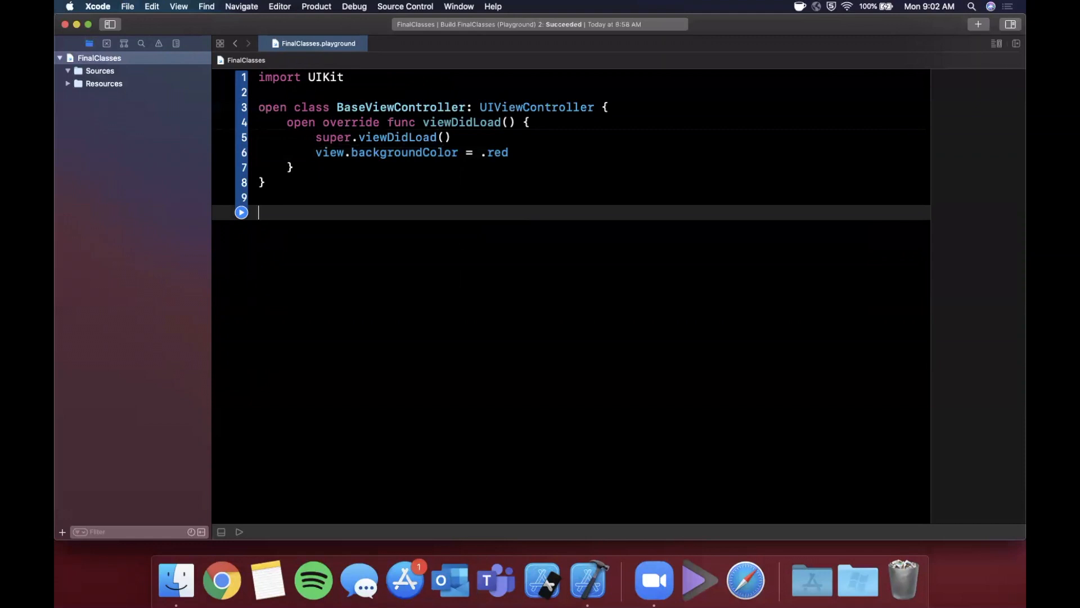
Step: Declare class BaseChatViewController: BaseViewController { } below BaseViewController
{"action": "double_click", "coordinate": [400, 107]}
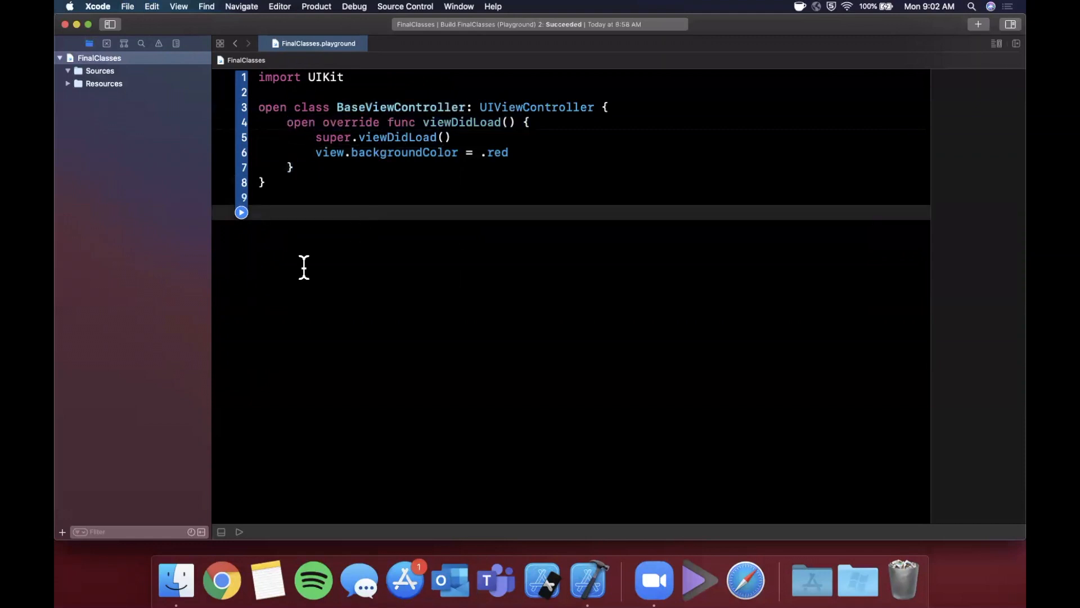
{"action": "mouse_move", "coordinate": [299, 276]}
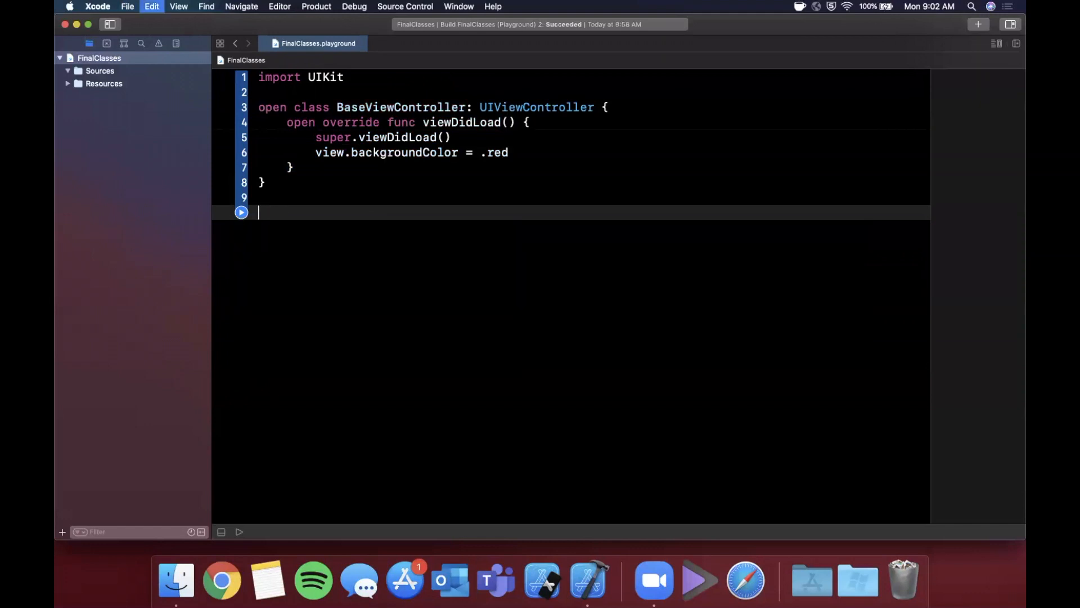
{"action": "type", "text": "class Ba"}
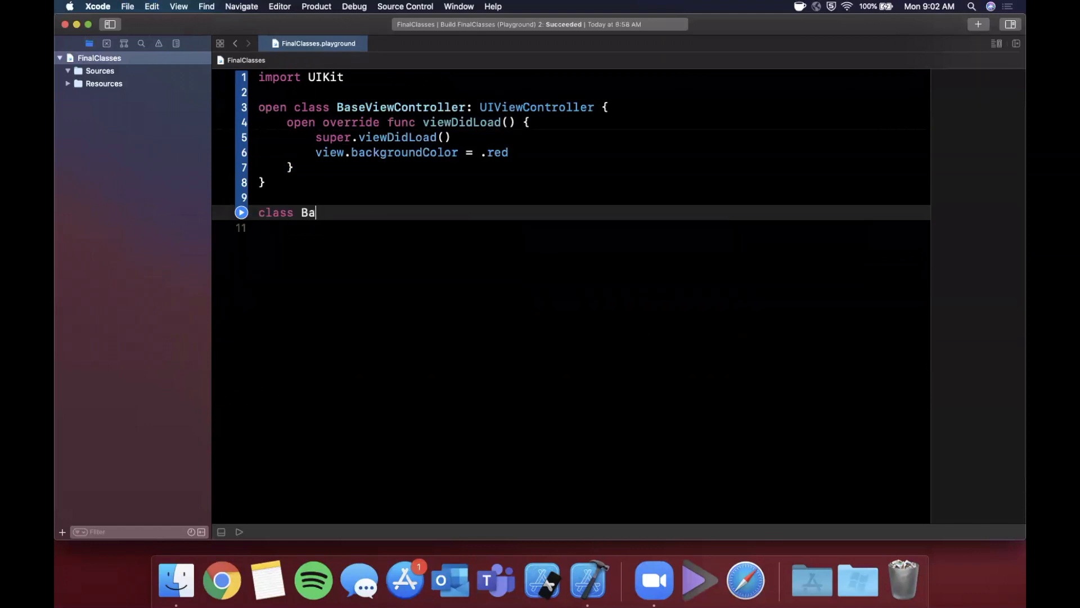
{"action": "type", "text": "seChatViewCont"}
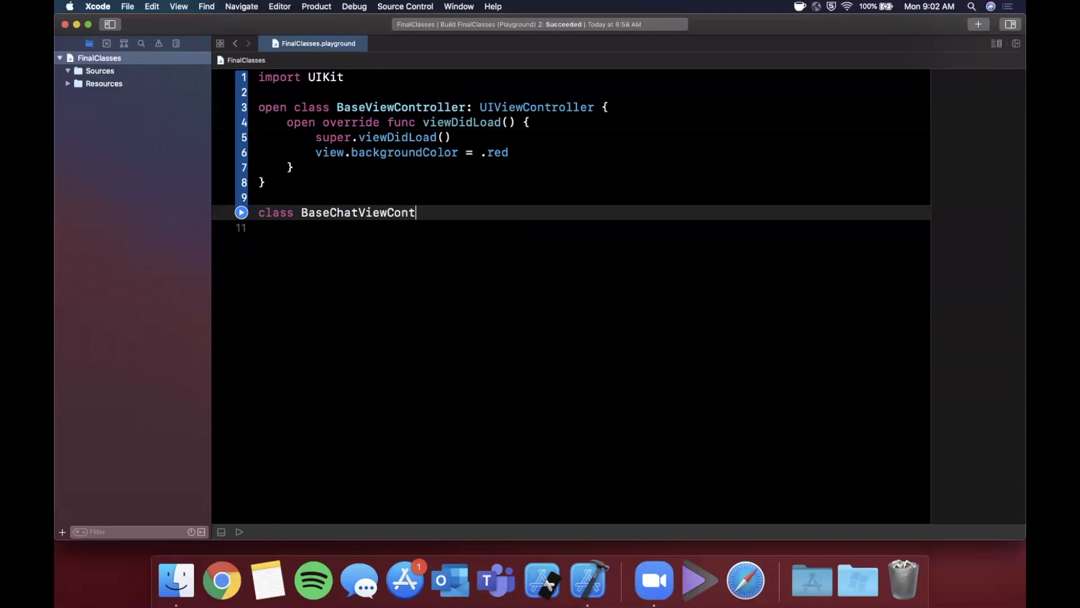
{"action": "type", "text": "roller"}
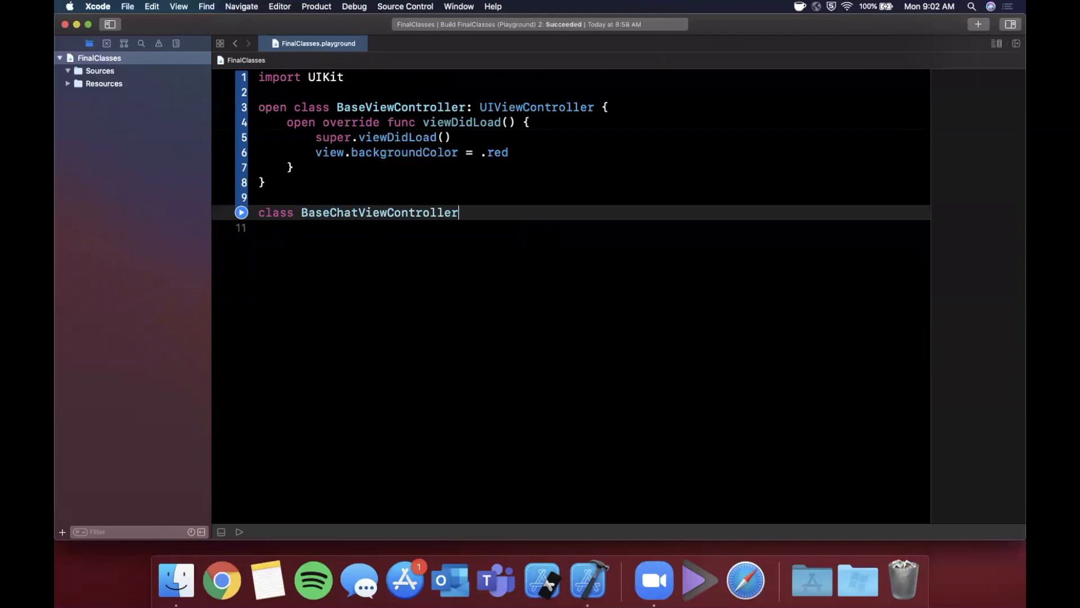
{"action": "type", "text": ": BaseViewController"}
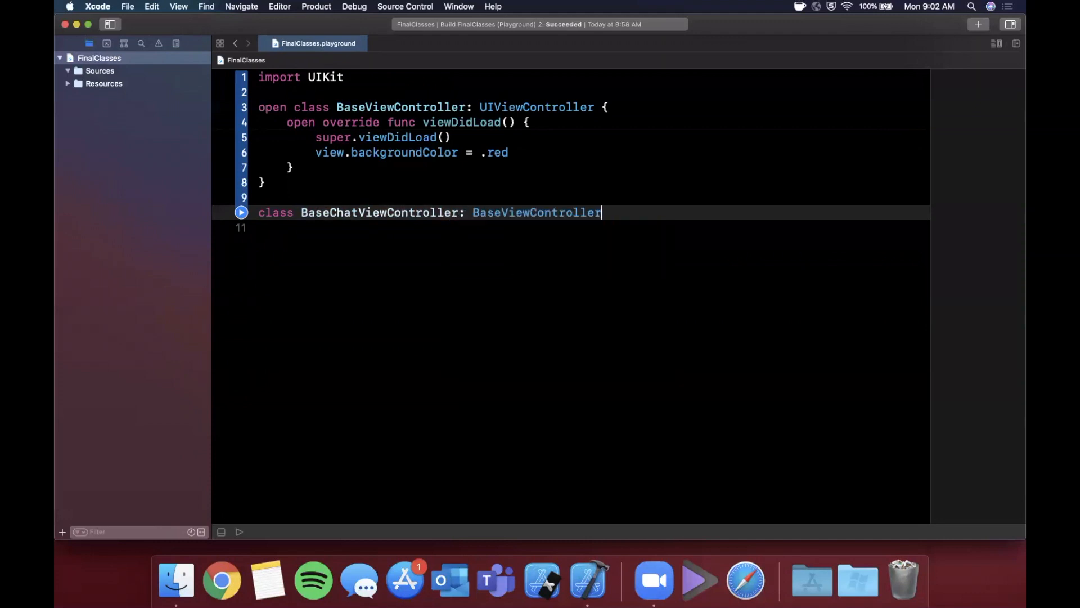
{"action": "type", "text": "{"}
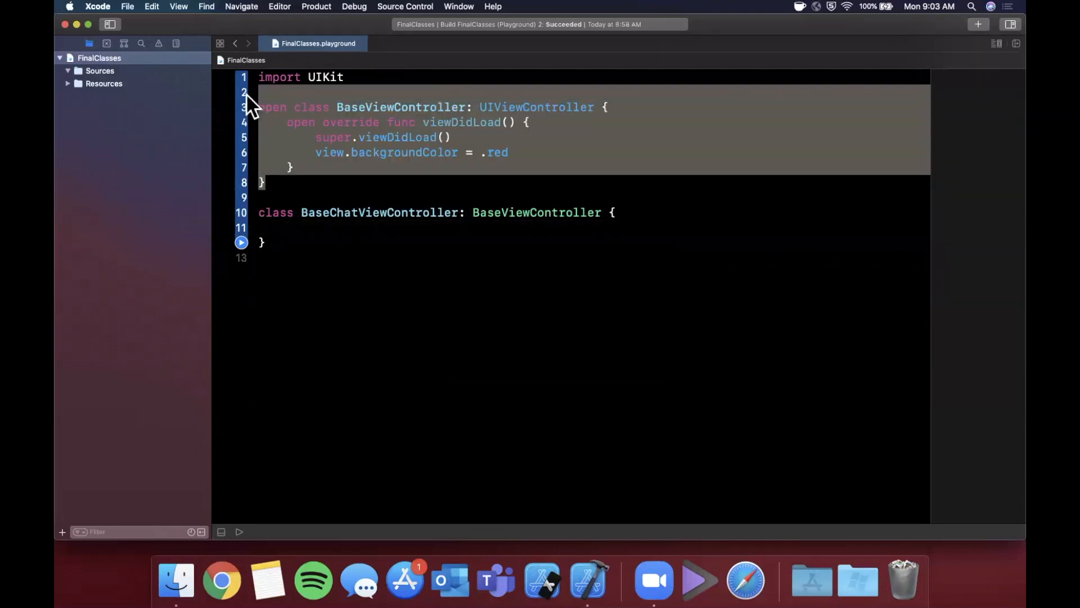
Step: Override viewDidLoad in BaseChatViewController, calling super.viewDidLoad()
{"action": "type", "text": "v"}
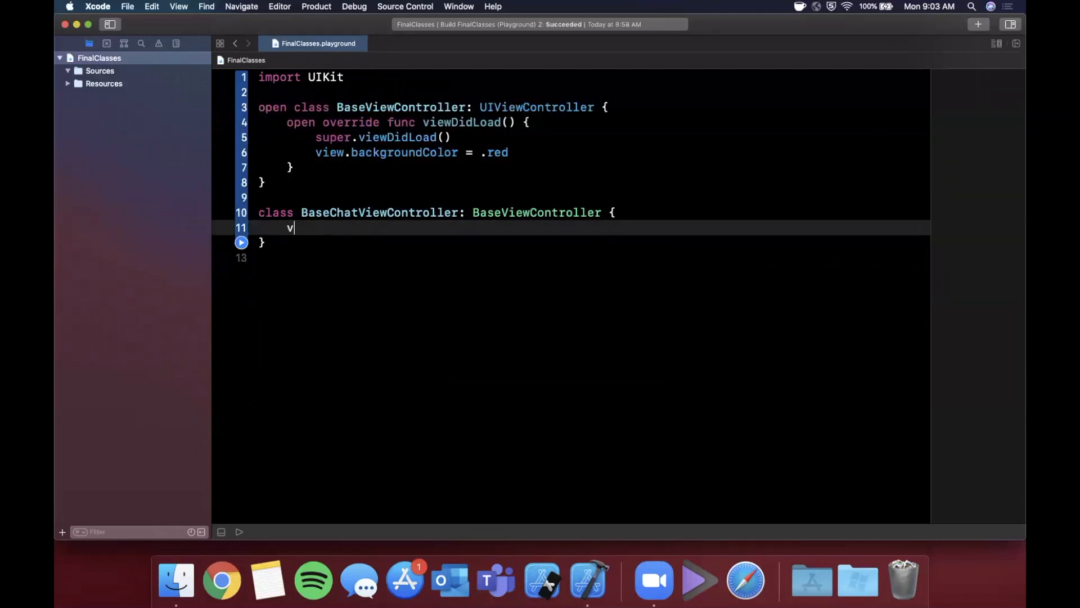
{"action": "type", "text": "iwedidload"}
{"action": "type", "text": "s"}
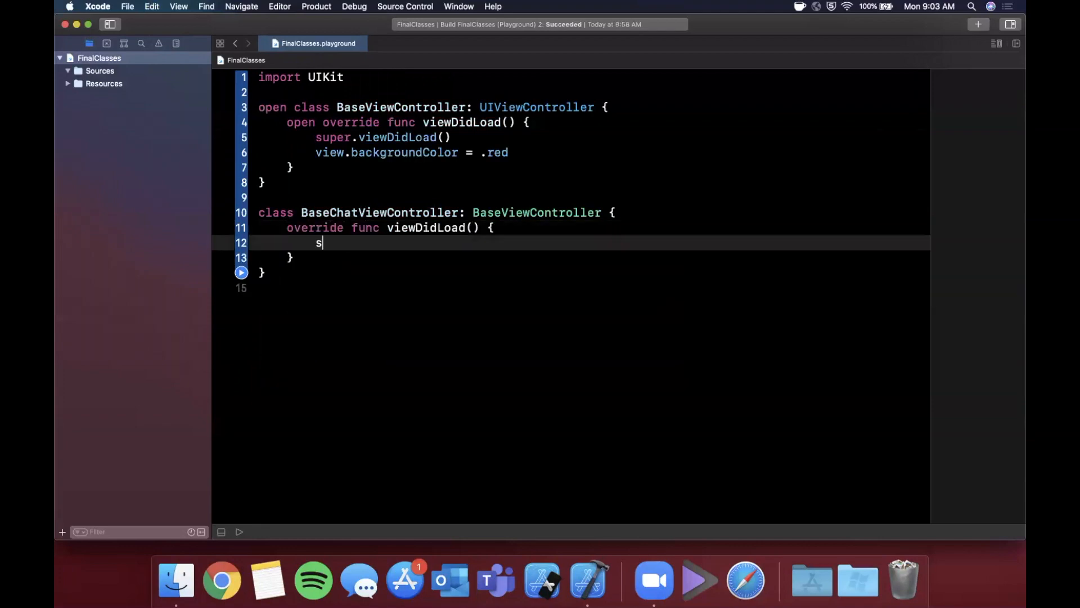
{"action": "type", "text": "uper.viewdidlo"}
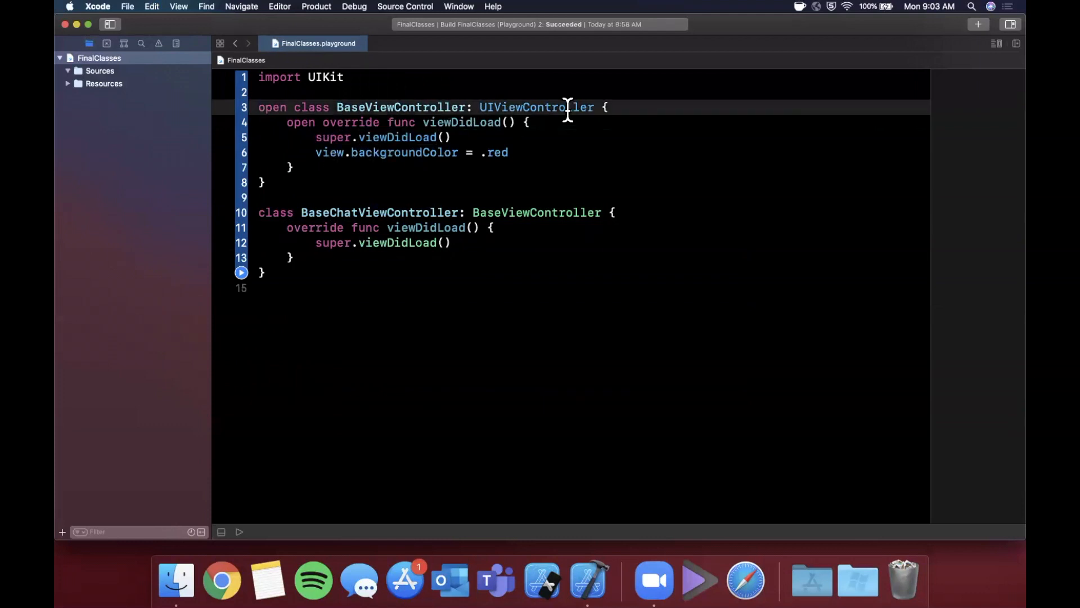
{"action": "double_click", "coordinate": [536, 107]}
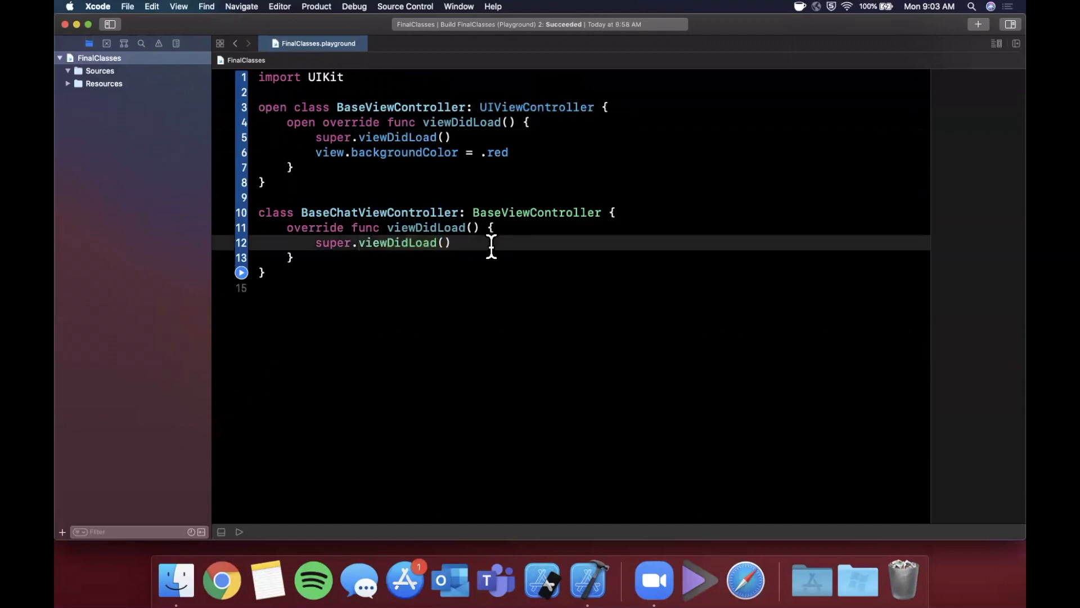
Step: Set view.backgroundColor = .blue and add a blank line below the class
{"action": "double_click", "coordinate": [397, 243]}
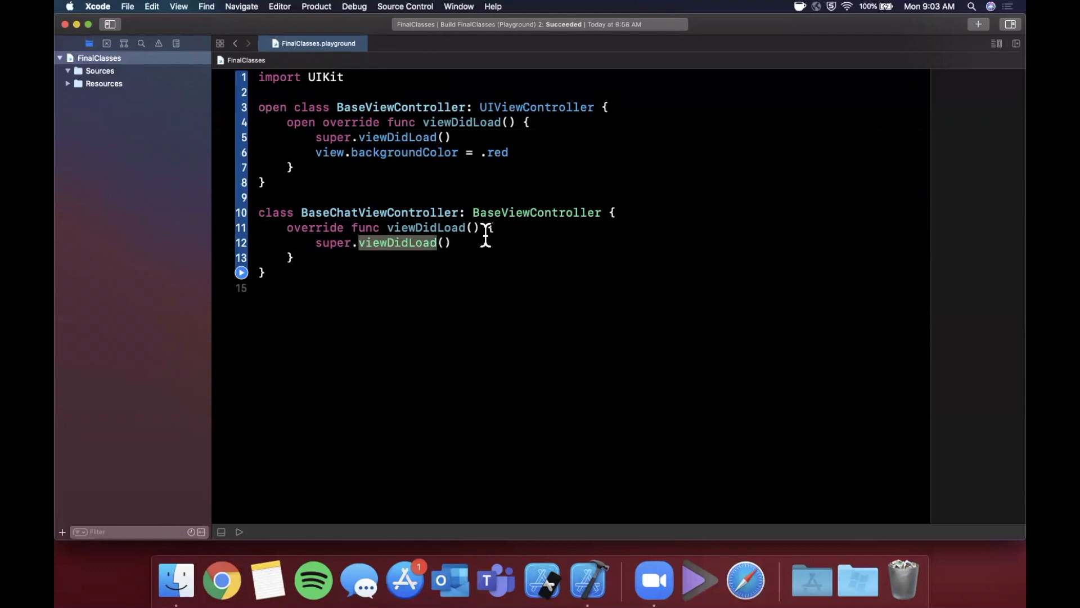
{"action": "double_click", "coordinate": [536, 212]}
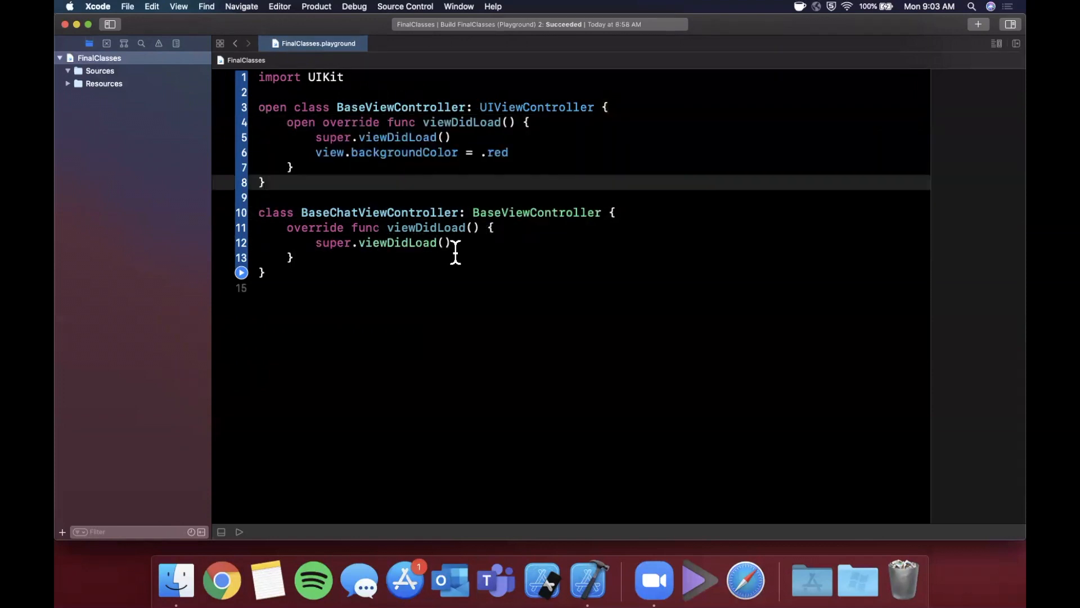
{"action": "type", "text": "view."}
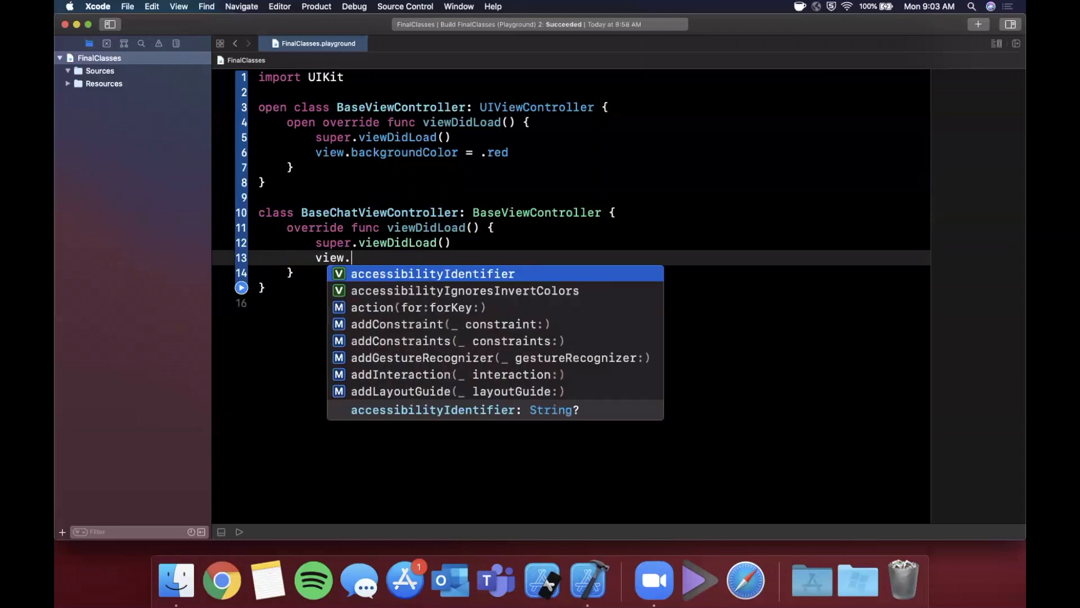
{"action": "type", "text": "backgroundColor = .blue"}
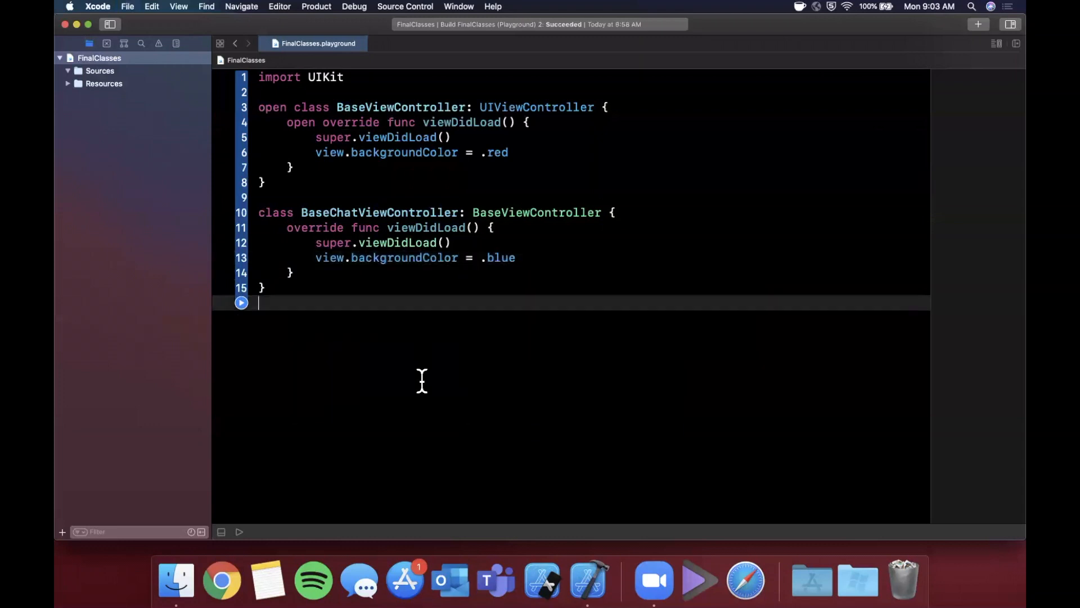
{"action": "key", "text": "return"}
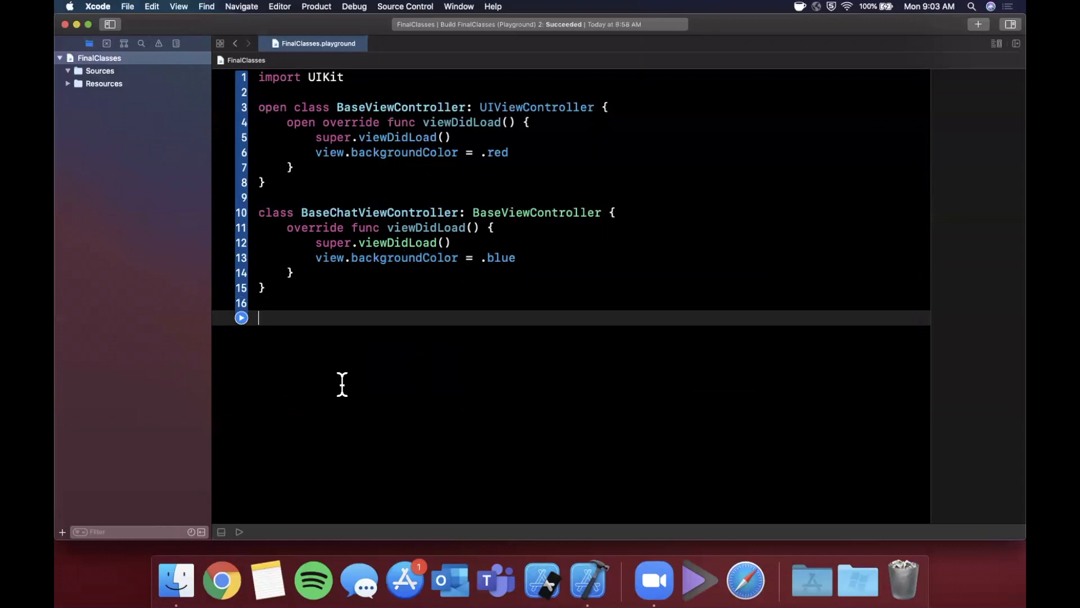
Step: Declare empty BaseVideoChatViewController subclassing BaseChatViewController, then begin typing 'final'
{"action": "type", "text": "c"}
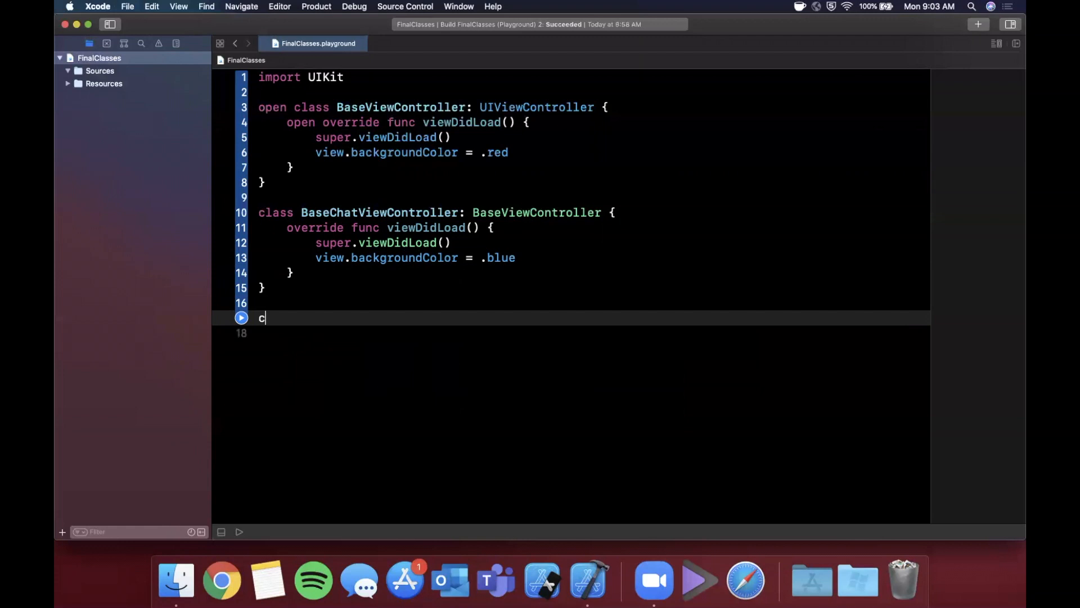
{"action": "type", "text": "lass BaseVideoChatViewCont"}
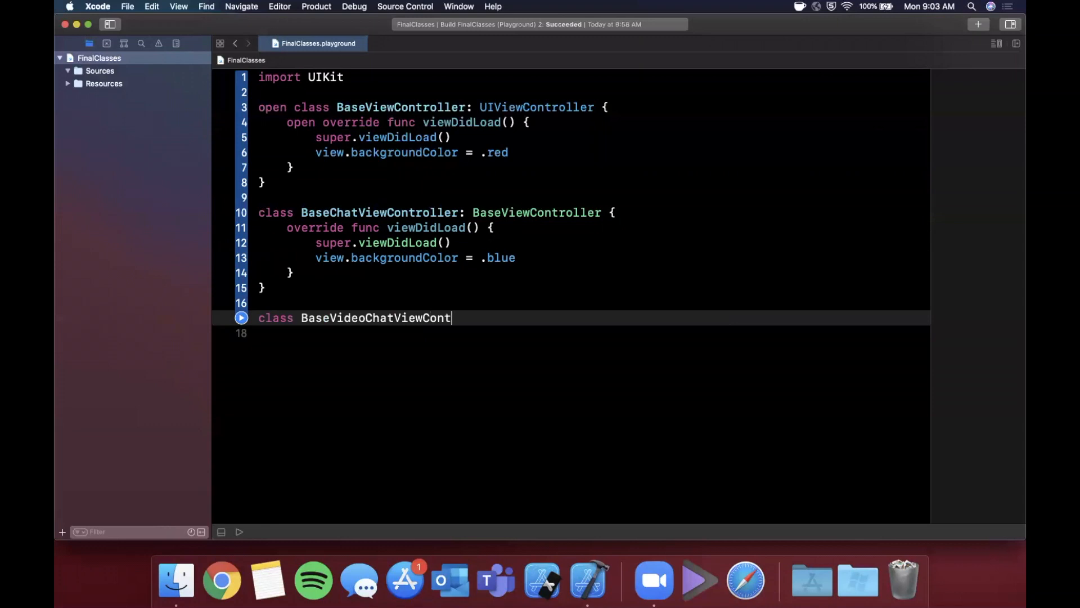
{"action": "type", "text": "roller:"}
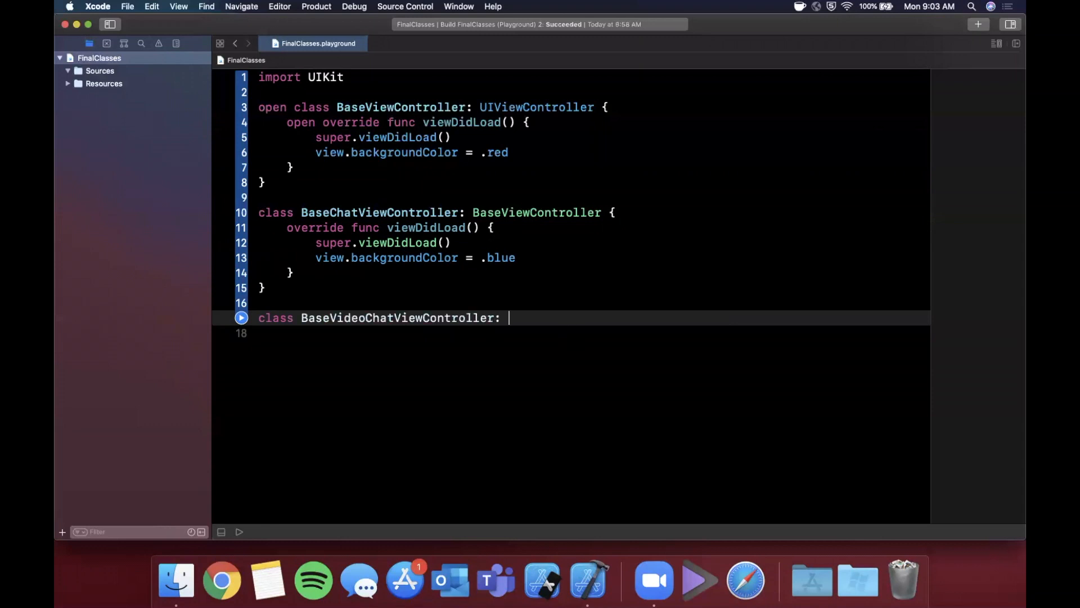
{"action": "type", "text": "BaseView"}
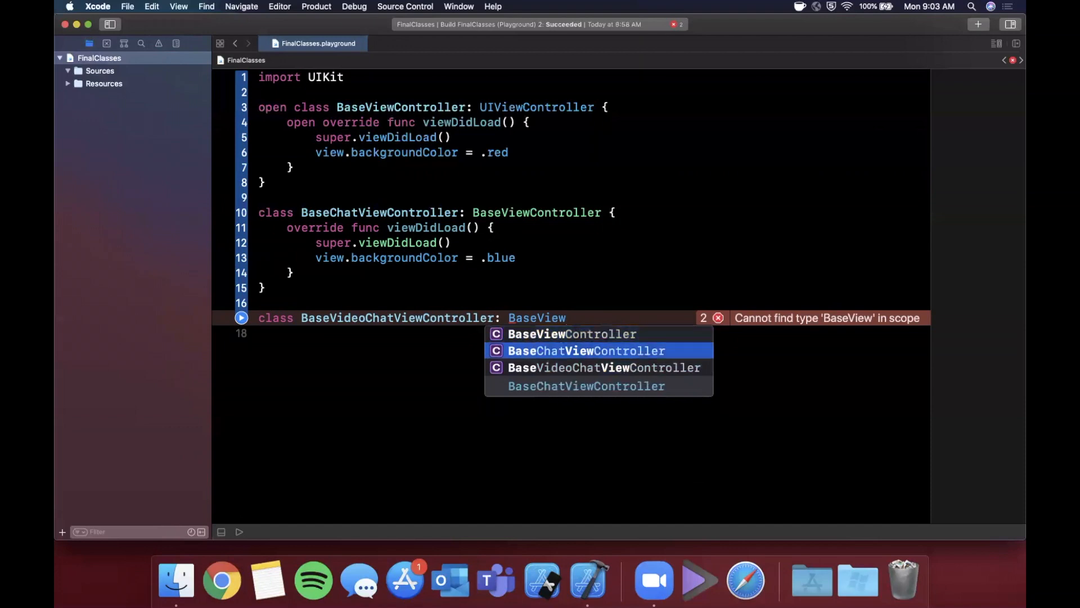
{"action": "mouse_move", "coordinate": [642, 385]}
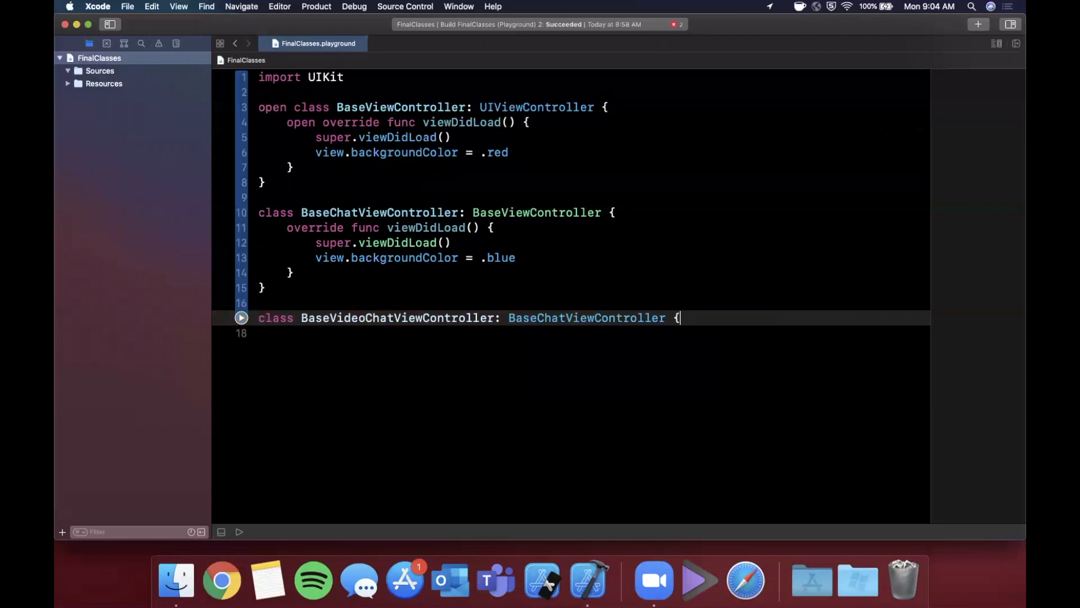
{"action": "key", "text": "Return"}
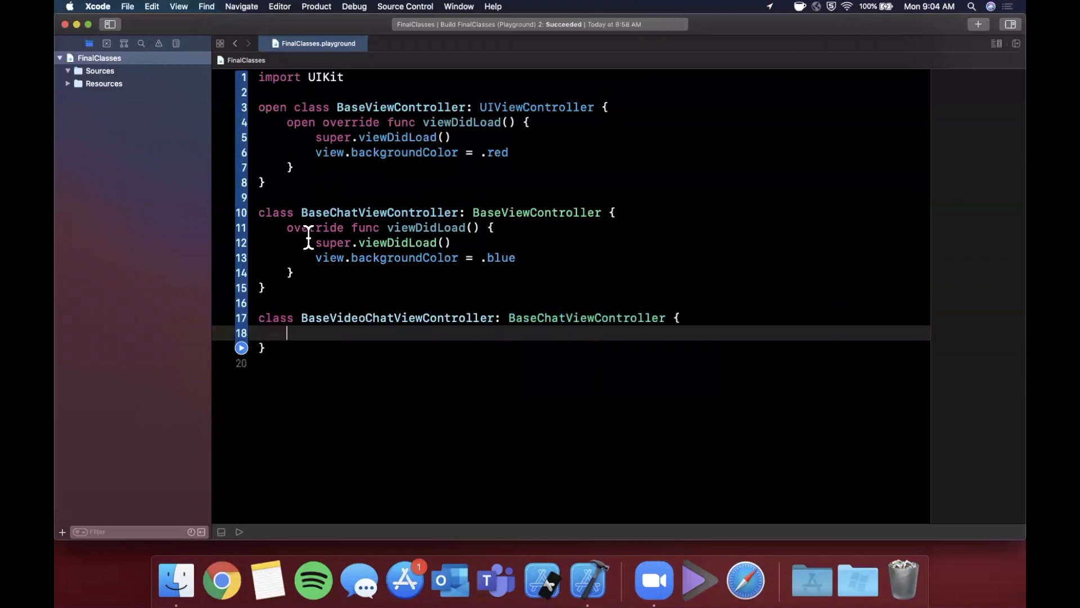
{"action": "type", "text": "final"}
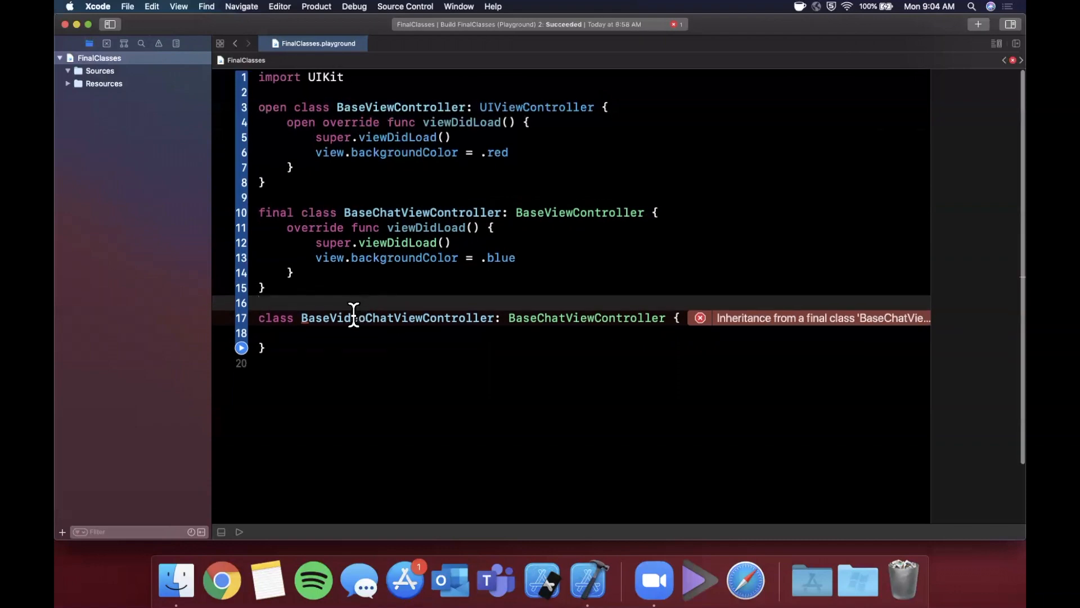
{"action": "mouse_move", "coordinate": [368, 369]}
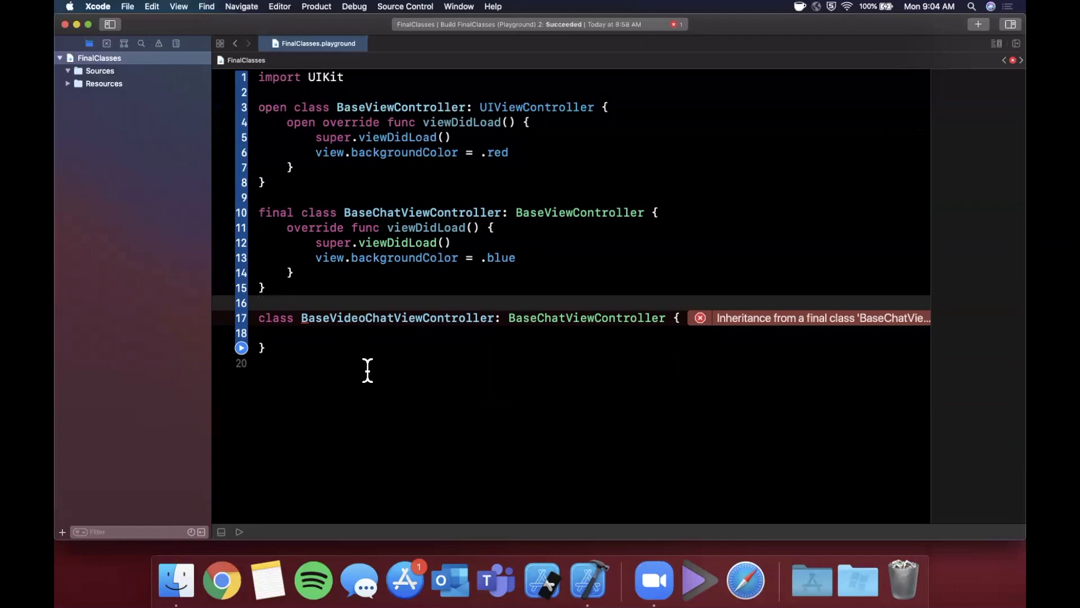
Step: Click in the editor while the final-class inheritance error stays visible
{"action": "left_click", "coordinate": [261, 303]}
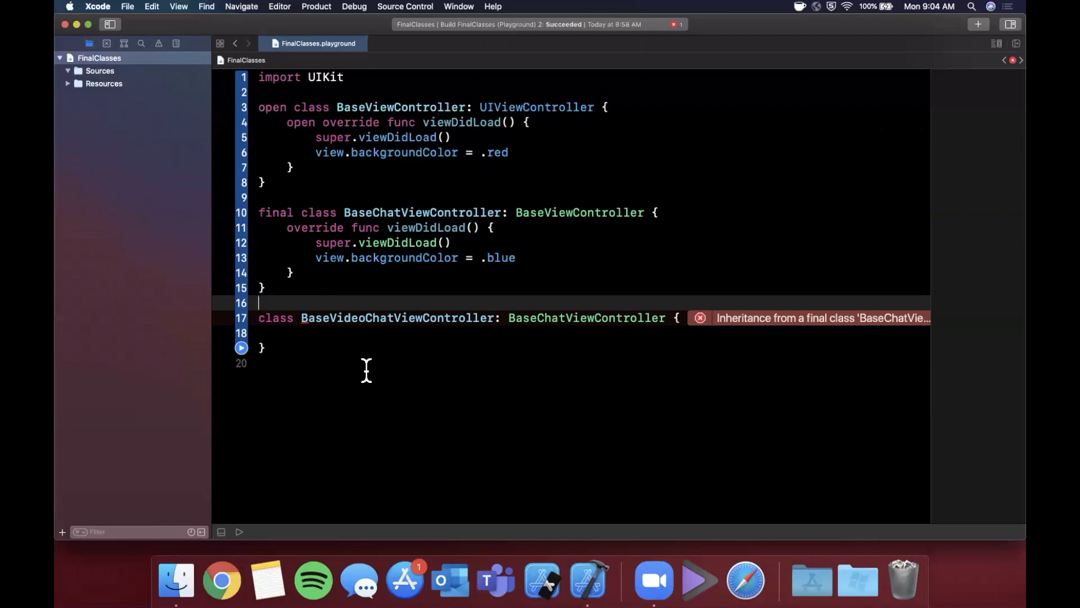
{"action": "mouse_move", "coordinate": [653, 166]}
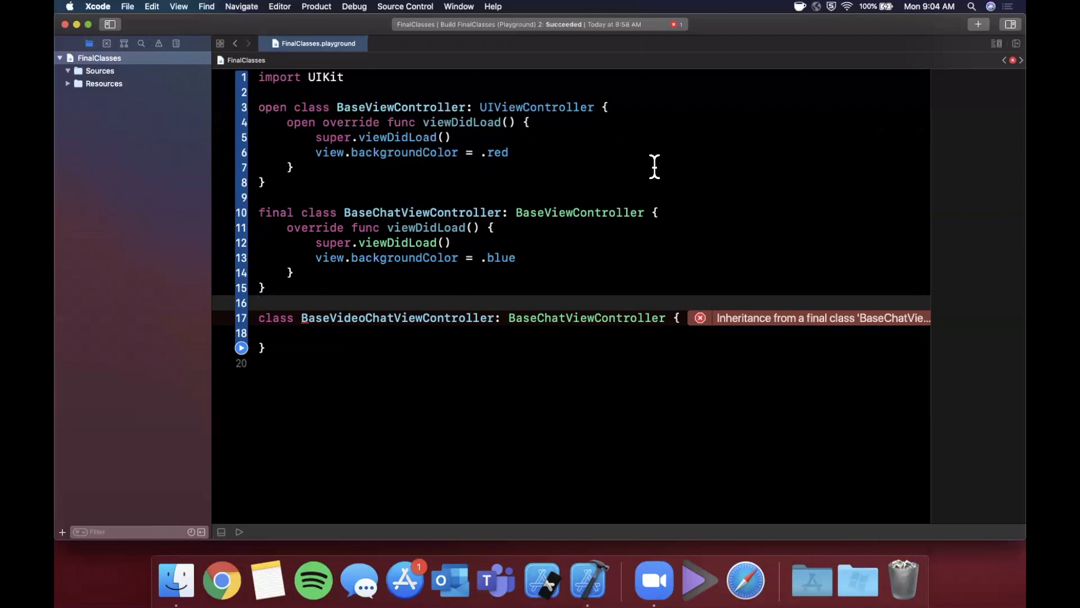